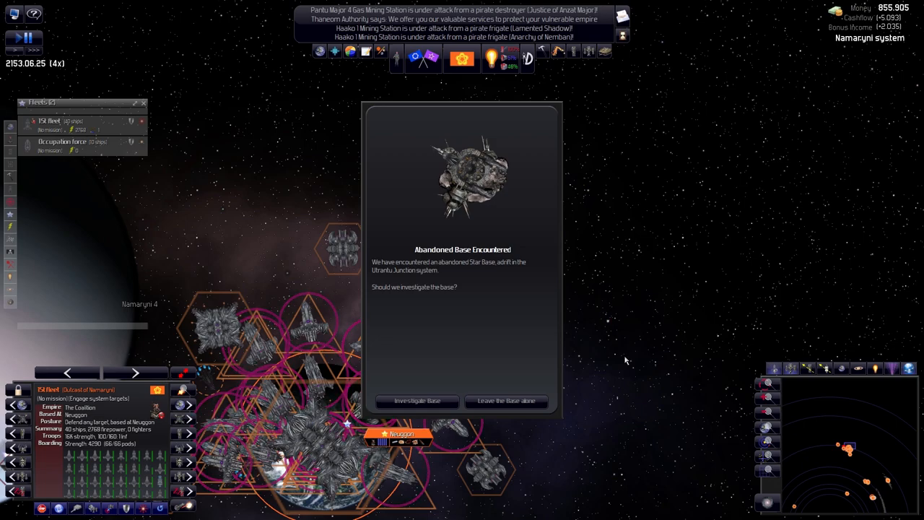
mouse_move(412, 418)
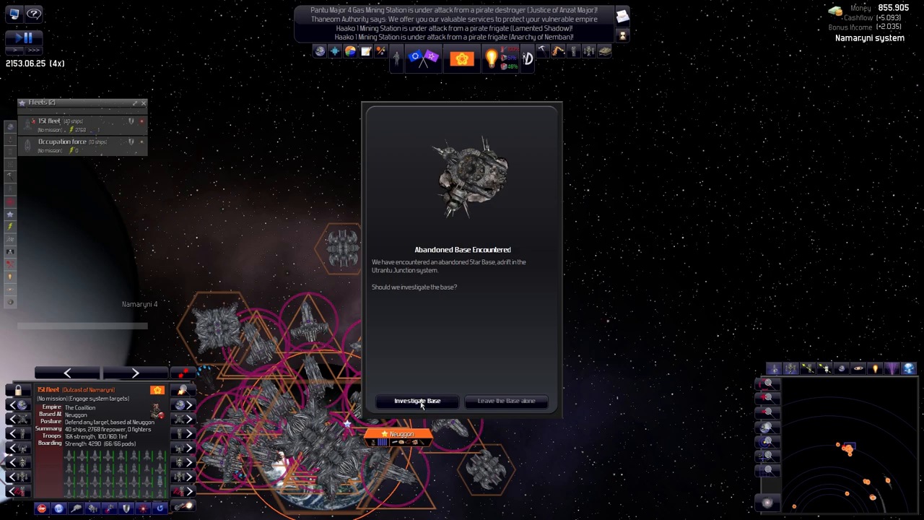
Investigate the abandoned star base in Ultantu Junction and dismiss the acquisition report.
left_click(416, 402)
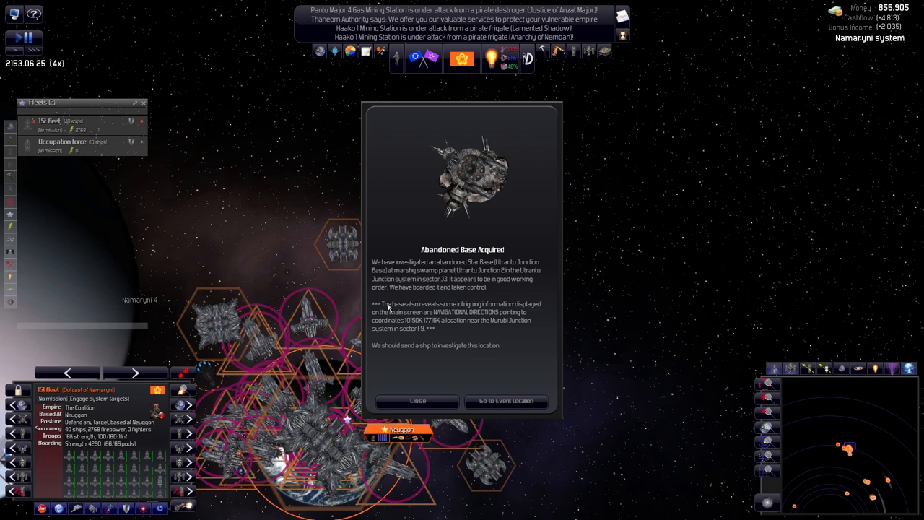
mouse_move(431, 337)
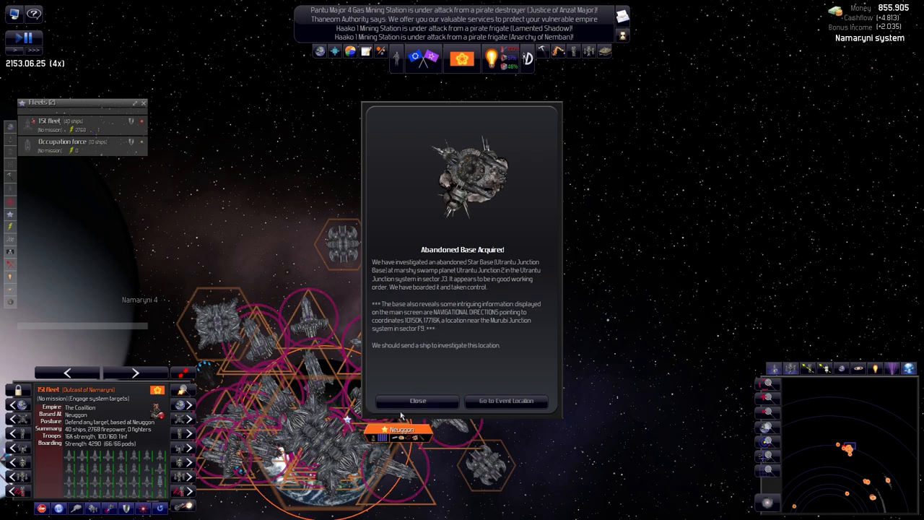
left_click(416, 402)
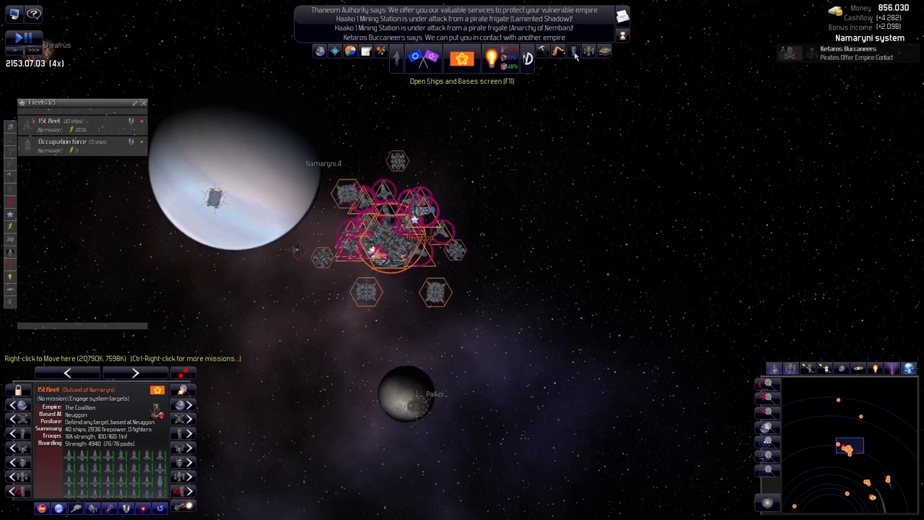
left_click(574, 52)
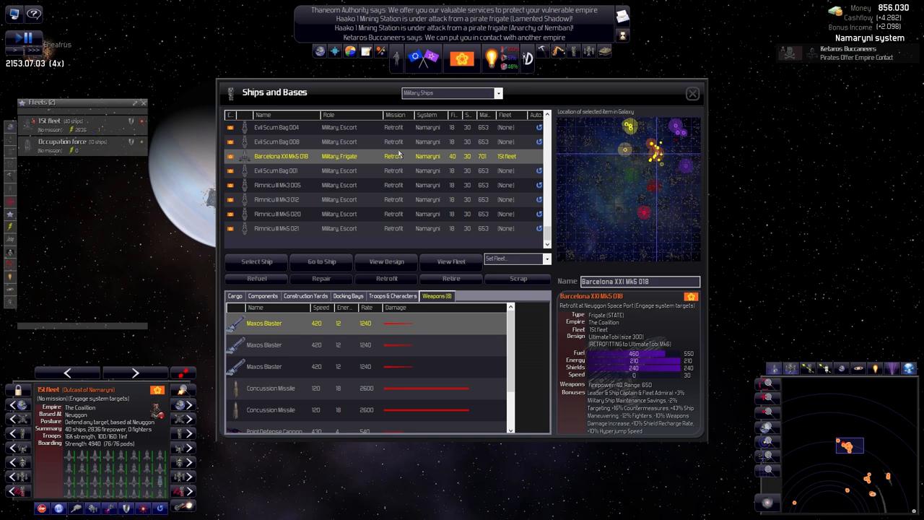
mouse_move(317, 152)
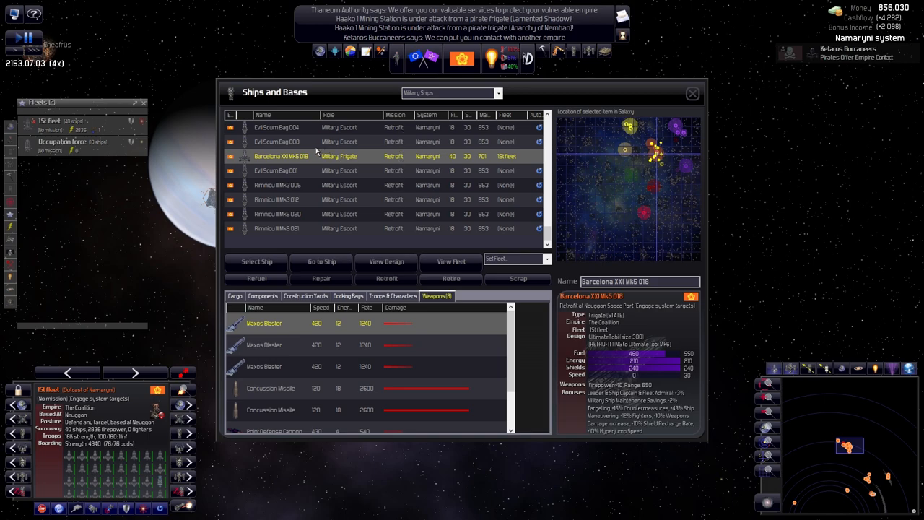
mouse_move(681, 95)
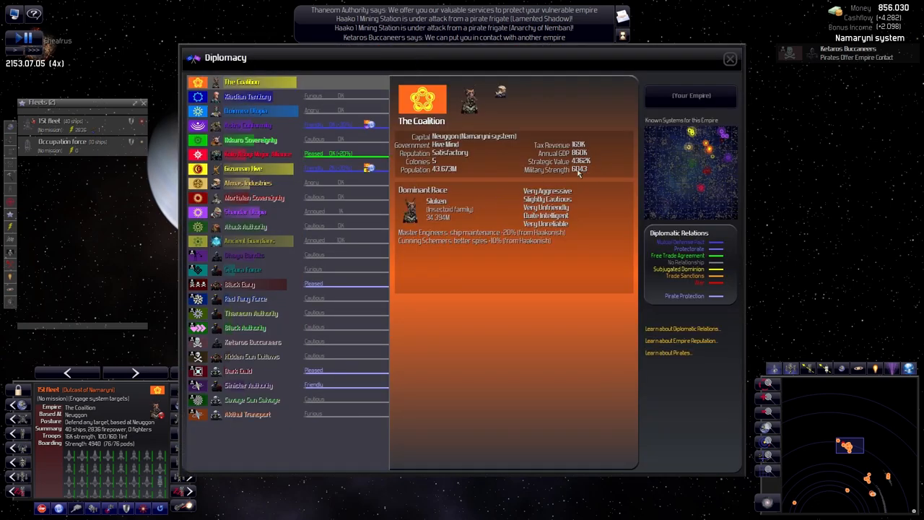
mouse_move(757, 70)
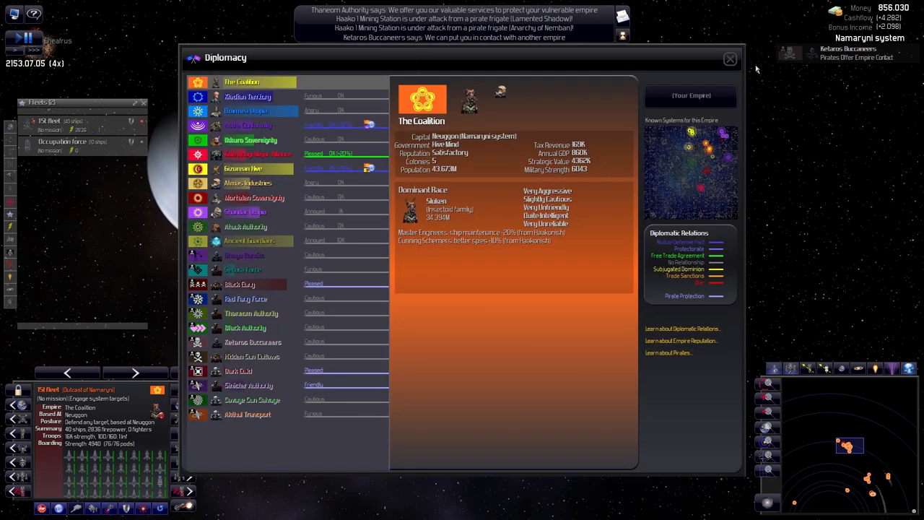
left_click(730, 58)
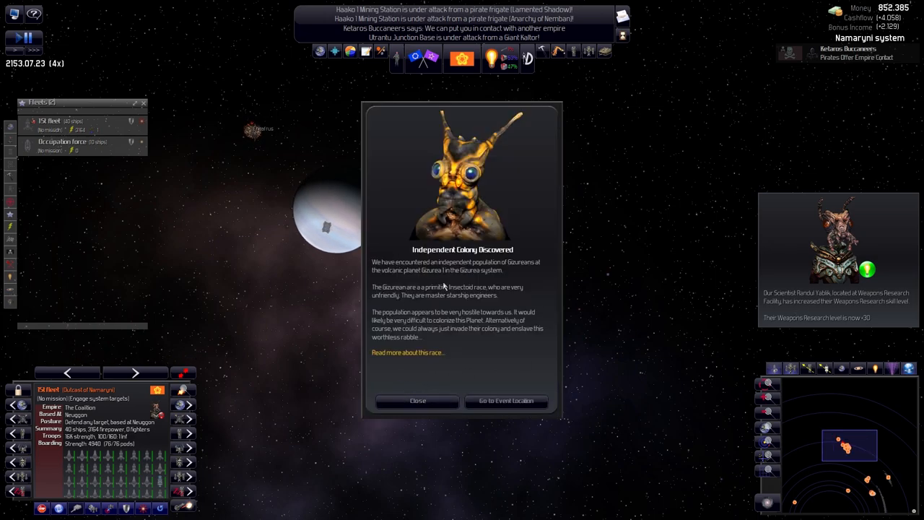
Dismiss the Gizurean independent colony notice and select an empire colony from the left panel.
left_click(416, 402)
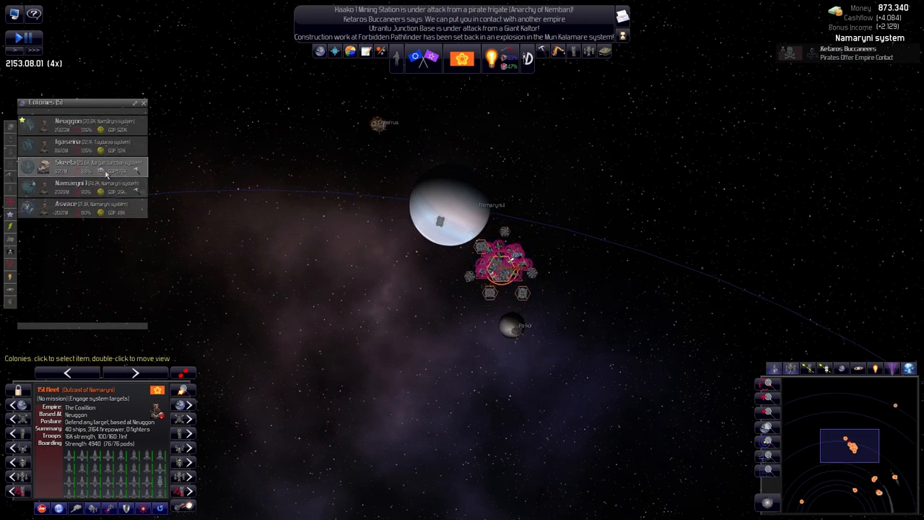
left_click(65, 161)
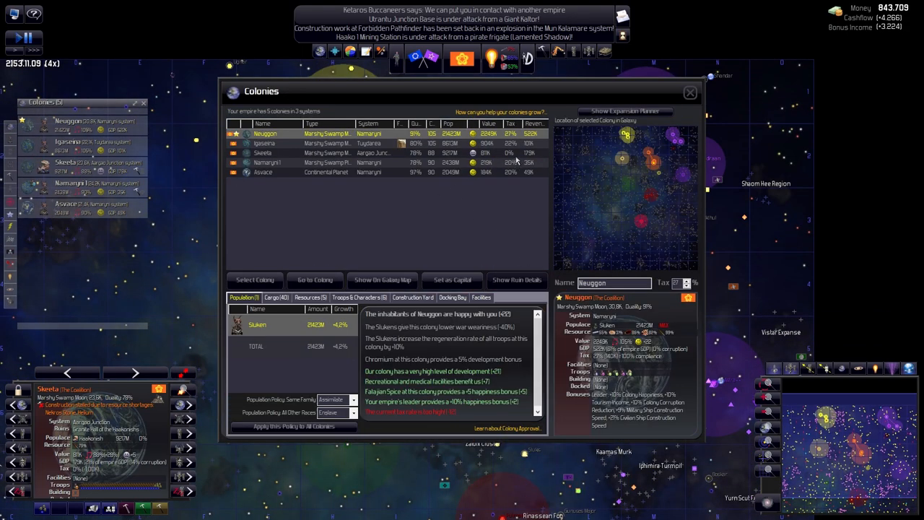
Inspect the Skeeta, Ispeena, Neuggon, Namaryni I and Avasce colonies in the Colonies window.
left_click(263, 153)
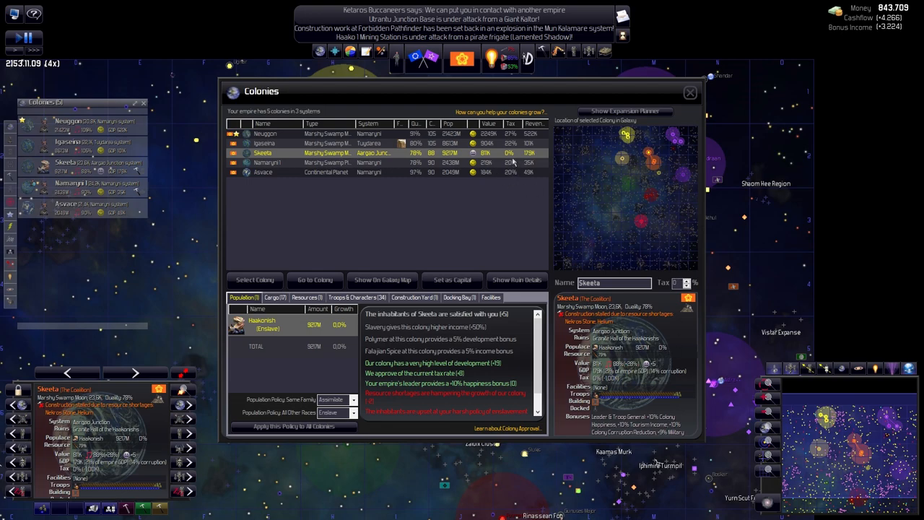
left_click(267, 142)
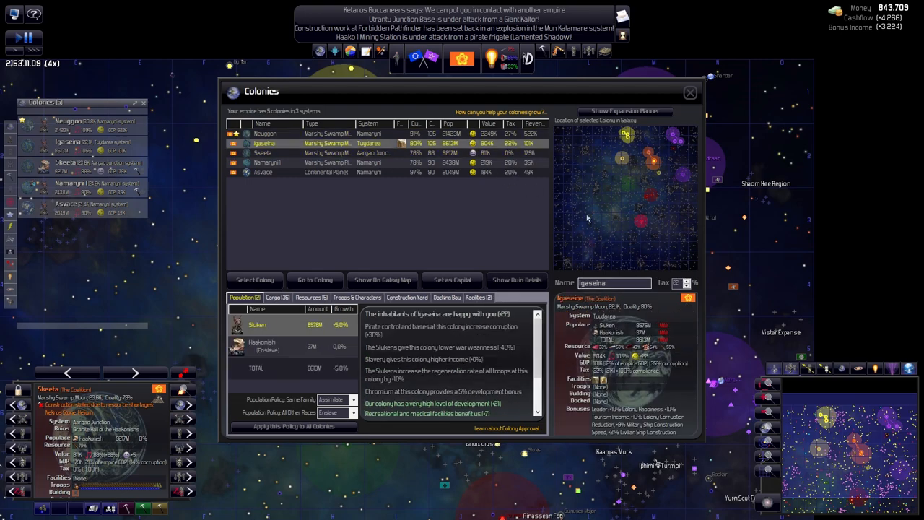
left_click(265, 133)
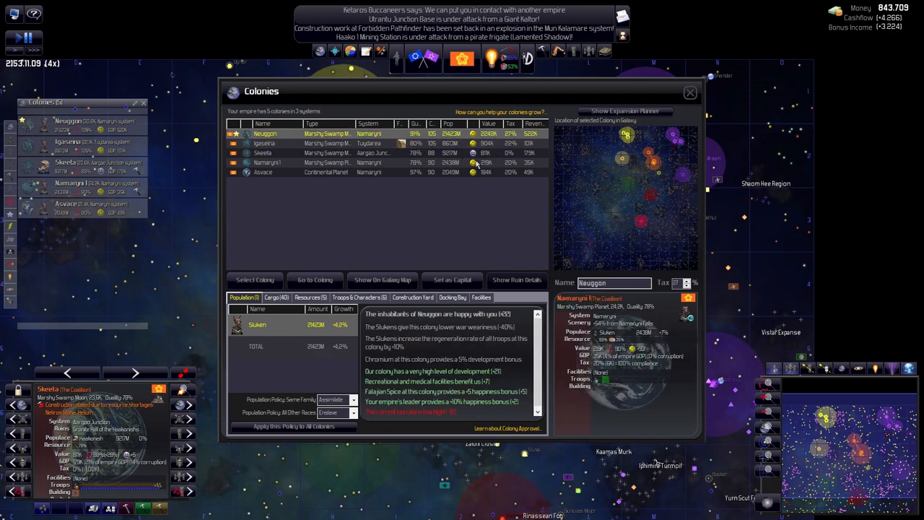
left_click(267, 162)
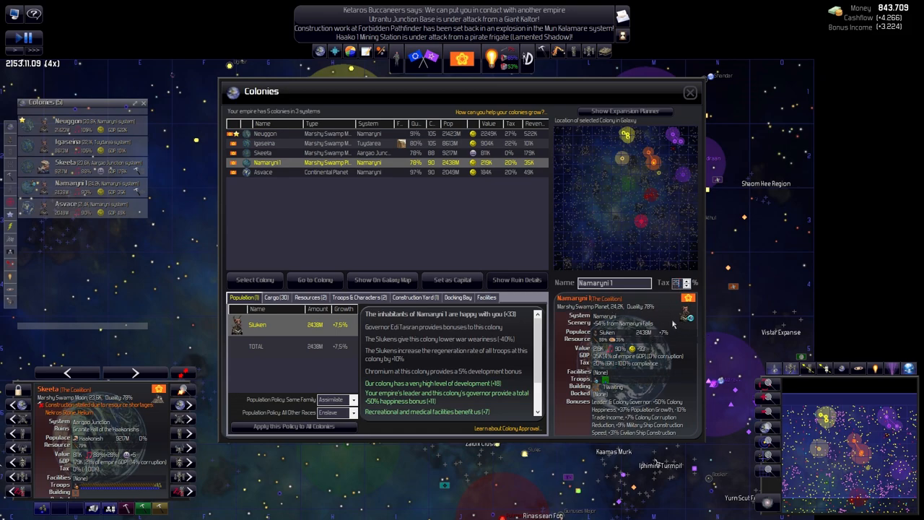
left_click(263, 172)
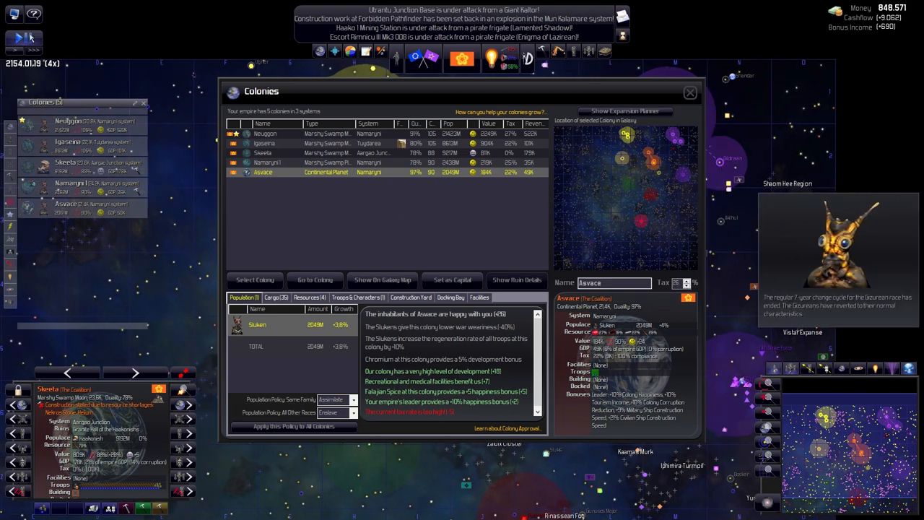
Alternate between Namaryni I and Avasce to compare them, then close the Colonies window.
left_click(685, 280)
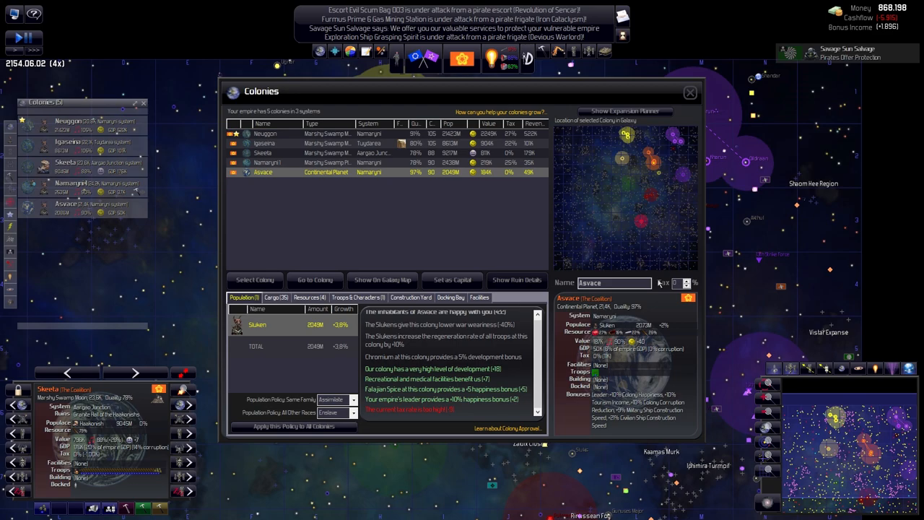
left_click(278, 161)
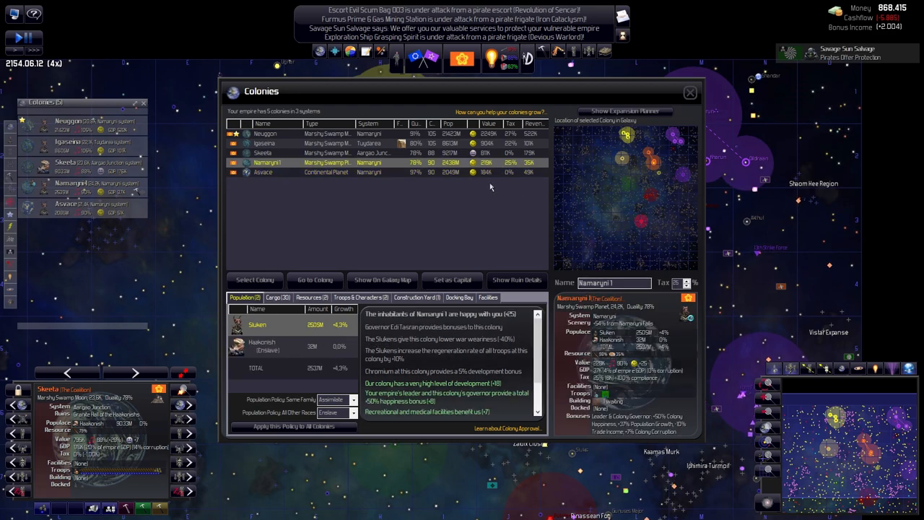
left_click(264, 172)
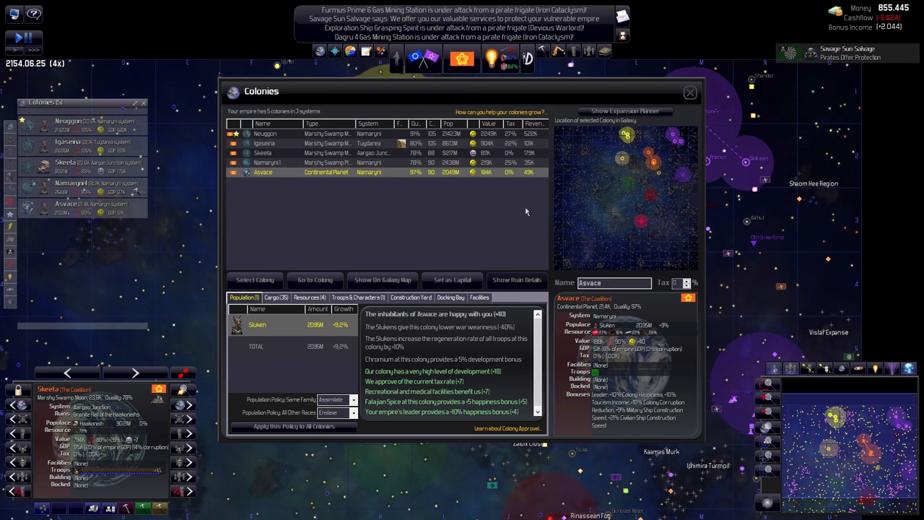
mouse_move(608, 136)
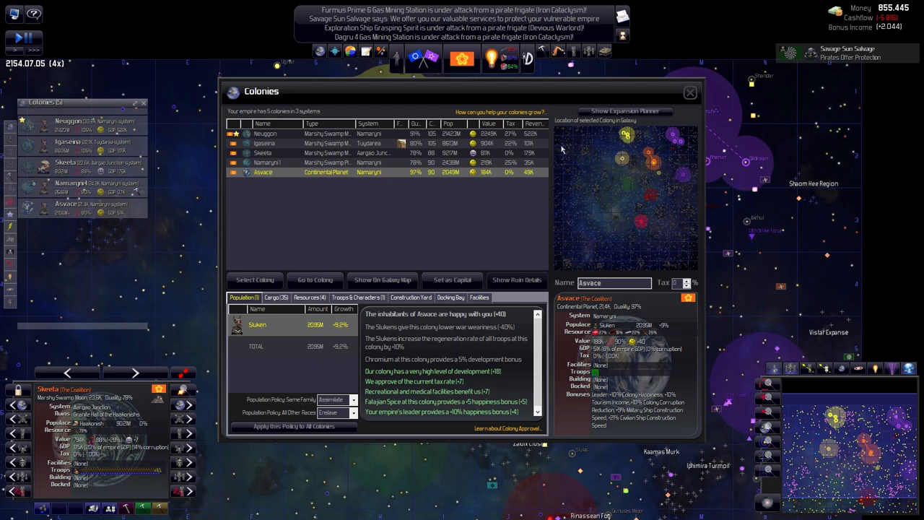
left_click(274, 162)
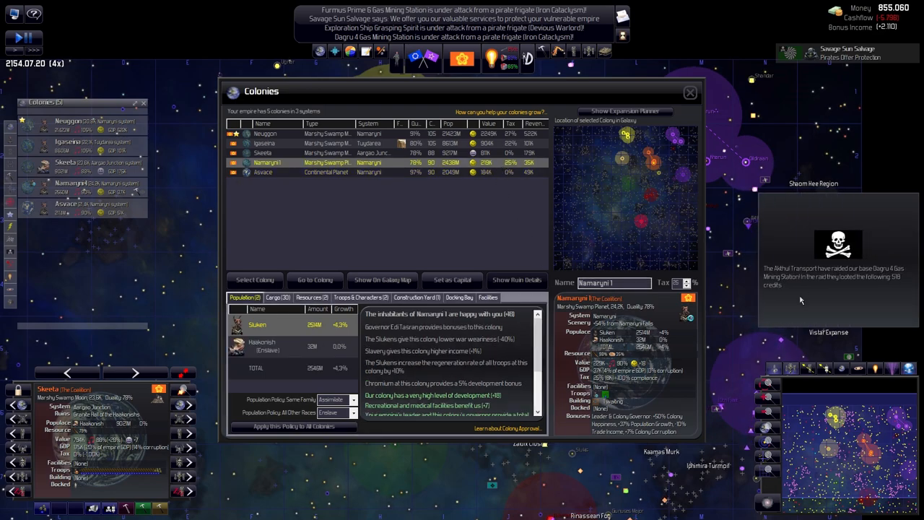
left_click(689, 92)
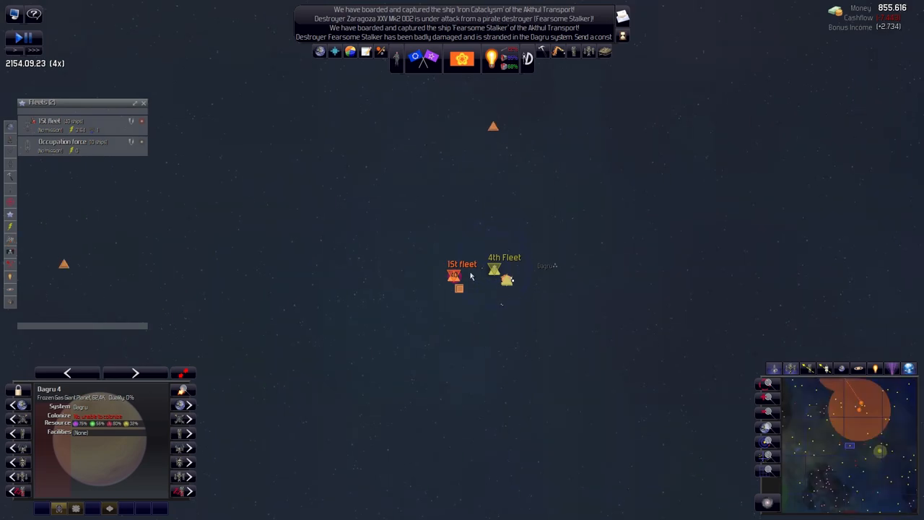
Select the 1st Fleet by its label on the galaxy map.
left_click(454, 276)
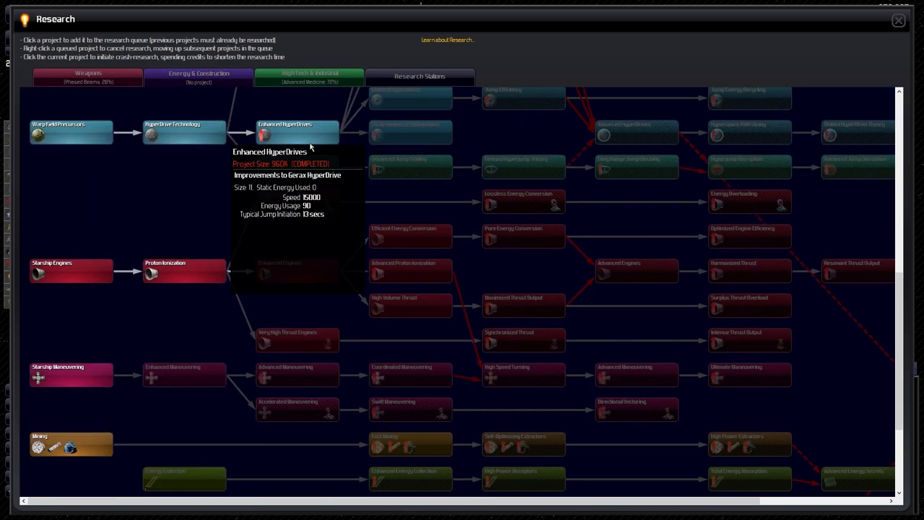
mouse_move(309, 157)
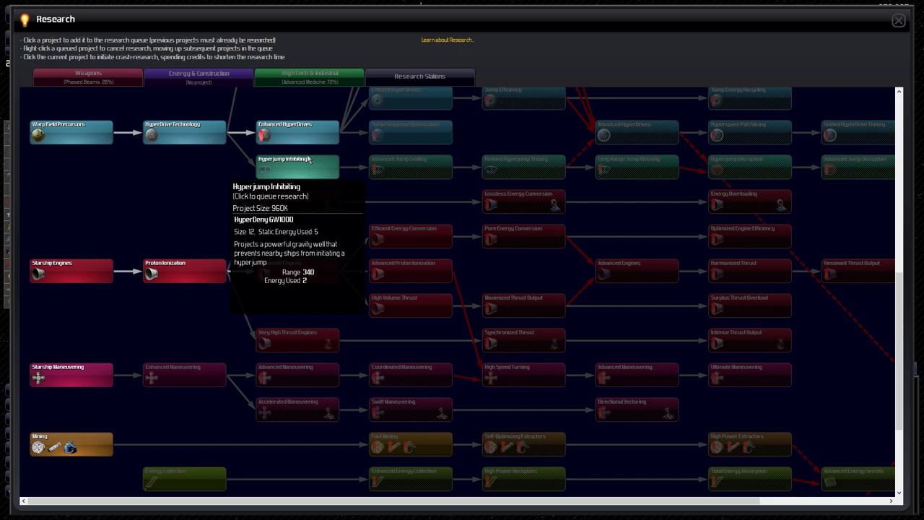
mouse_move(289, 341)
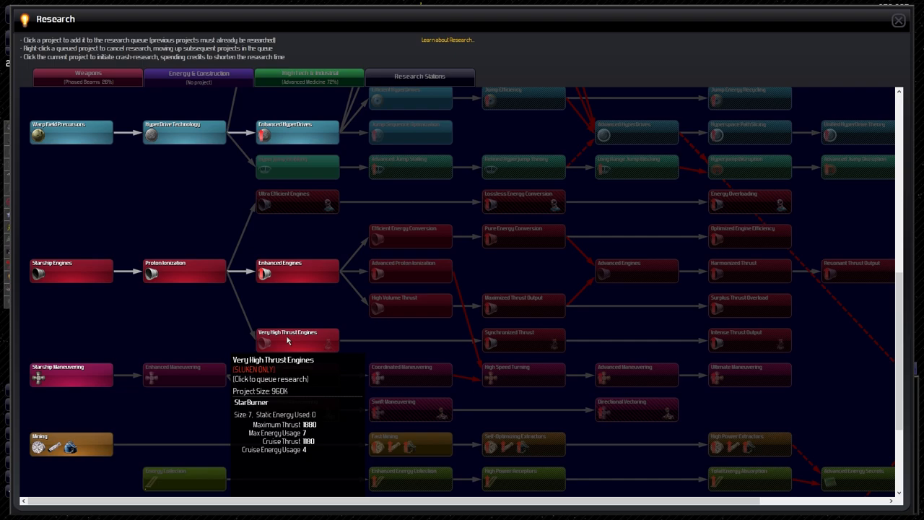
mouse_move(283, 277)
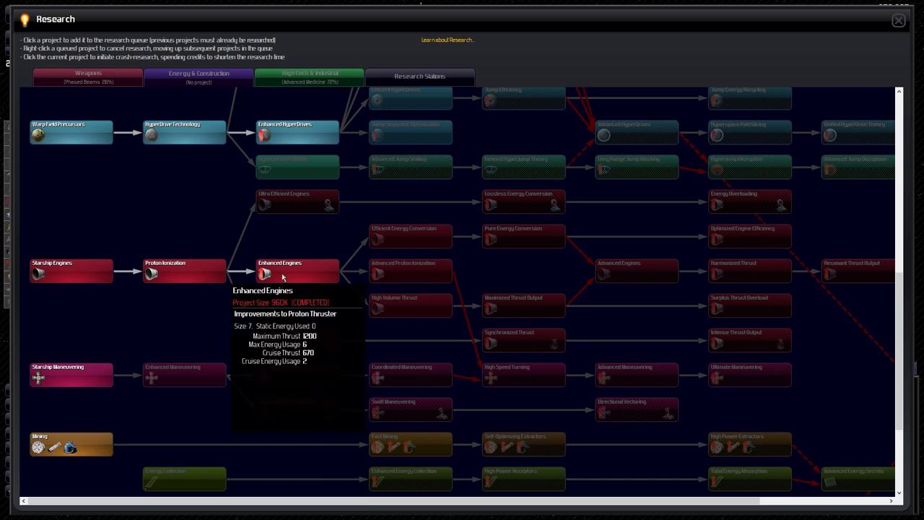
mouse_move(280, 343)
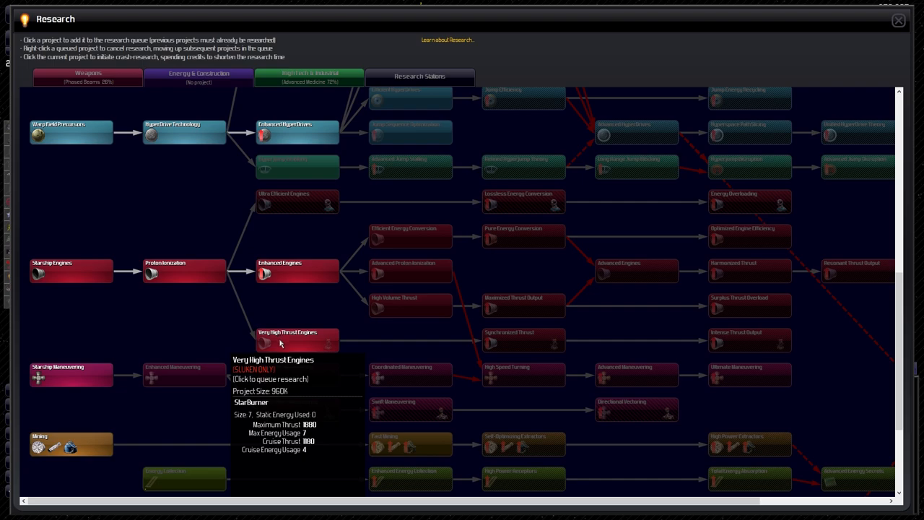
mouse_move(276, 335)
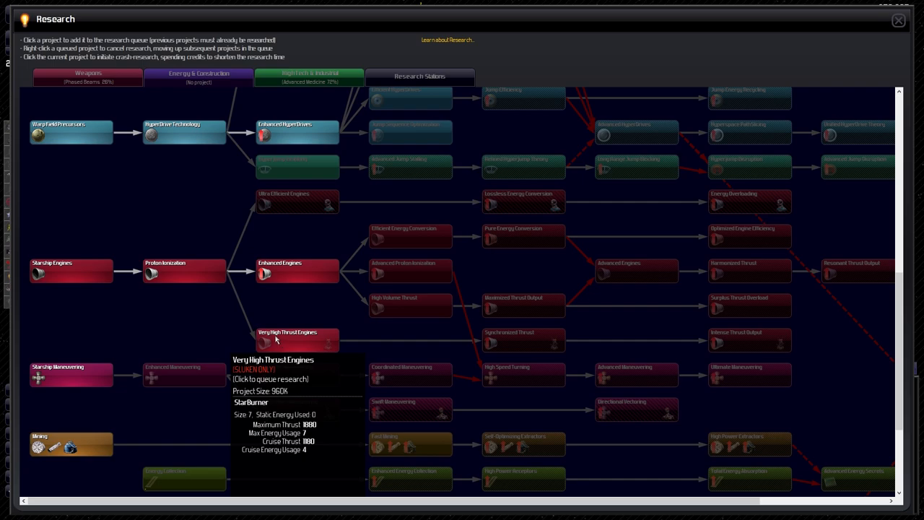
mouse_move(540, 349)
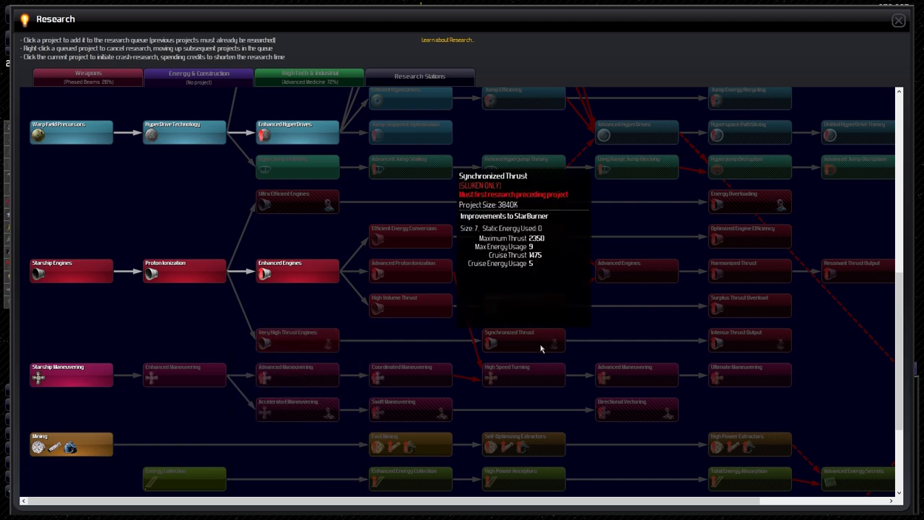
mouse_move(750, 341)
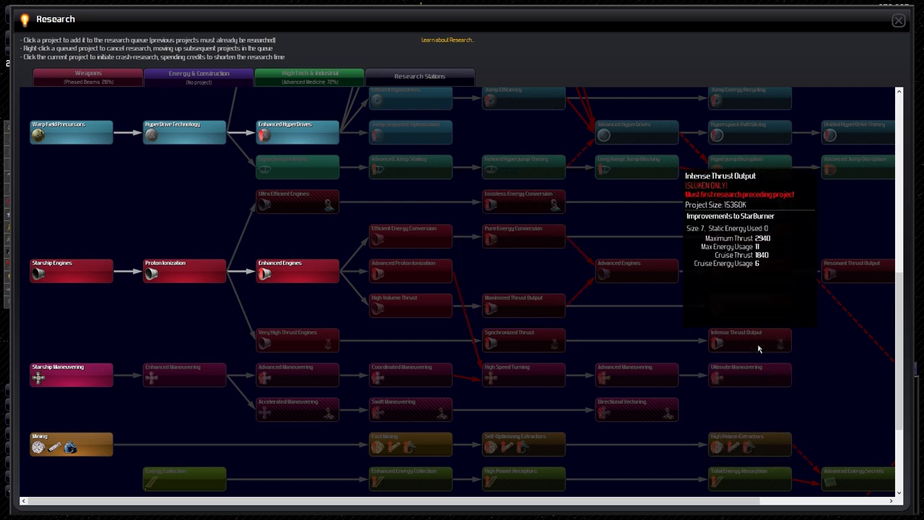
mouse_move(758, 316)
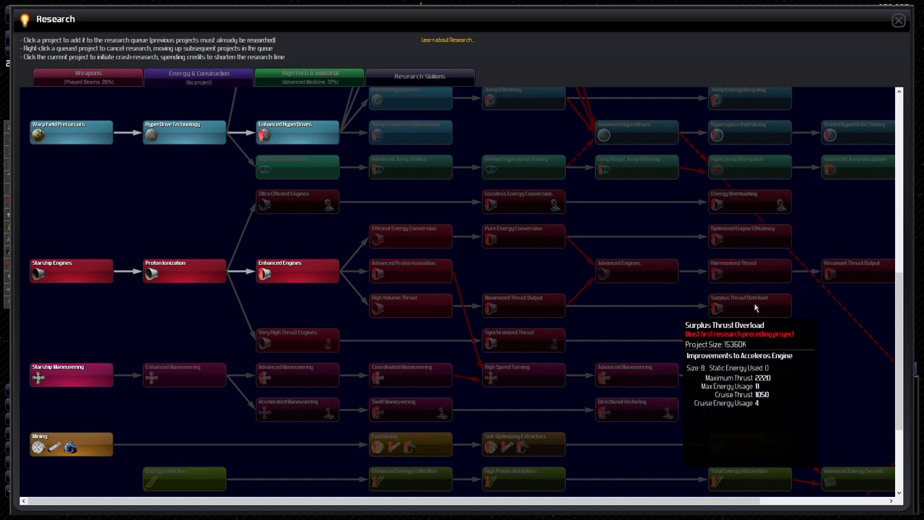
mouse_move(217, 353)
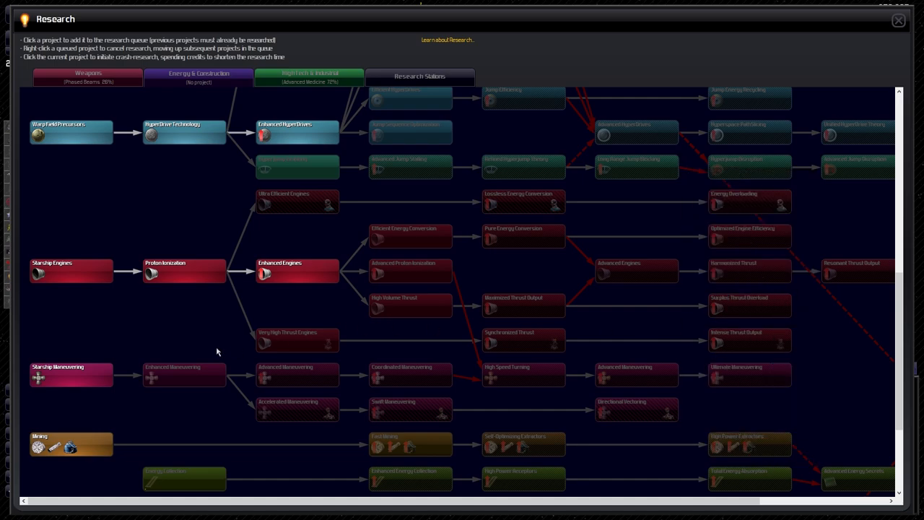
Queue Increased Shield Strength and the construction project following Component Prefabrication for research.
scroll("down", 3)
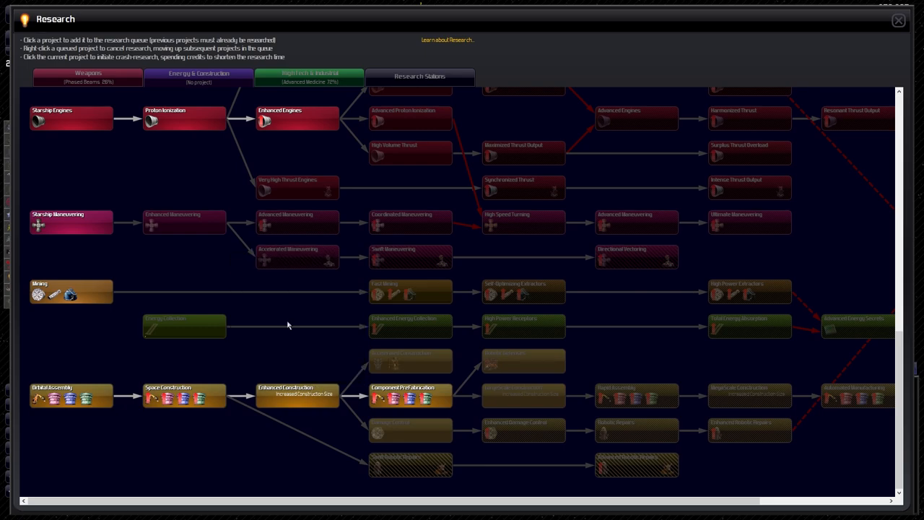
mouse_move(637, 223)
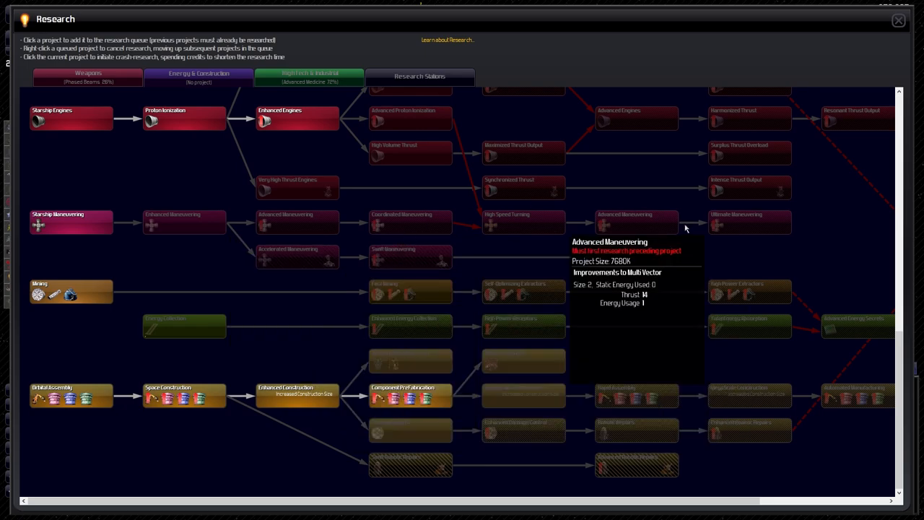
mouse_move(670, 337)
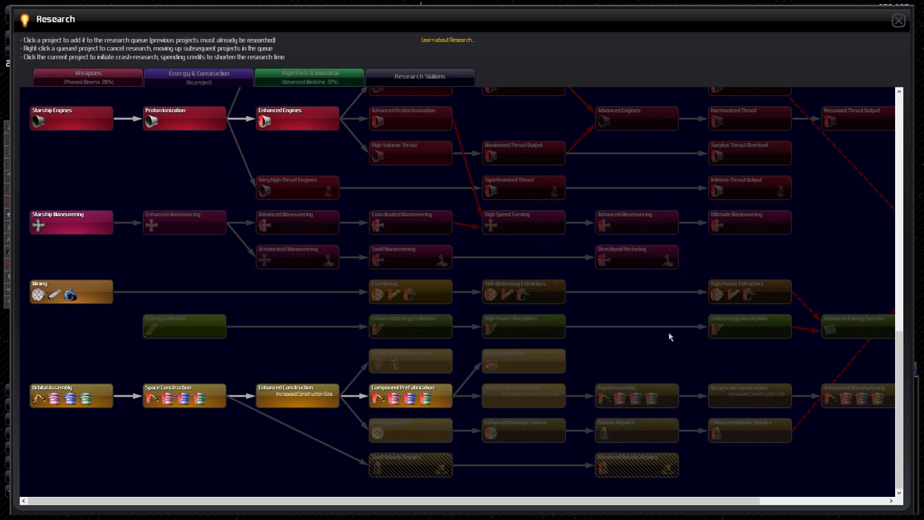
mouse_move(521, 397)
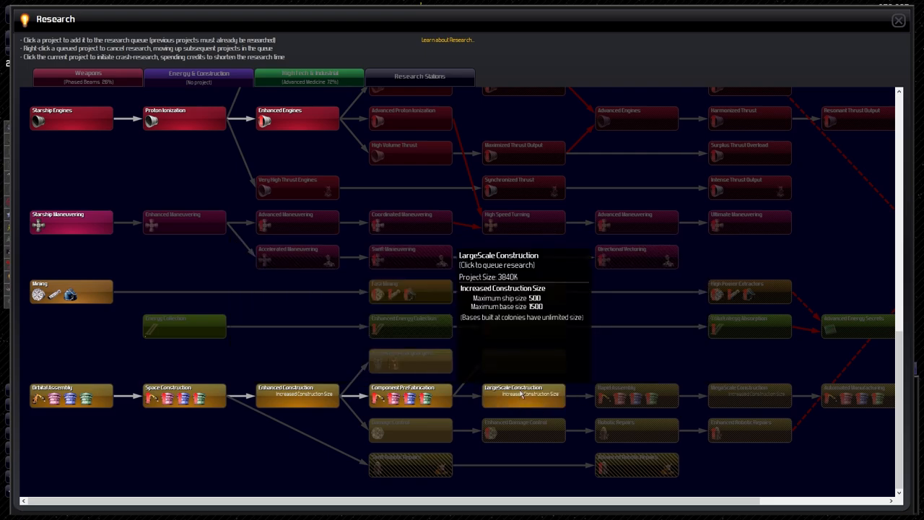
mouse_move(381, 444)
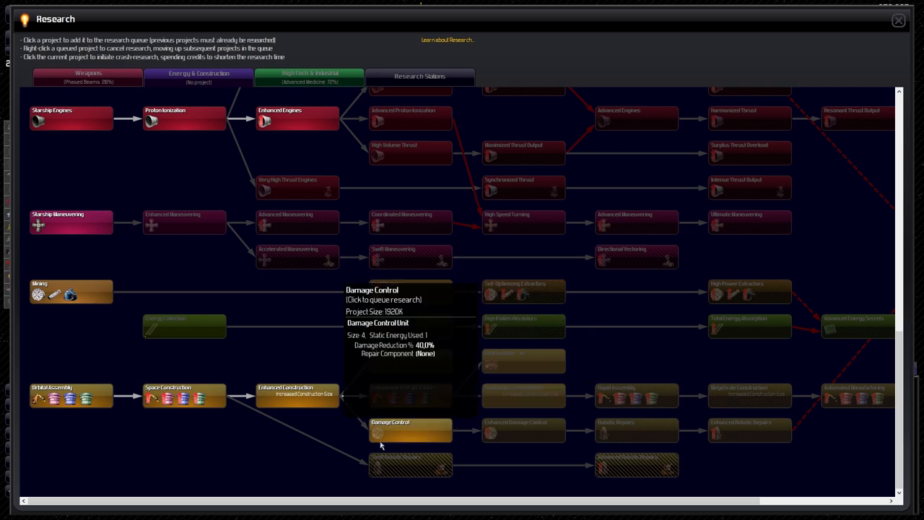
mouse_move(387, 435)
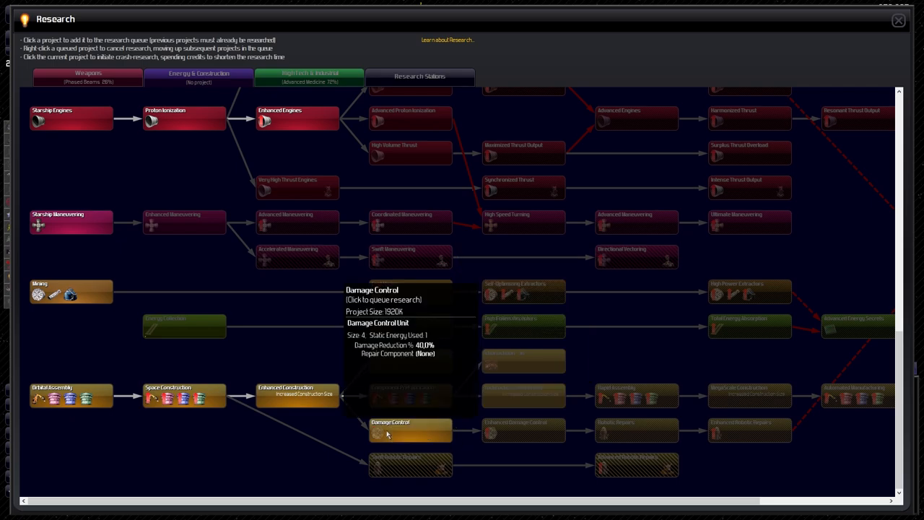
mouse_move(393, 429)
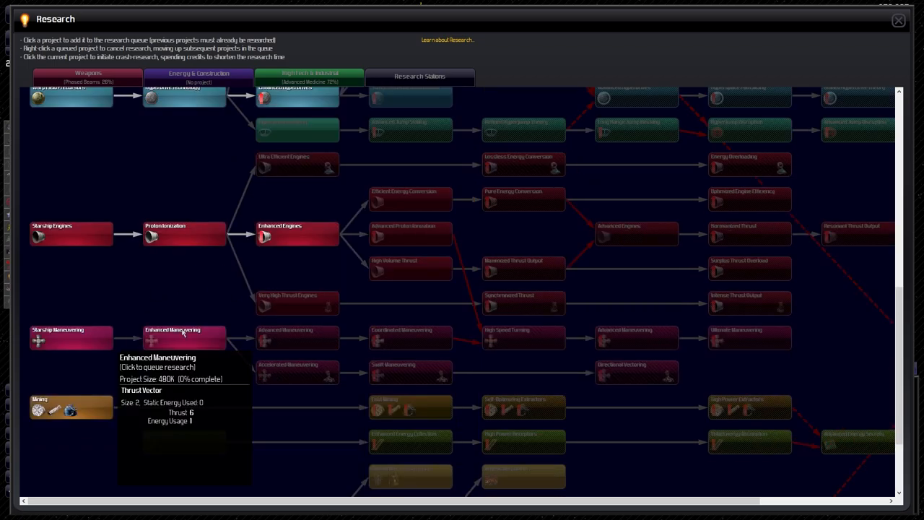
mouse_move(429, 234)
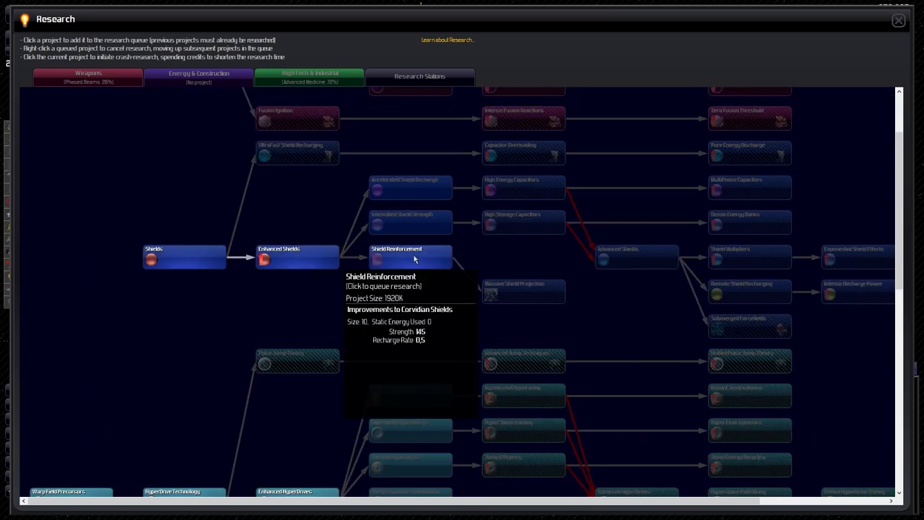
mouse_move(410, 254)
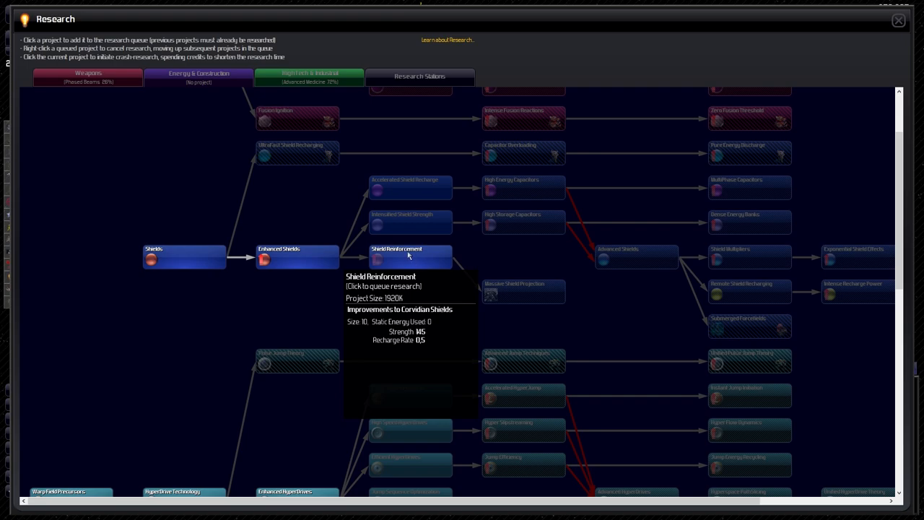
mouse_move(410, 188)
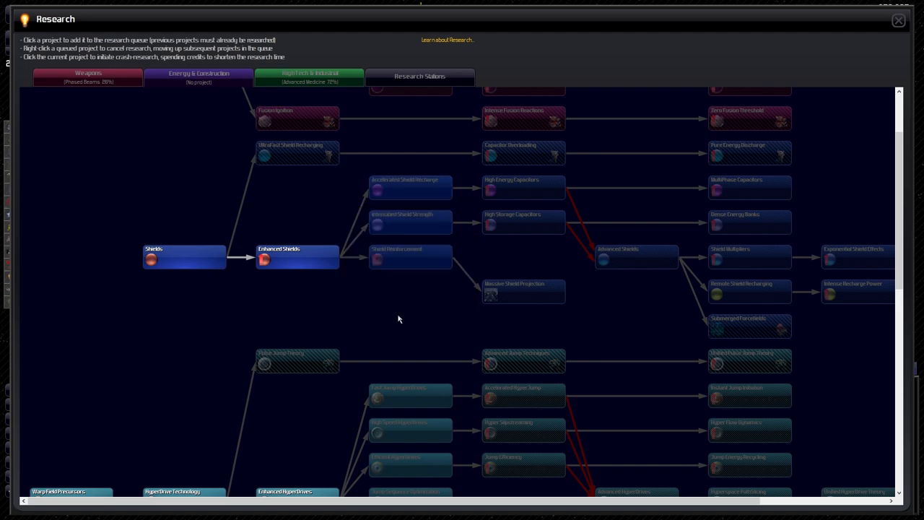
mouse_move(523, 292)
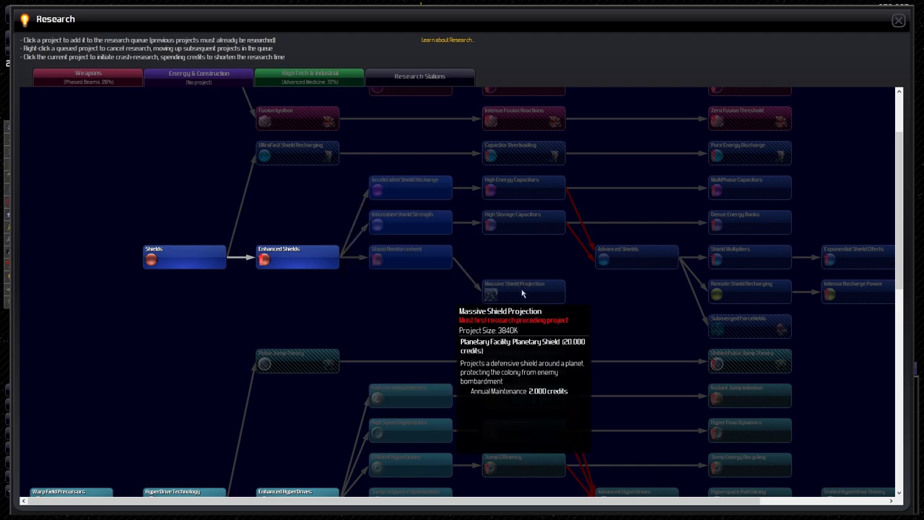
mouse_move(330, 216)
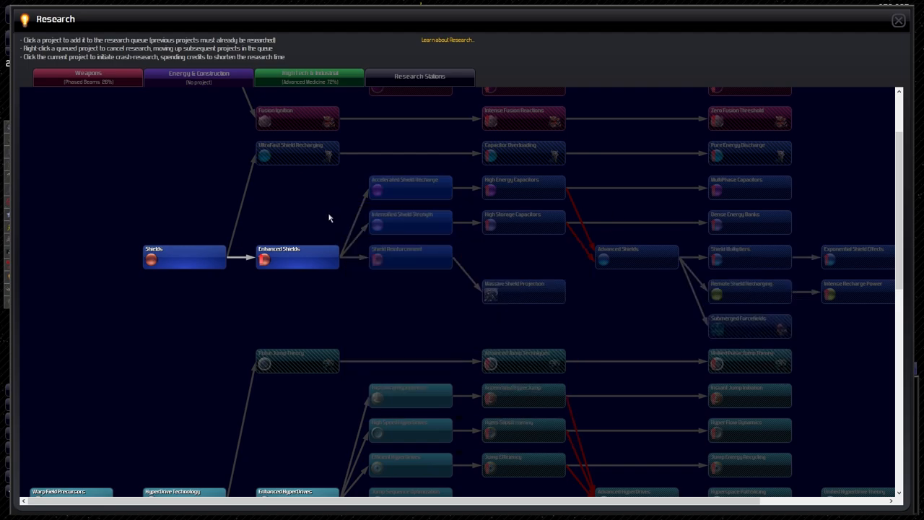
mouse_move(407, 191)
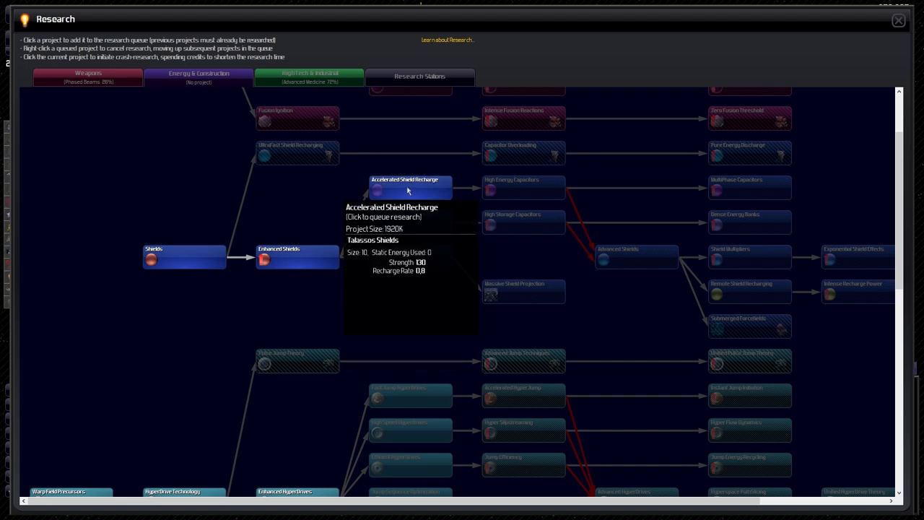
mouse_move(410, 254)
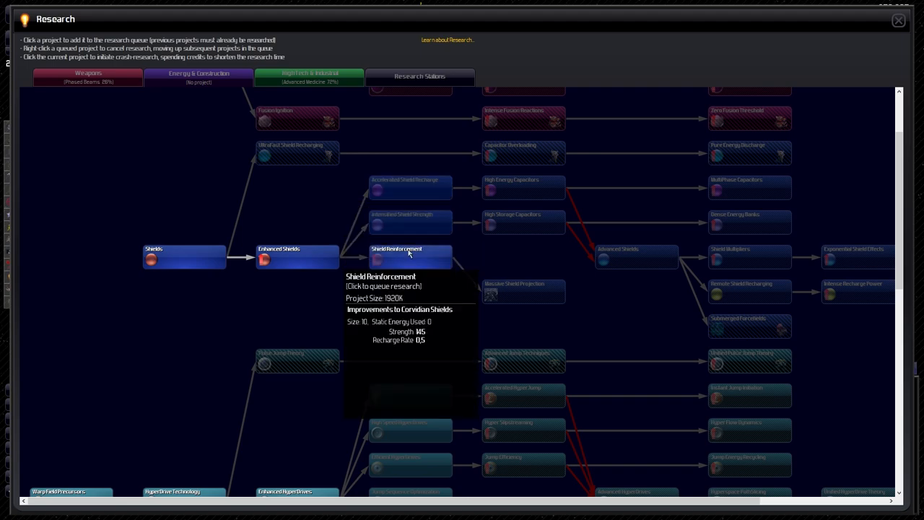
left_click(408, 223)
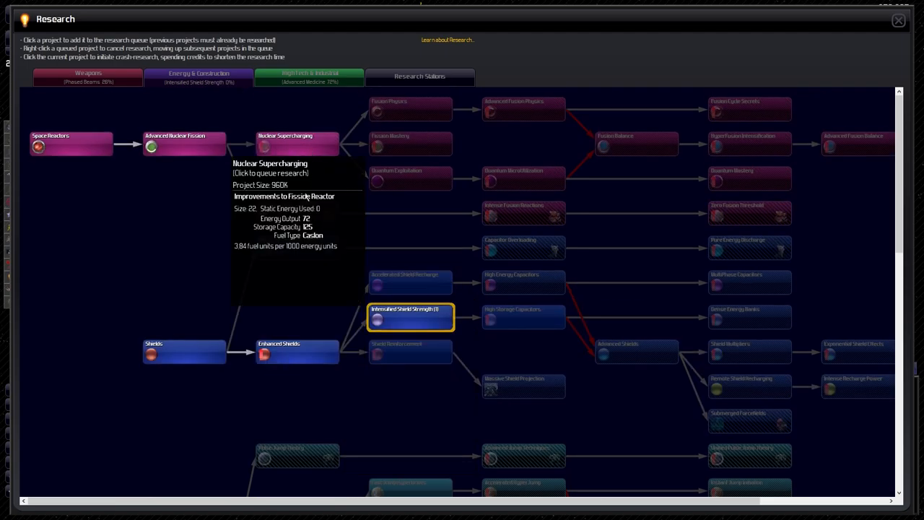
mouse_move(309, 156)
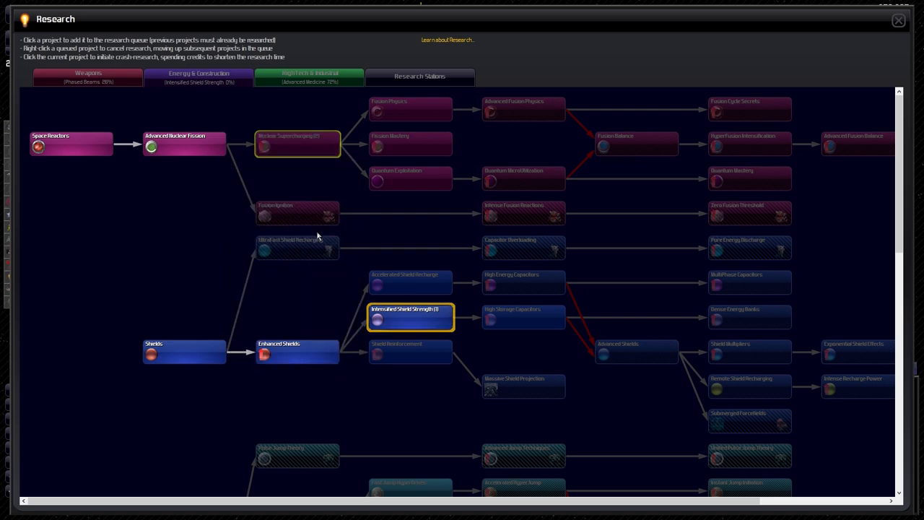
scroll("down", 3)
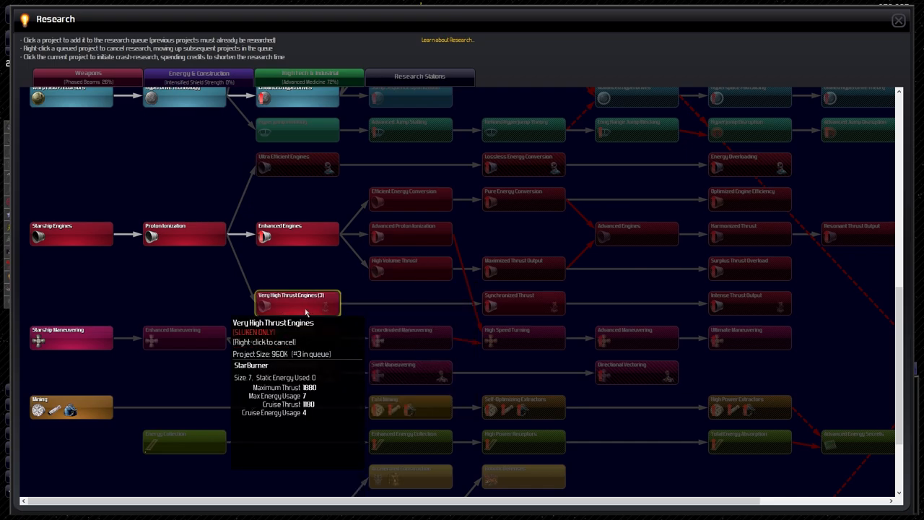
mouse_move(278, 235)
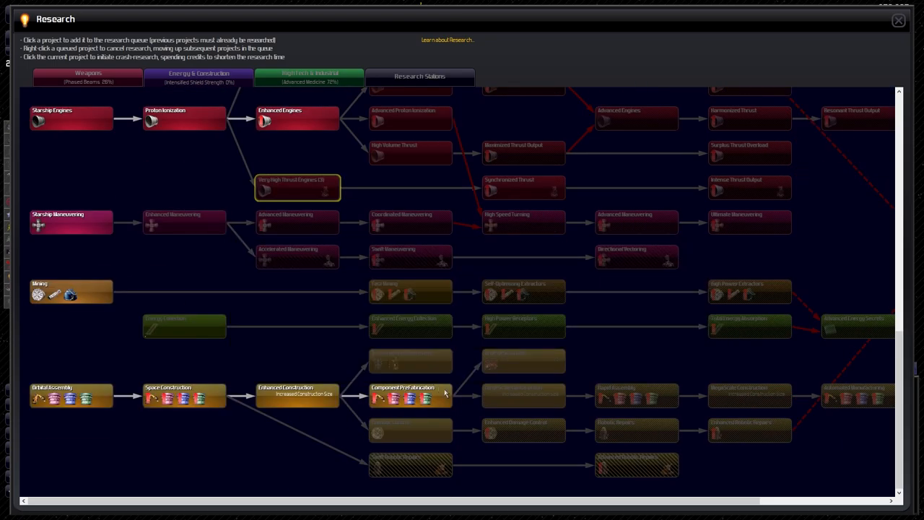
left_click(199, 78)
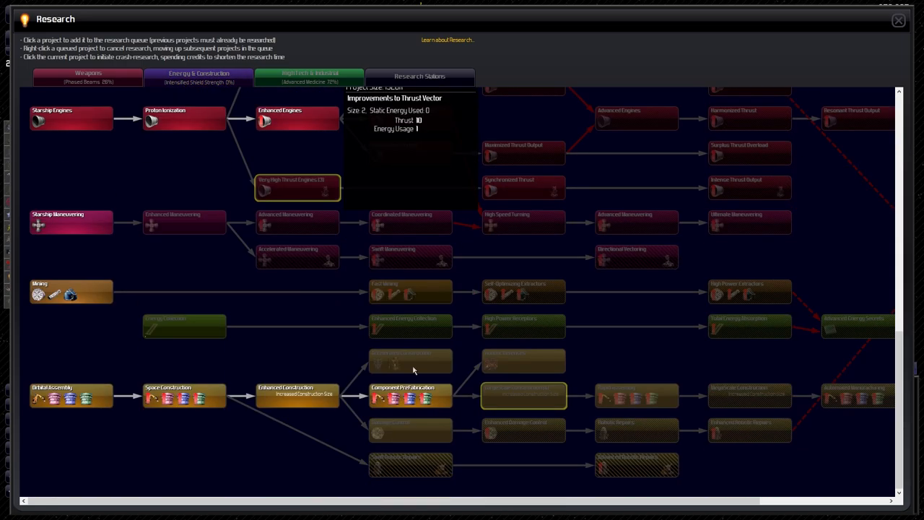
Review the Weapons research tree, scrolling through its projects.
left_click(80, 81)
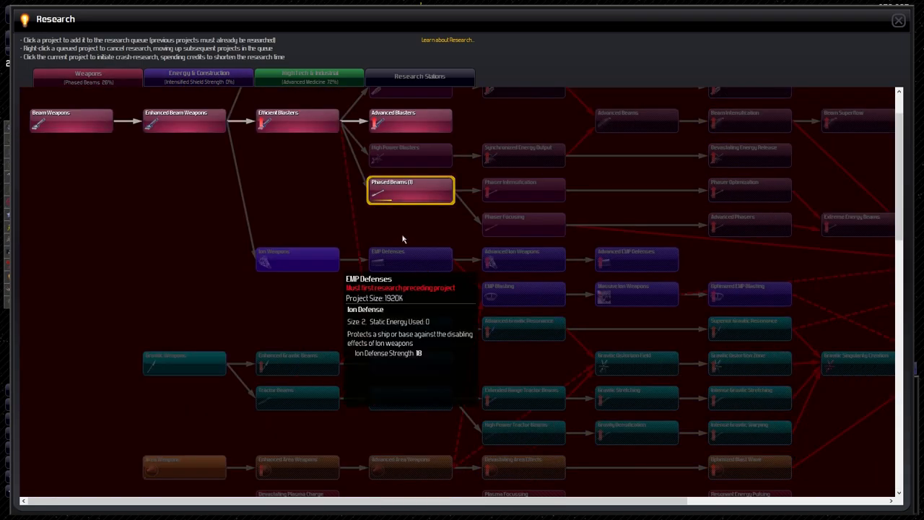
scroll("down", 3)
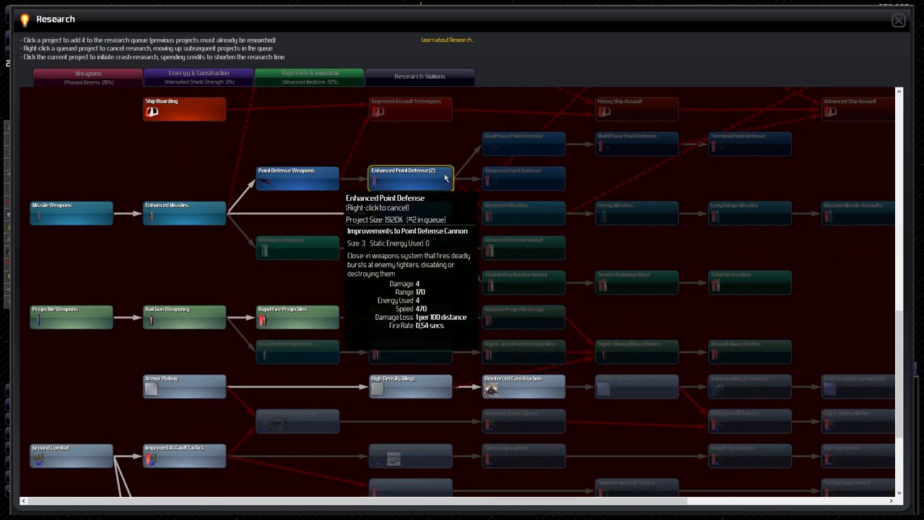
scroll("down", 3)
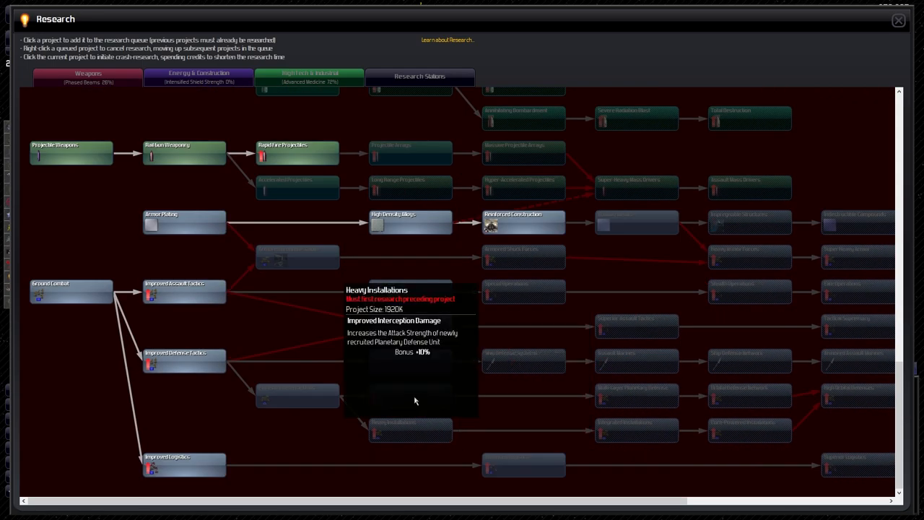
mouse_move(280, 401)
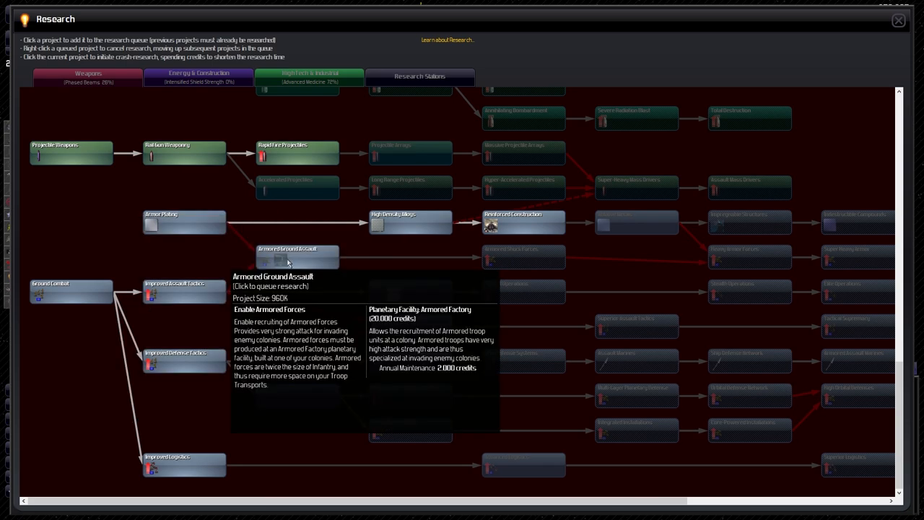
mouse_move(395, 291)
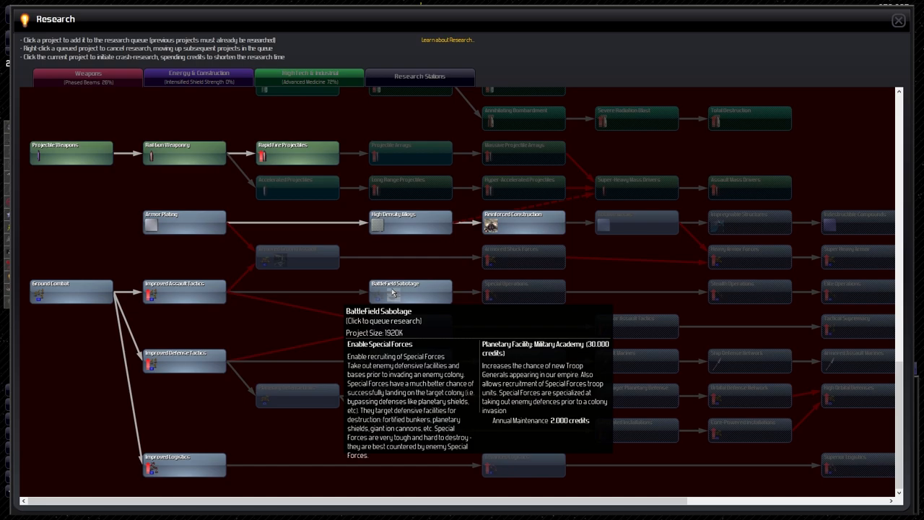
mouse_move(229, 298)
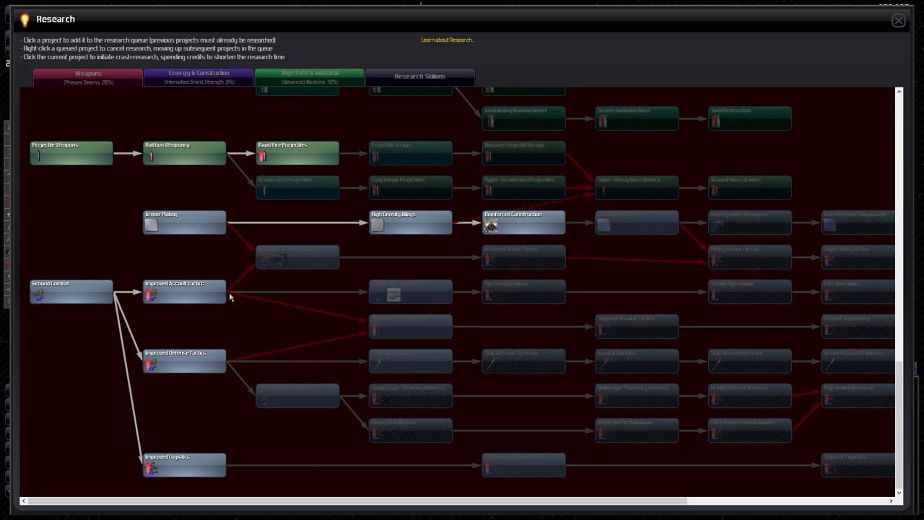
mouse_move(410, 328)
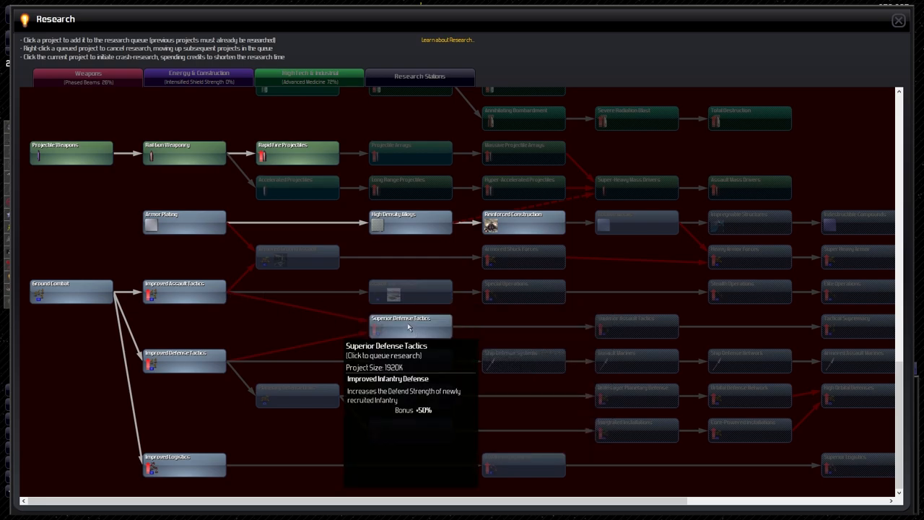
mouse_move(413, 329)
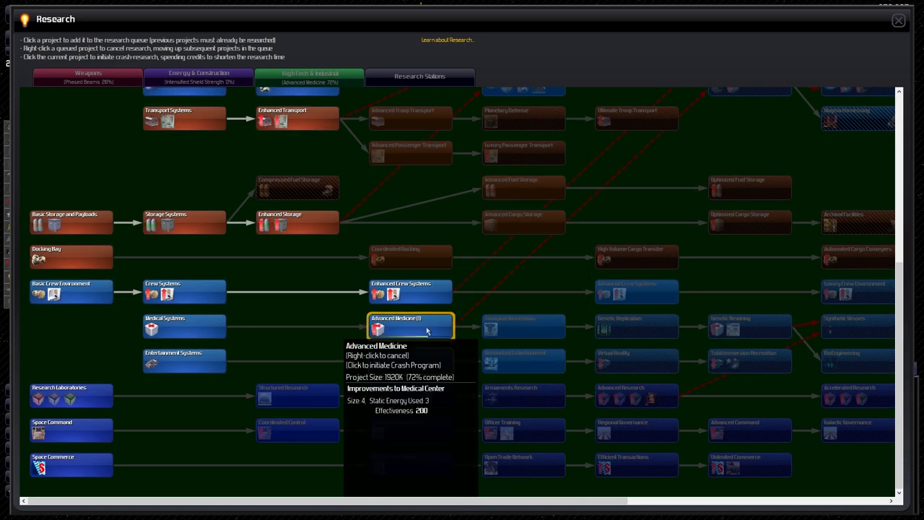
mouse_move(562, 304)
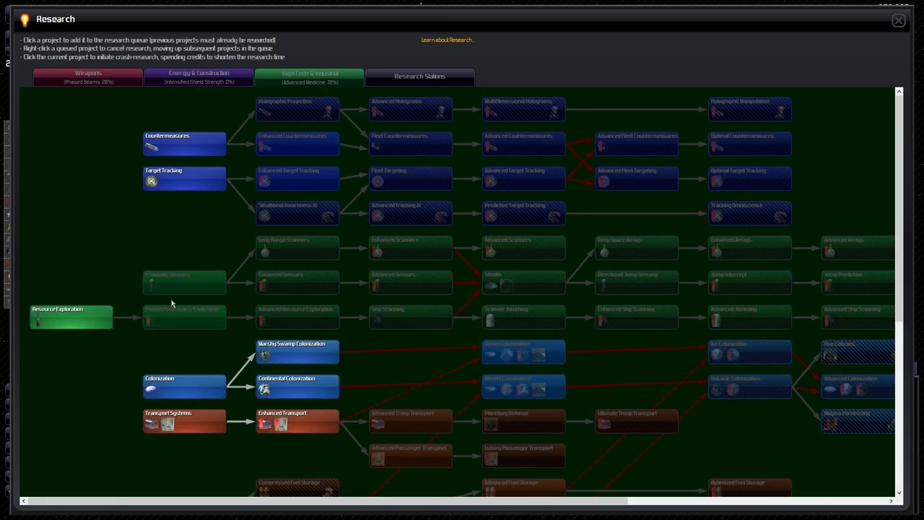
mouse_move(306, 179)
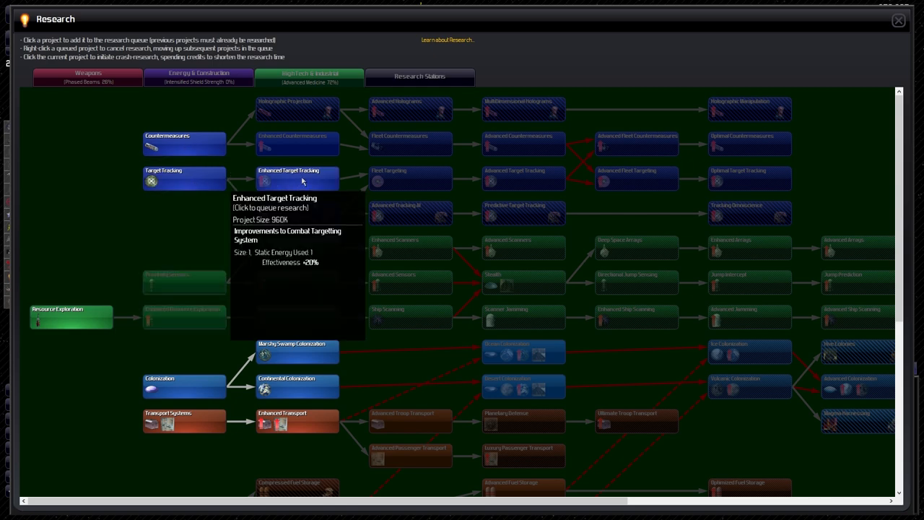
mouse_move(305, 179)
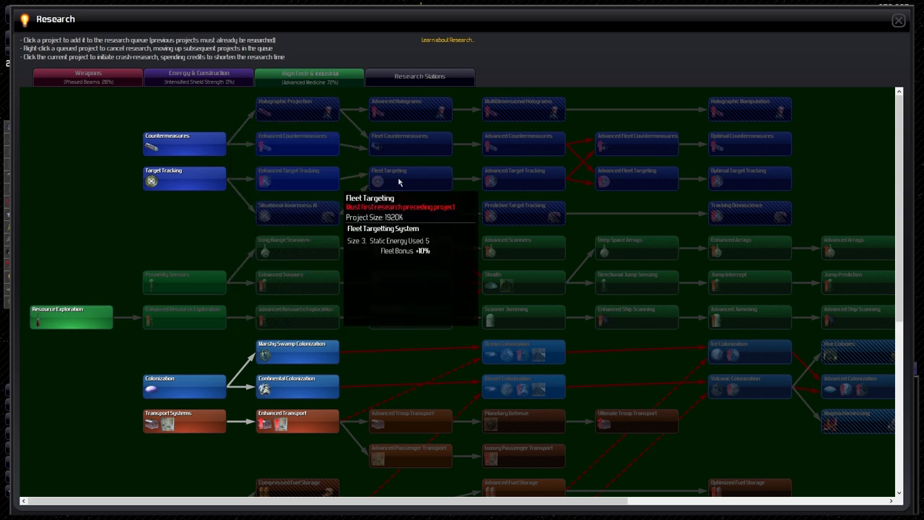
mouse_move(300, 178)
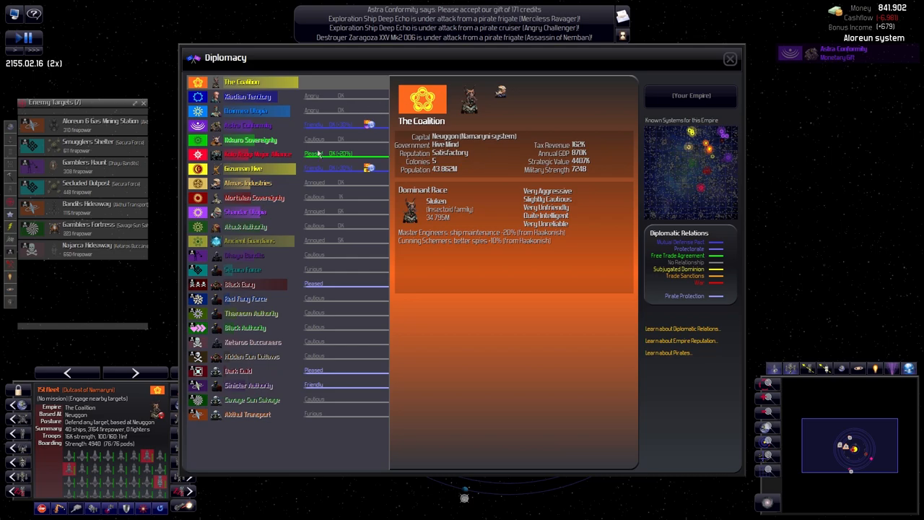
Check the Akhul Transport pirates' details and leave the Diplomacy window.
left_click(248, 413)
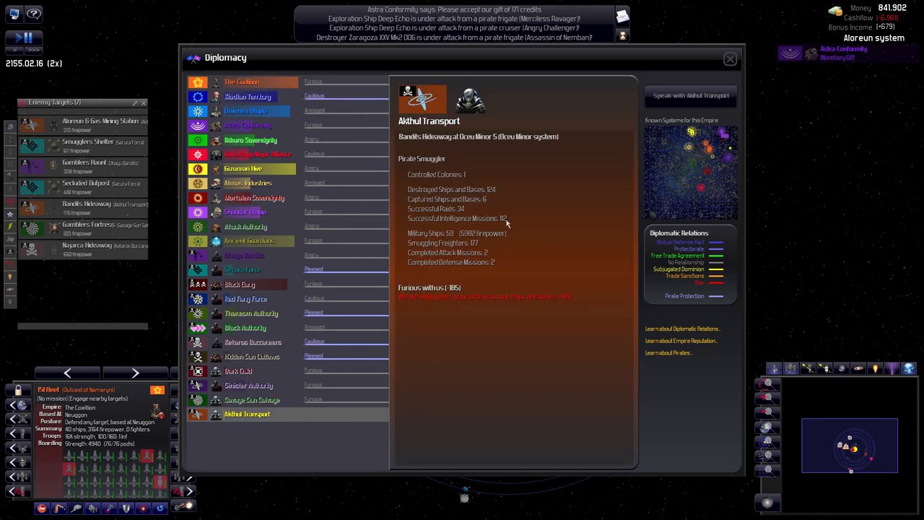
mouse_move(480, 178)
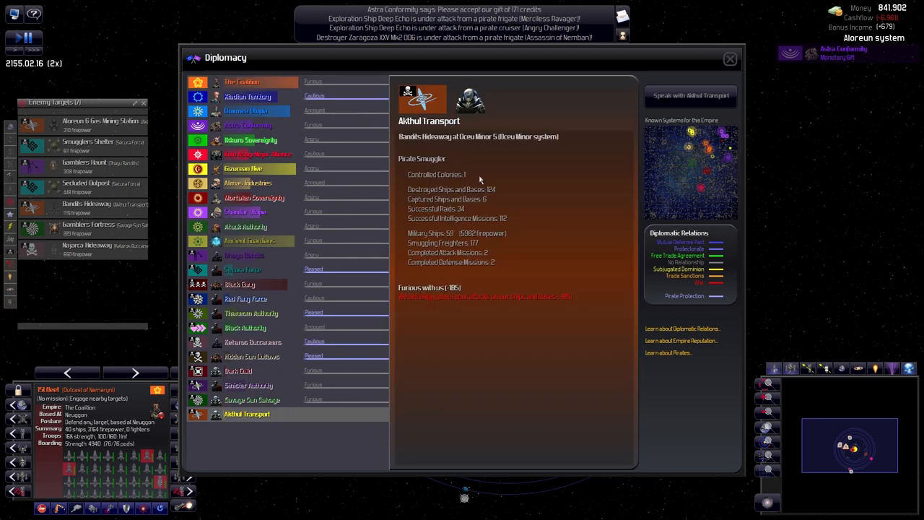
left_click(729, 58)
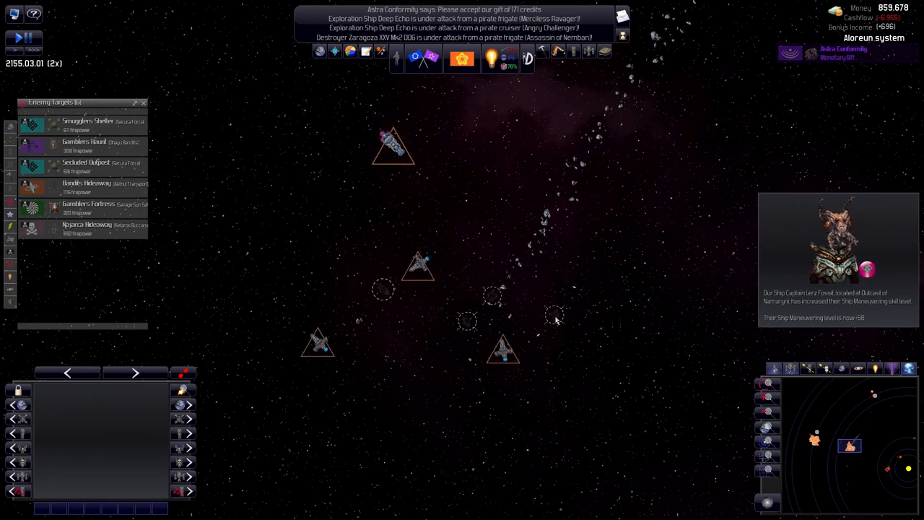
Begin a conversation with the Ikkuro Sovereignty from the system view.
left_click(555, 315)
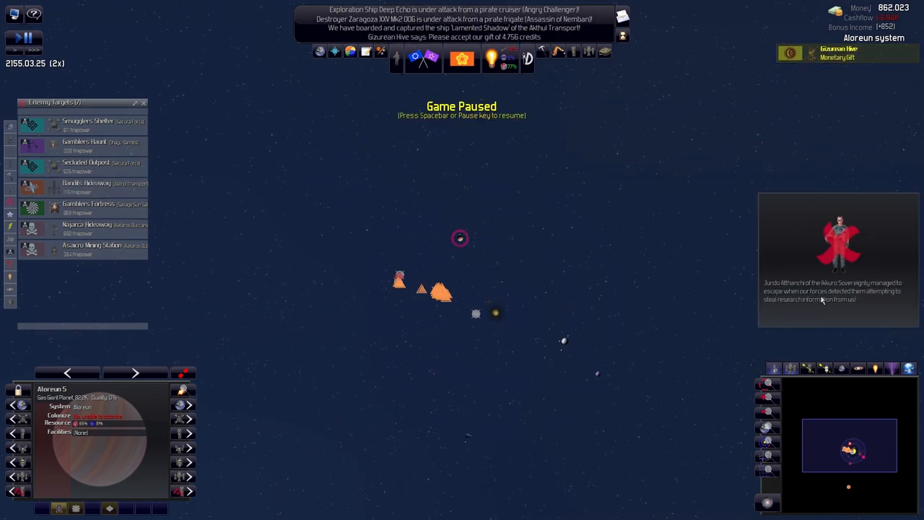
mouse_move(841, 302)
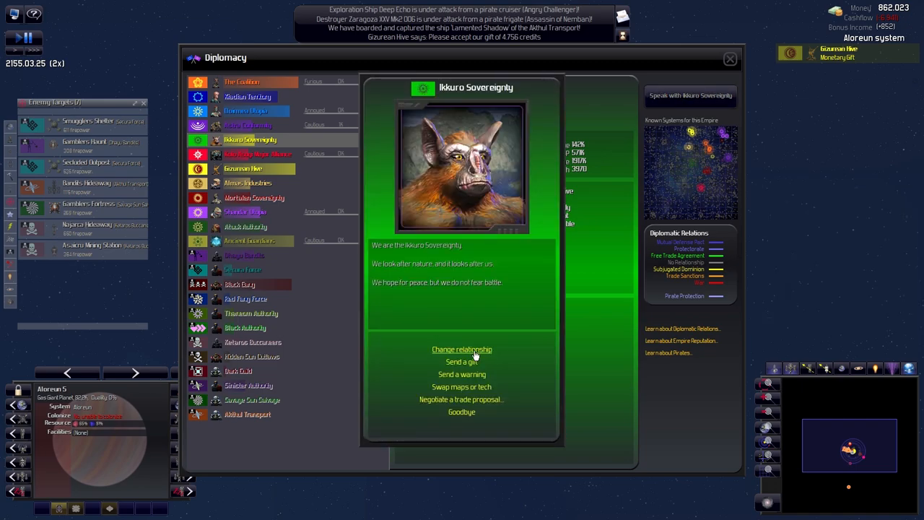
Send a warning to the Ikkuro Sovereignty, then answer the Gizurean Hive message with Goodbye.
left_click(462, 374)
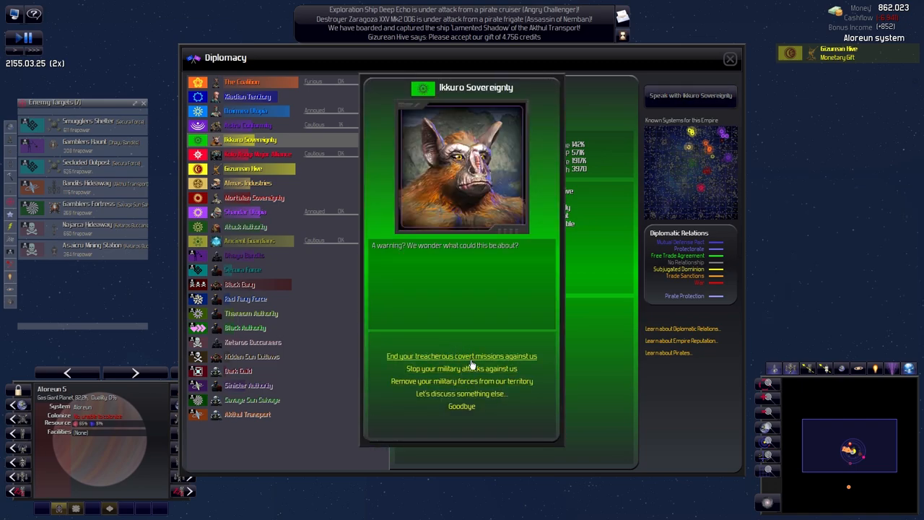
left_click(462, 355)
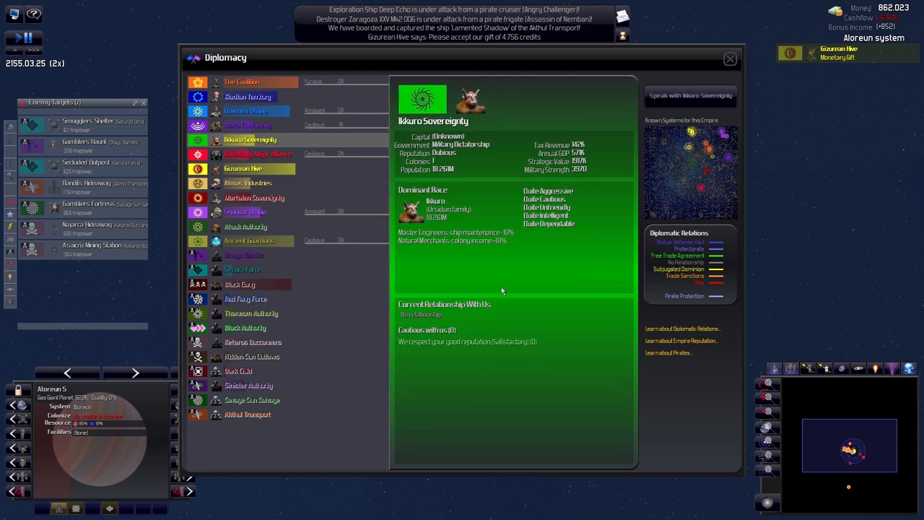
left_click(728, 57)
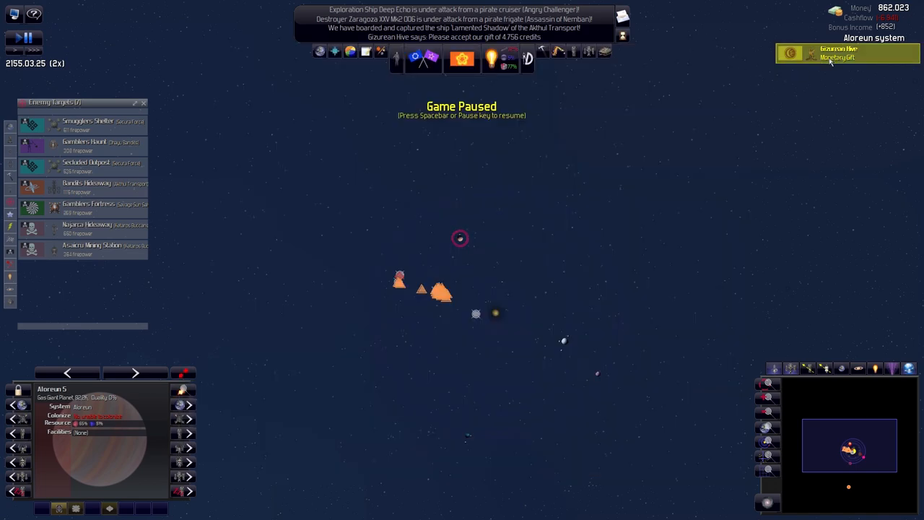
left_click(844, 56)
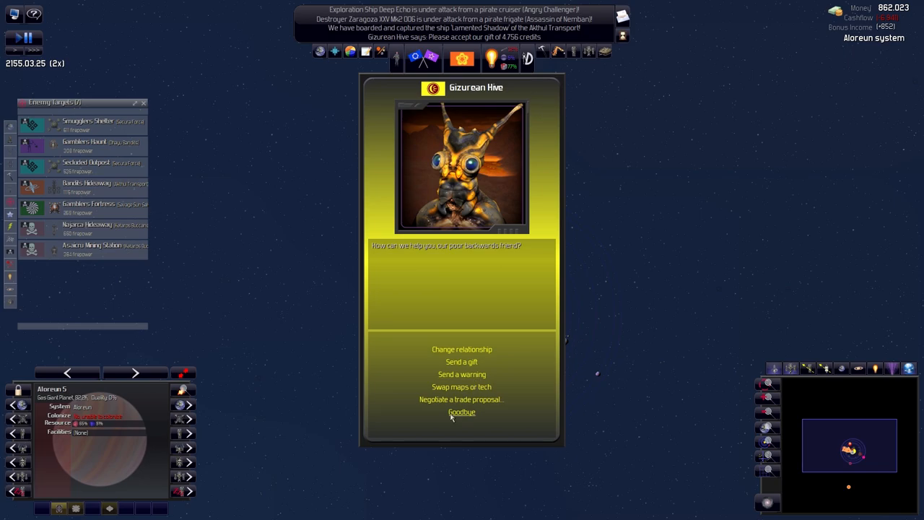
left_click(462, 412)
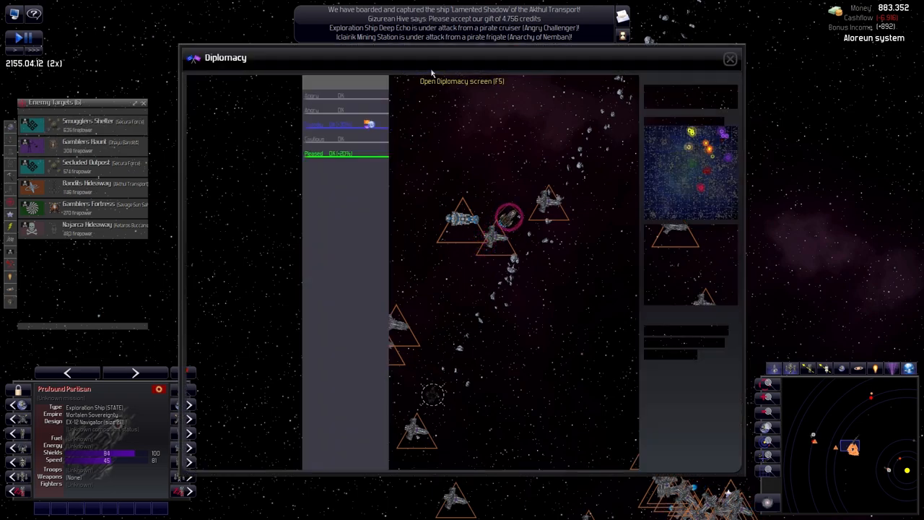
Glance at The Coalition's Empire Summary, then send the 1st Fleet against Smugglers' Shelter.
left_click(730, 57)
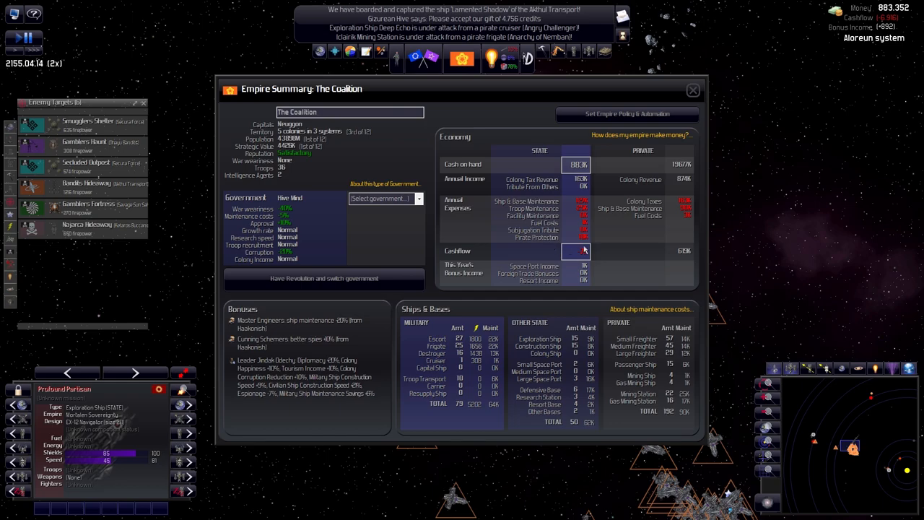
left_click(692, 90)
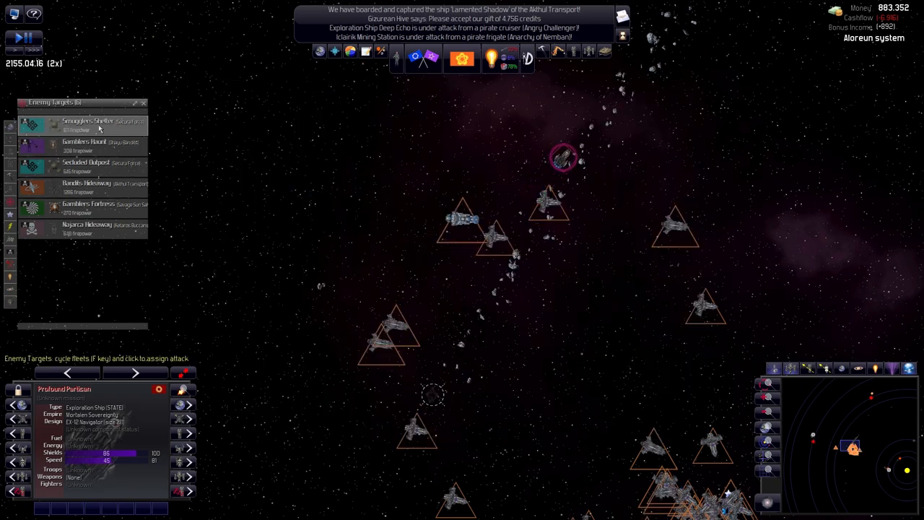
left_click(86, 123)
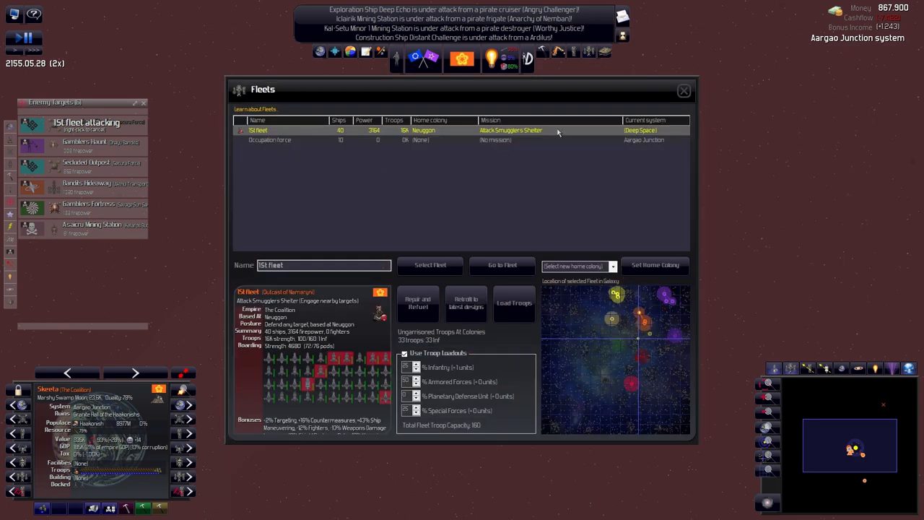
Centre the galaxy map on the 1st Fleet and select it to show its plotted course.
left_click(683, 90)
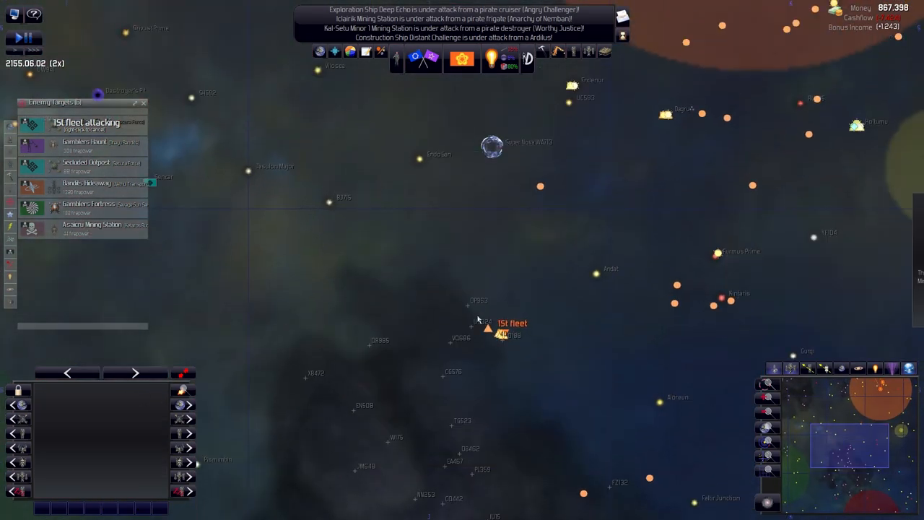
left_click(483, 329)
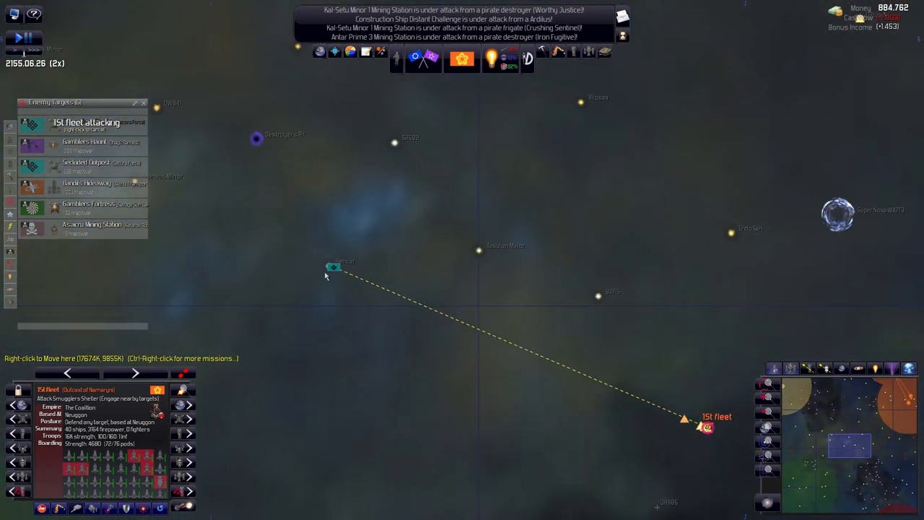
mouse_move(322, 312)
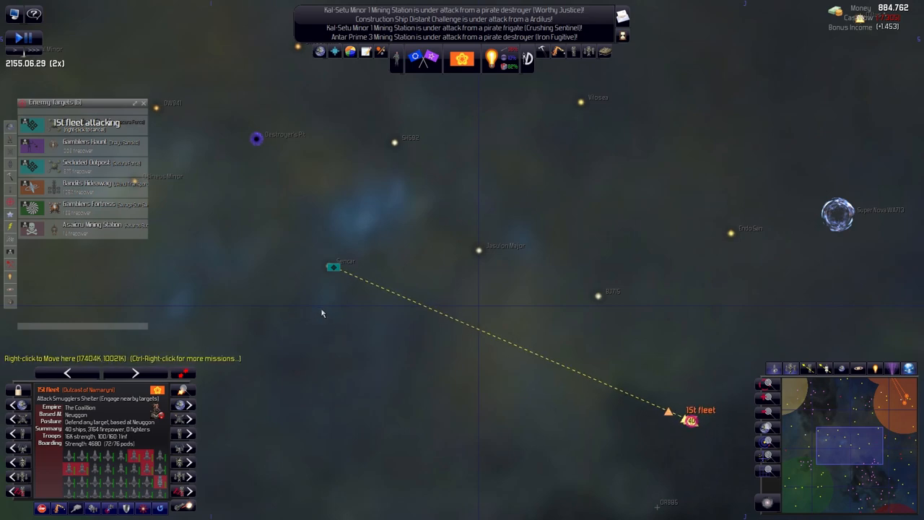
mouse_move(498, 60)
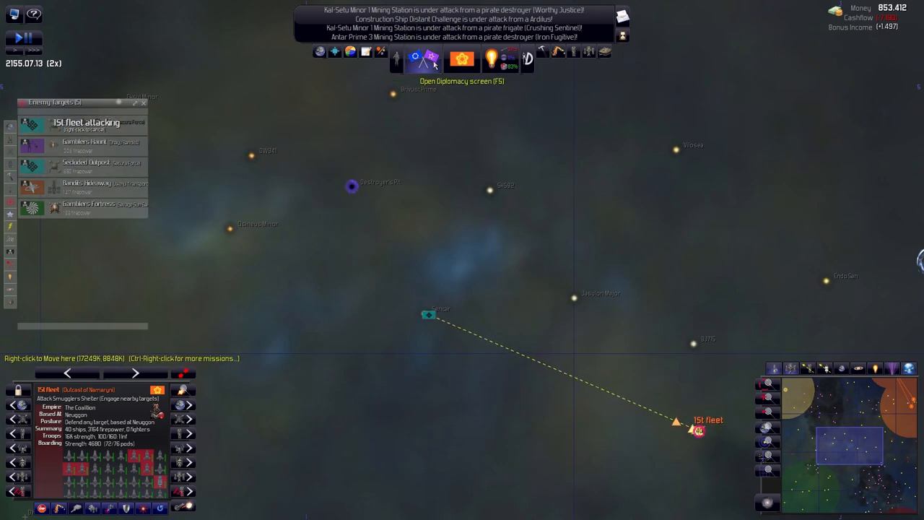
Speak with the Akhul Transport pirates in Diplomacy and say Goodbye without a deal.
left_click(416, 55)
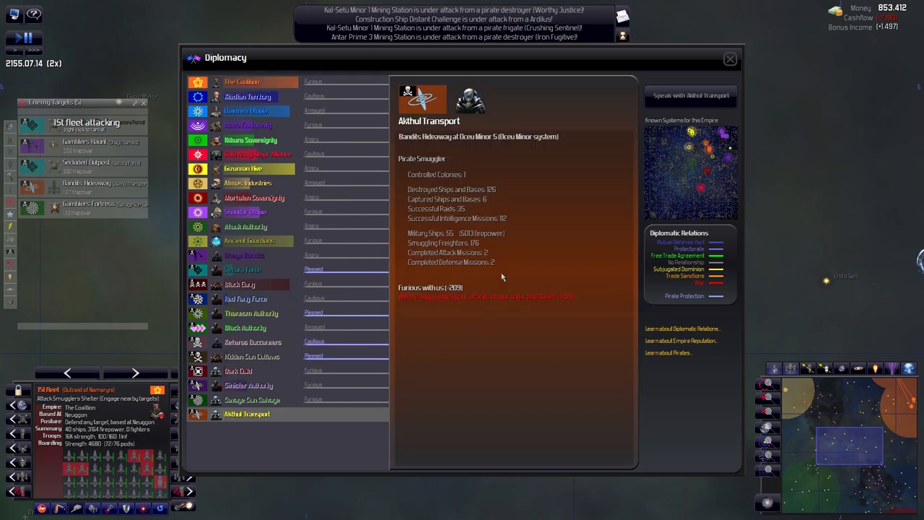
mouse_move(468, 298)
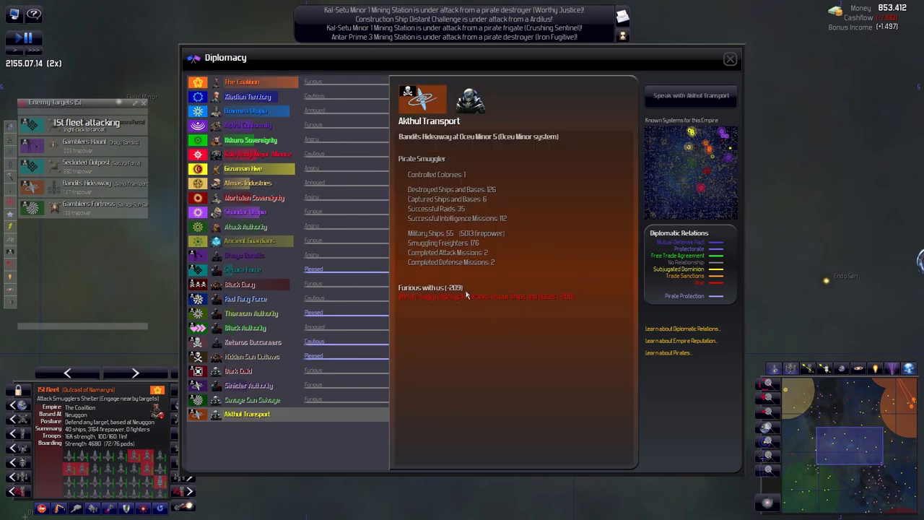
mouse_move(530, 335)
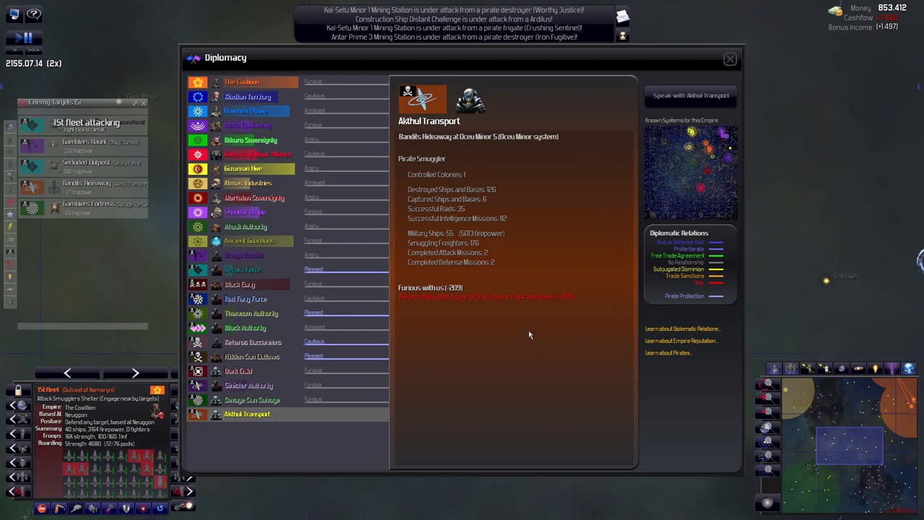
left_click(690, 95)
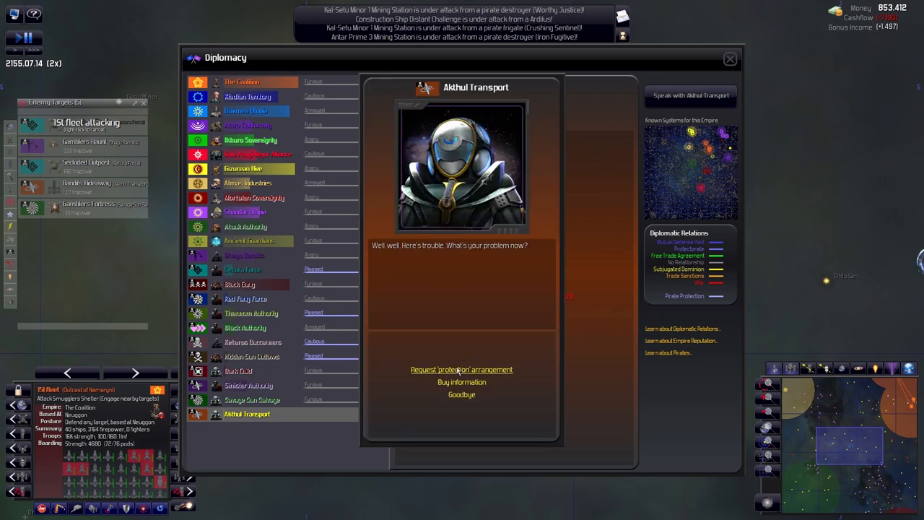
mouse_move(462, 401)
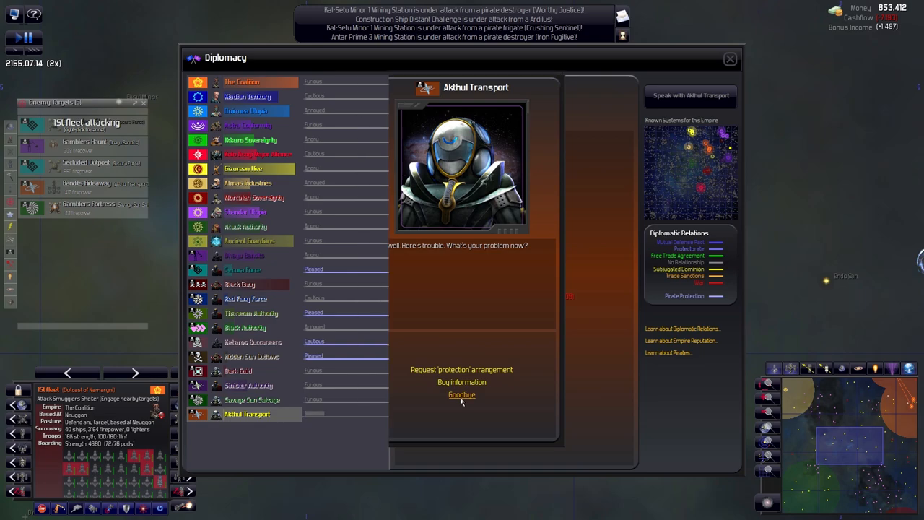
left_click(462, 381)
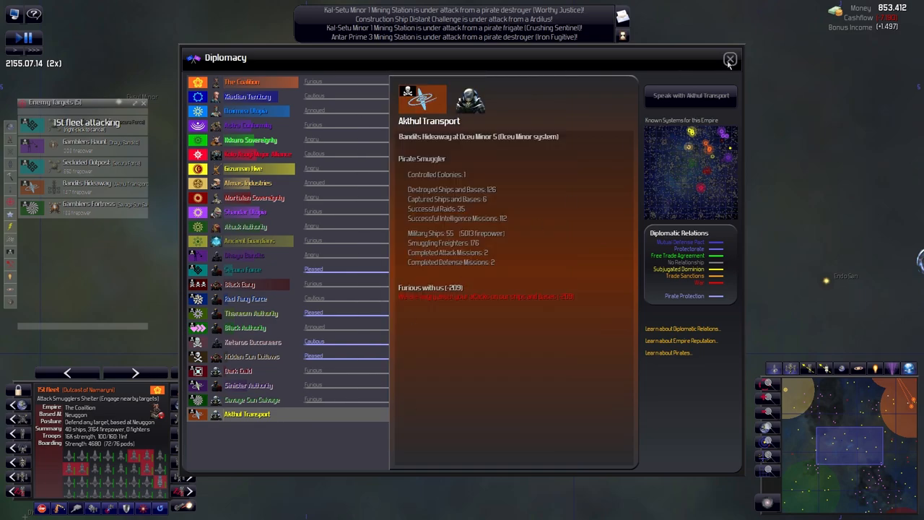
Look over The Coalition, the next empire, and the Gizurean Hive's diplomatic standing.
left_click(241, 81)
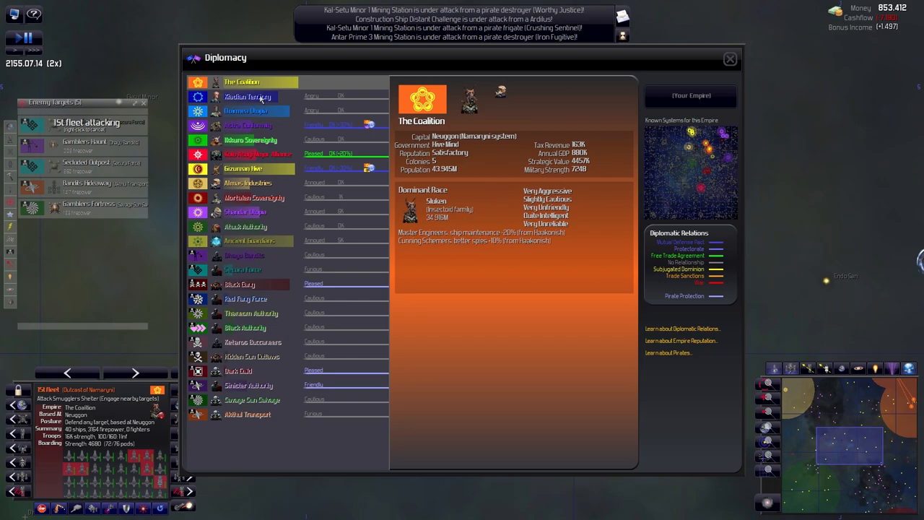
left_click(249, 110)
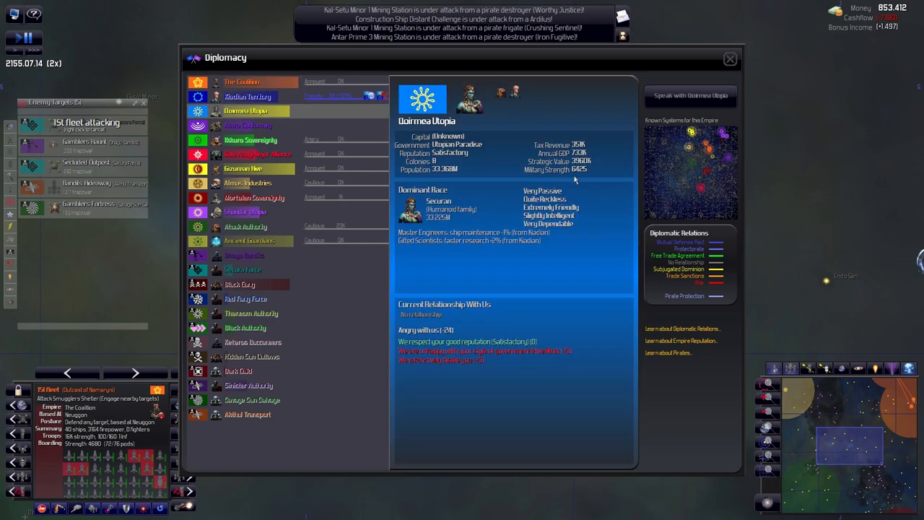
left_click(243, 168)
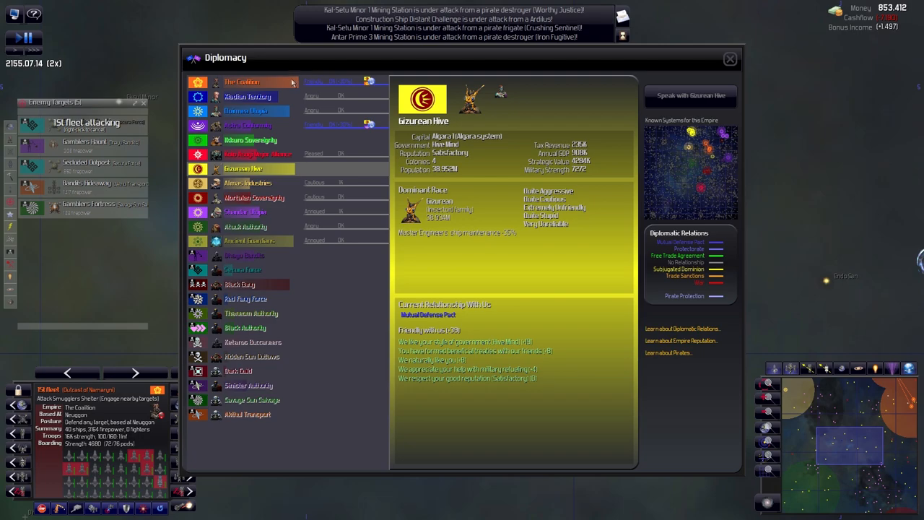
Close Diplomacy to return to the Sencar system with the Outcast of Remargyn fleet shown.
left_click(730, 58)
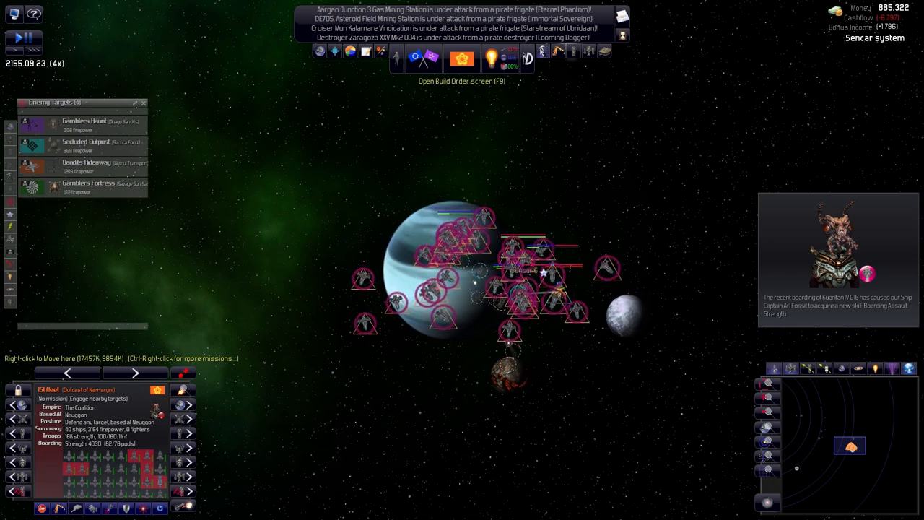
Cancel out of the Build Order screen and dismiss the 'Ship Capture Reveals Pirate Base' report.
left_click(459, 55)
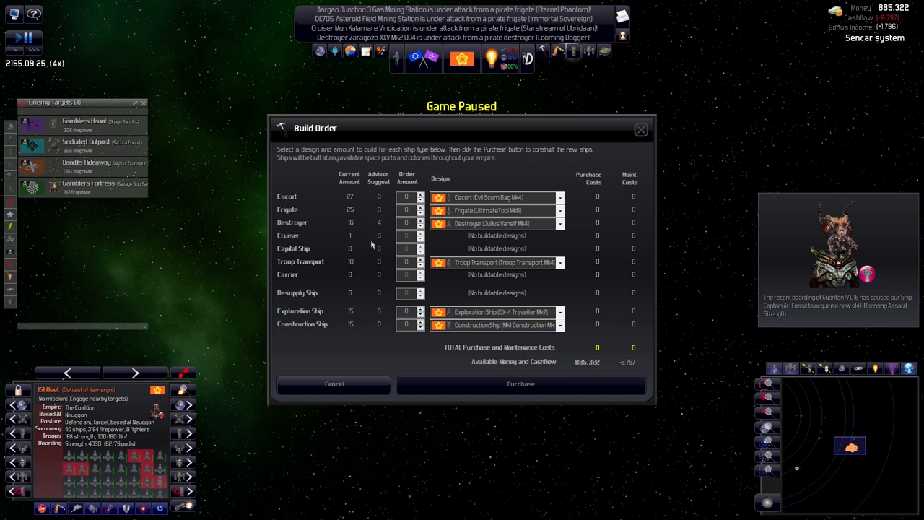
mouse_move(404, 214)
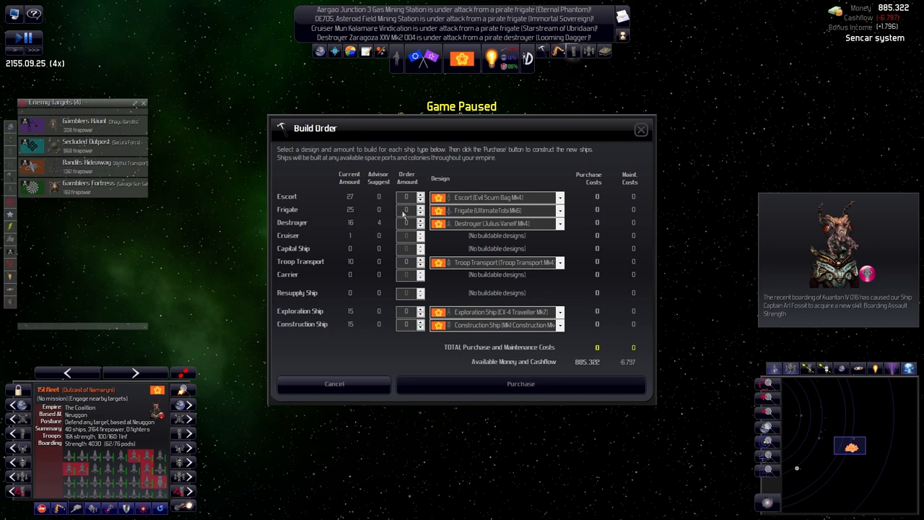
left_click(641, 130)
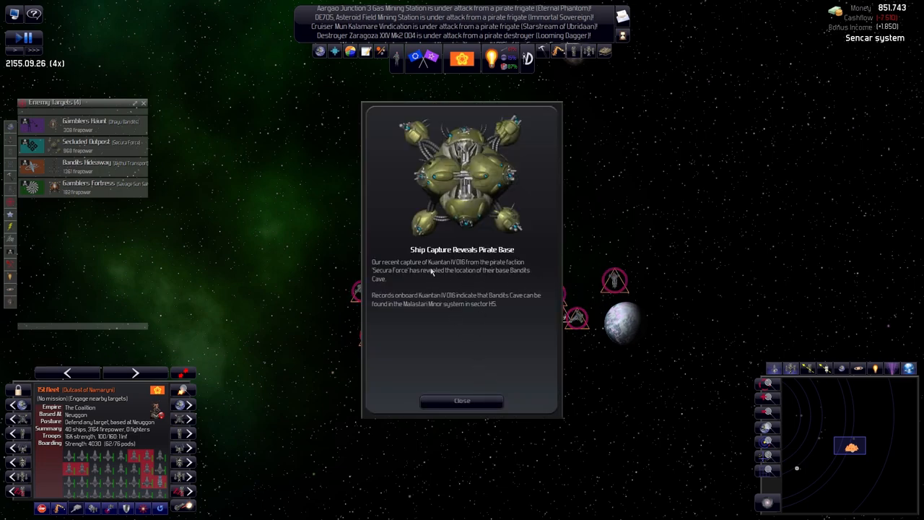
mouse_move(416, 257)
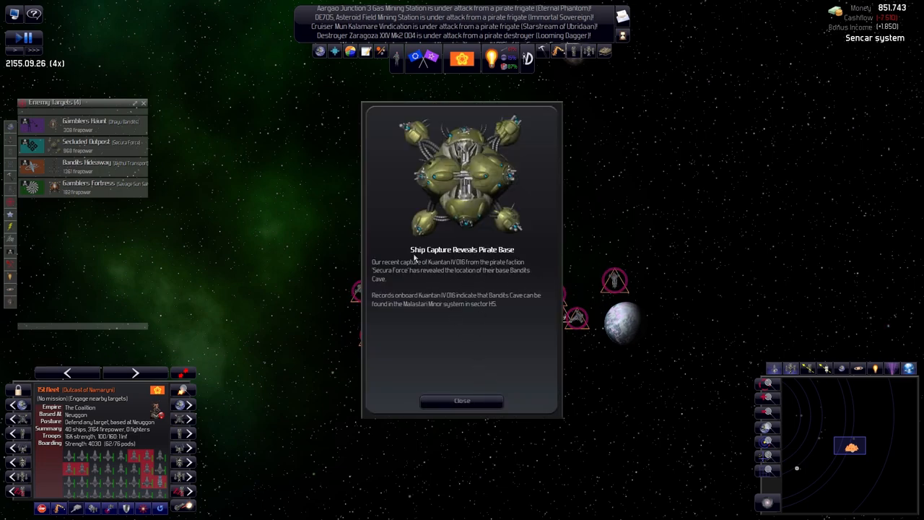
mouse_move(468, 387)
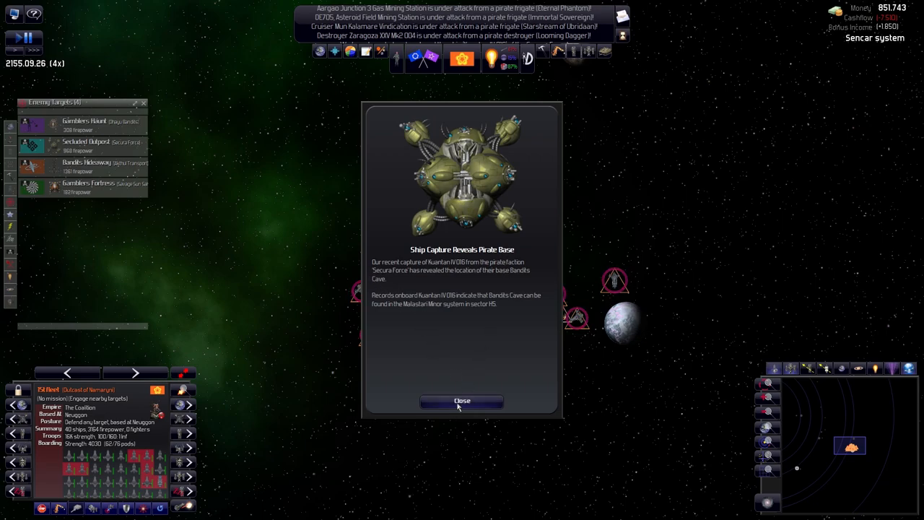
left_click(462, 401)
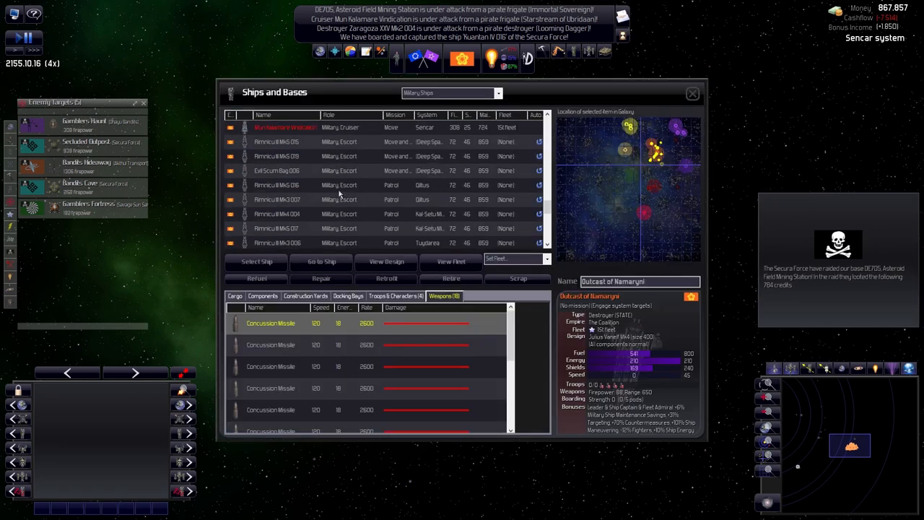
mouse_move(340, 225)
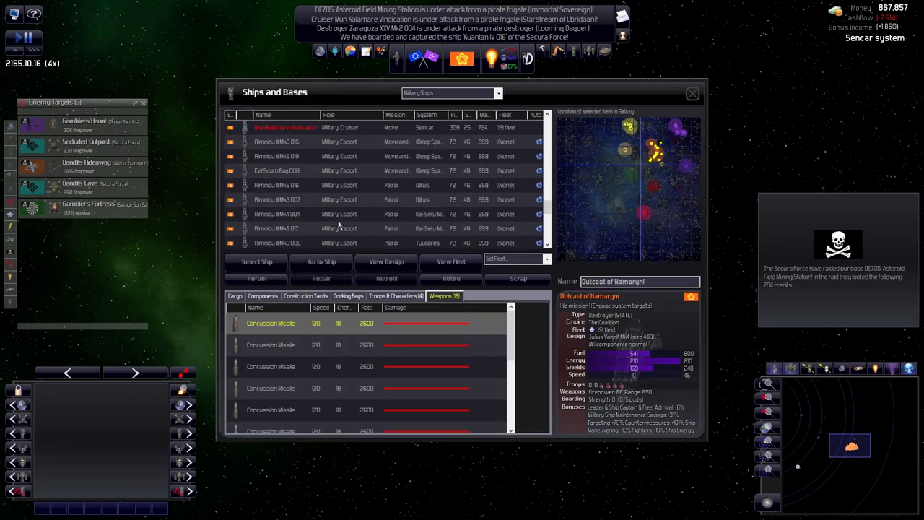
Inspect an escort and the cruiser Mun Kalamare Vindication in Ships and Bases, then close the list.
scroll("down", 3)
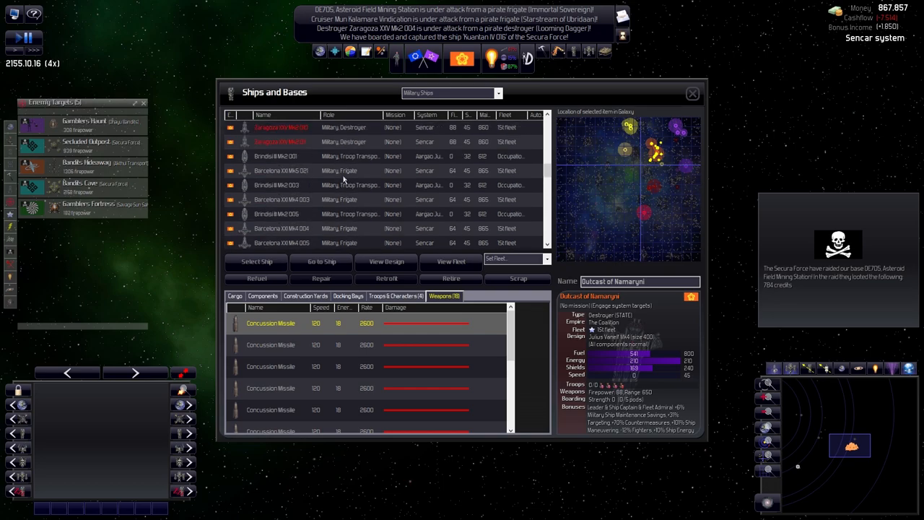
scroll("down", 3)
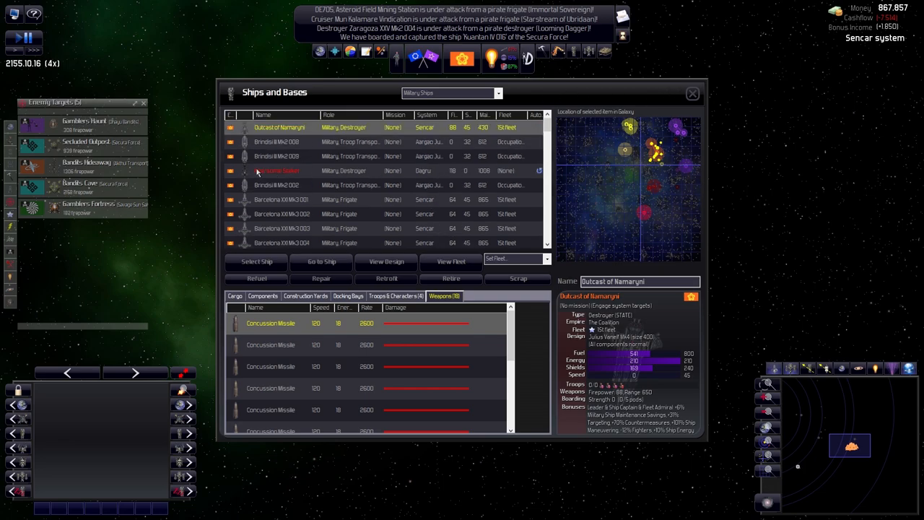
scroll("down", 3)
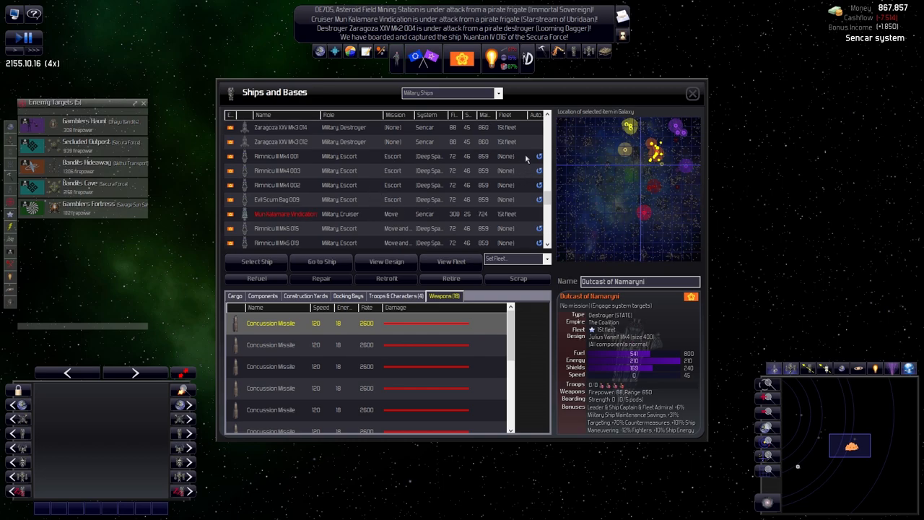
left_click(283, 156)
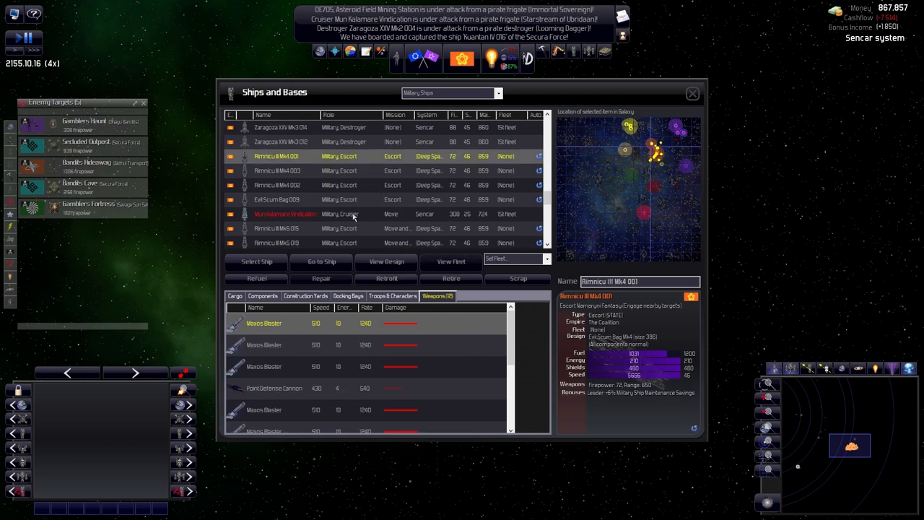
left_click(284, 214)
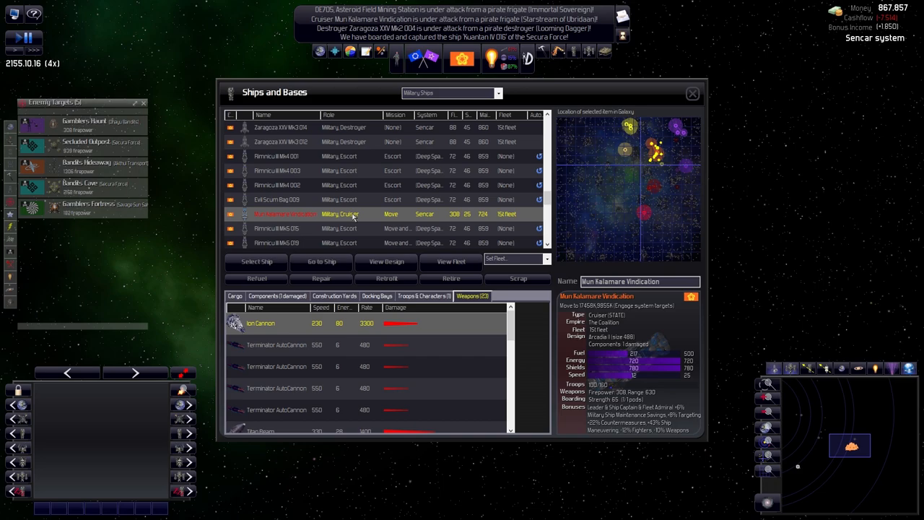
mouse_move(661, 98)
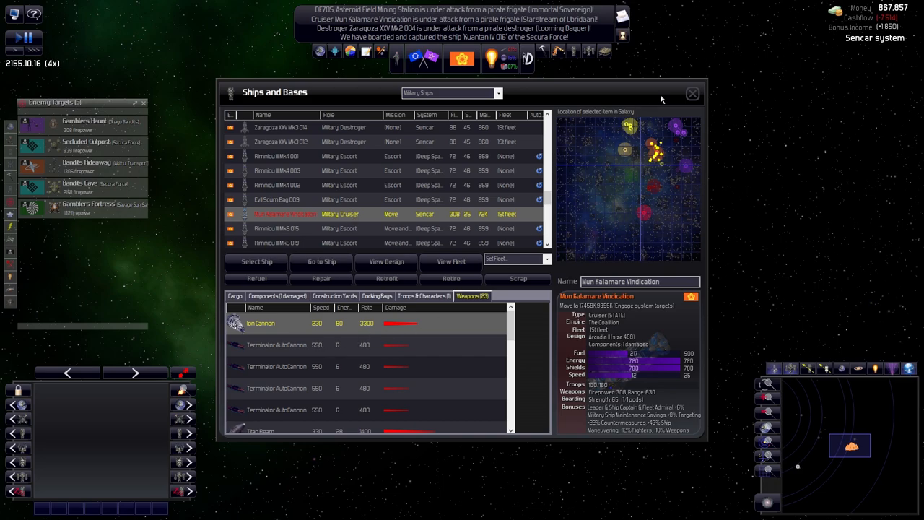
left_click(692, 92)
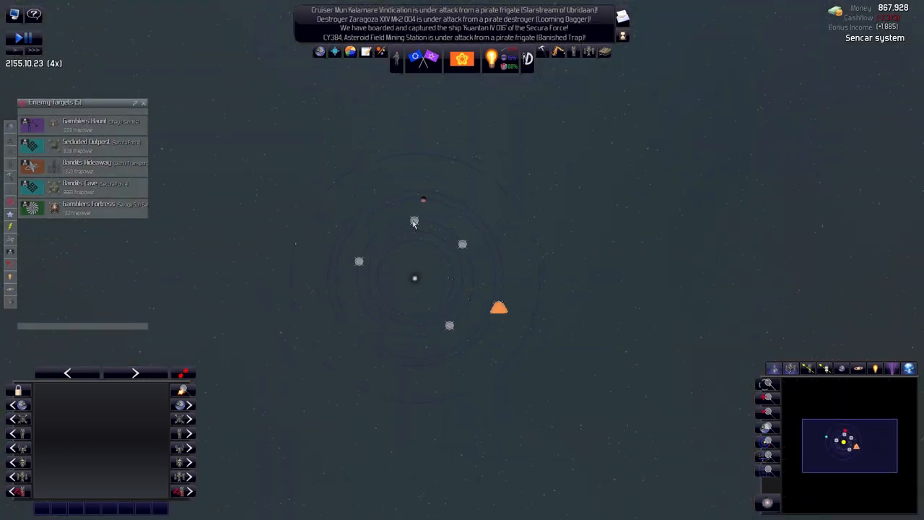
Pause the game with the 1st Fleet's repair mission at Namaryni showing.
left_click(458, 244)
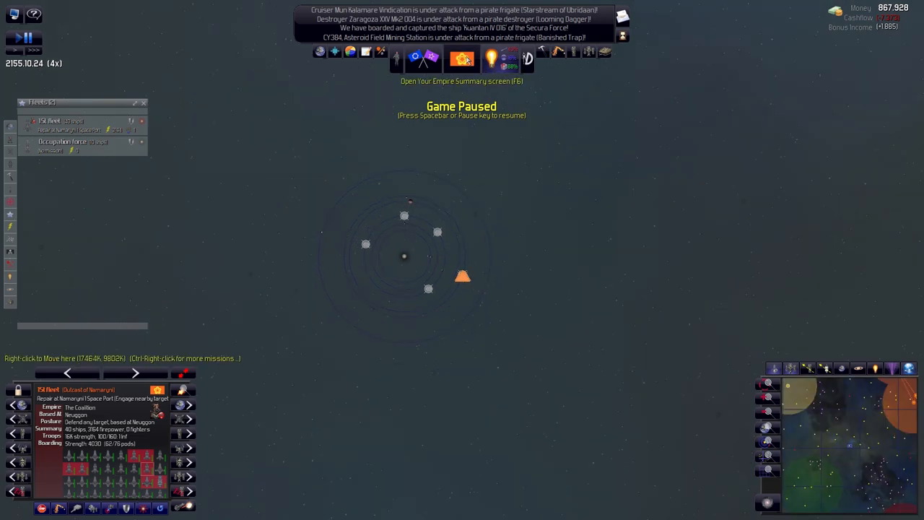
mouse_move(673, 105)
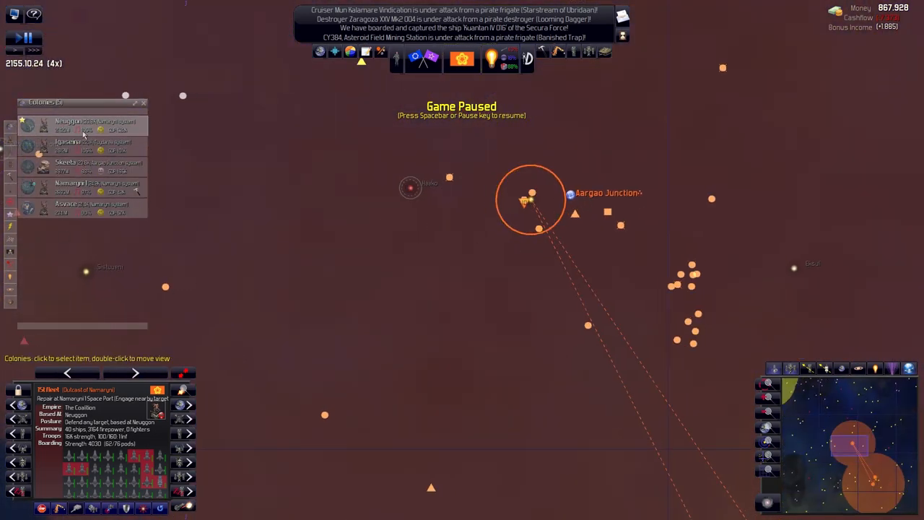
Show the Expansion Planner from the Colonies screen to review potential colony worlds.
left_click(65, 167)
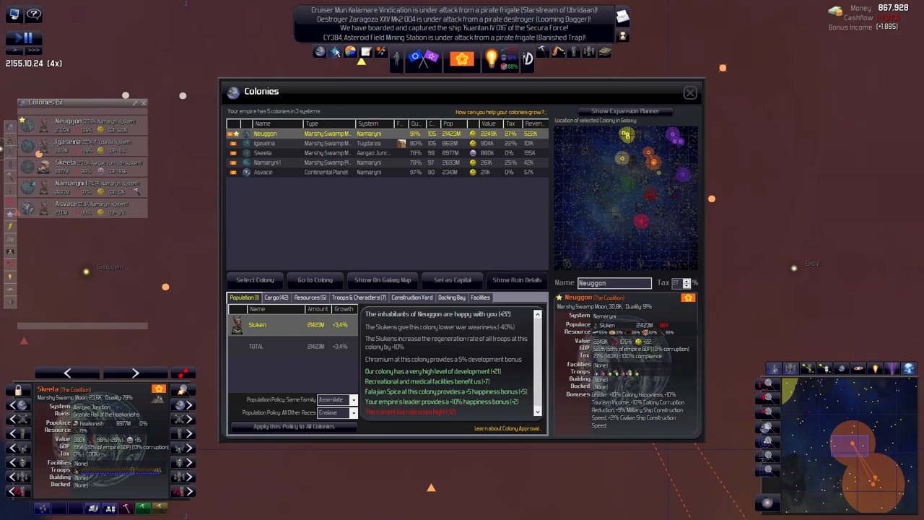
left_click(624, 111)
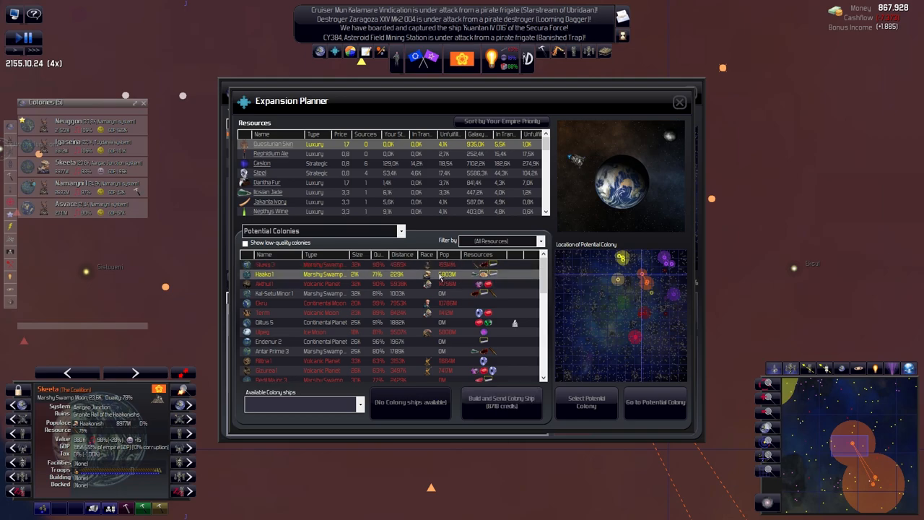
mouse_move(425, 277)
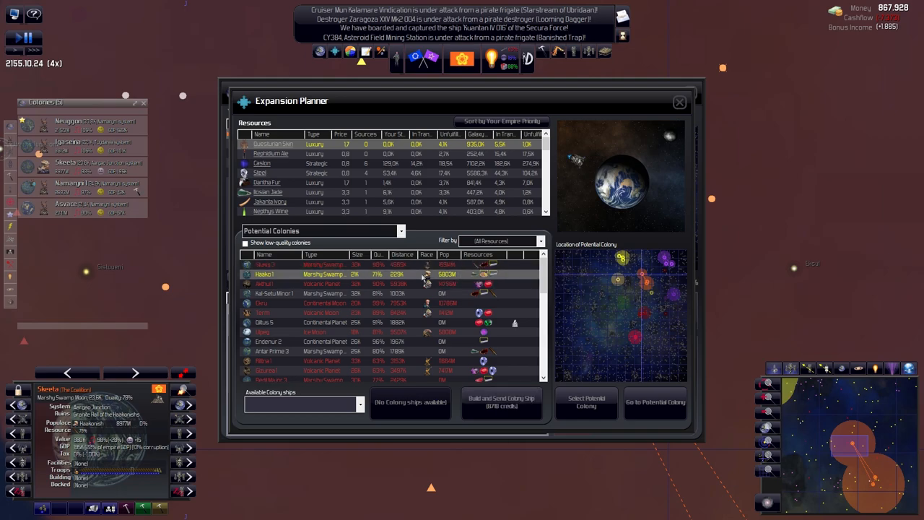
mouse_move(426, 279)
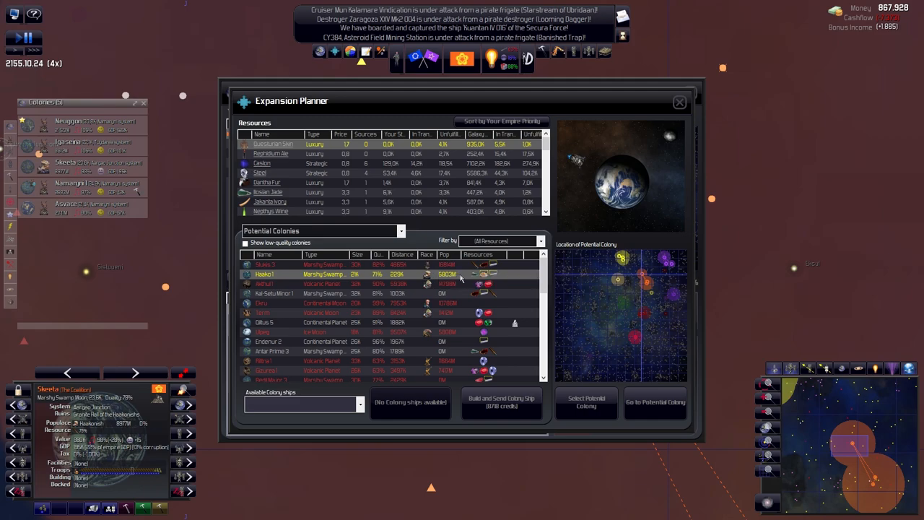
mouse_move(462, 279)
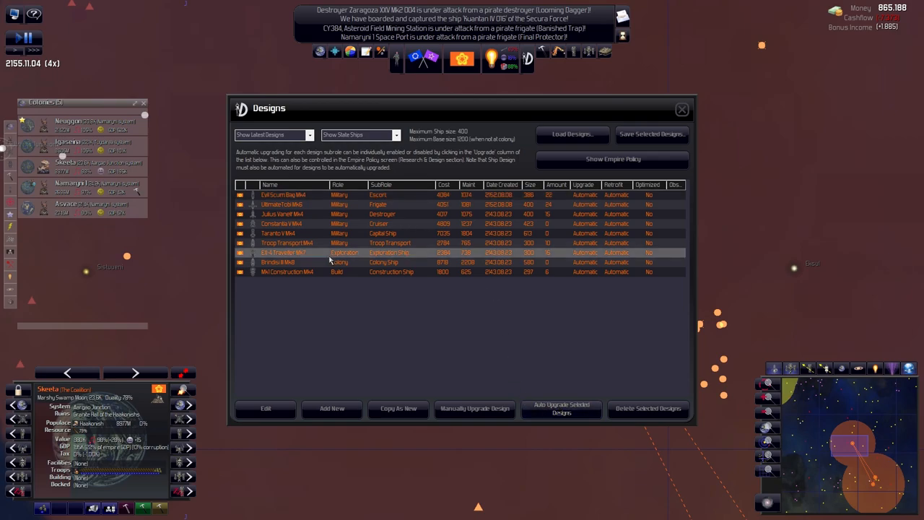
Edit the Brindiu III Mk0 colony ship design and begin adding components from the list.
left_click(265, 409)
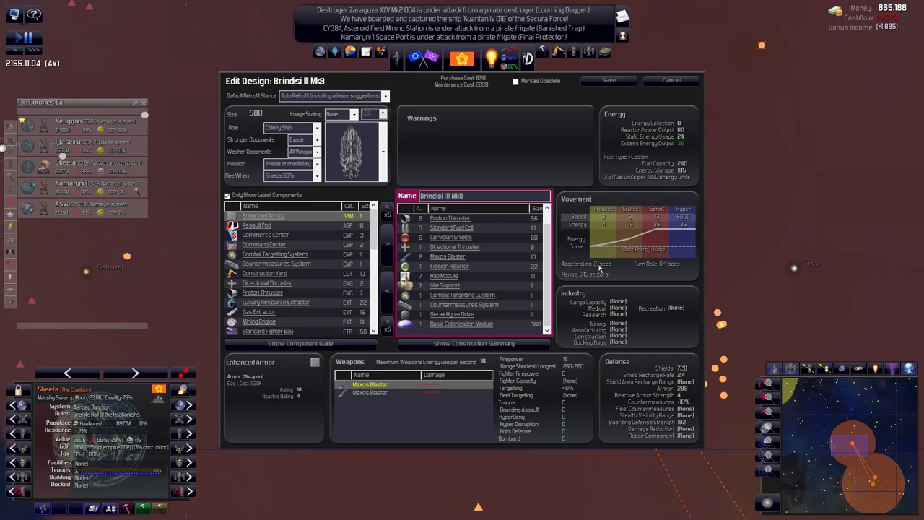
left_click(452, 228)
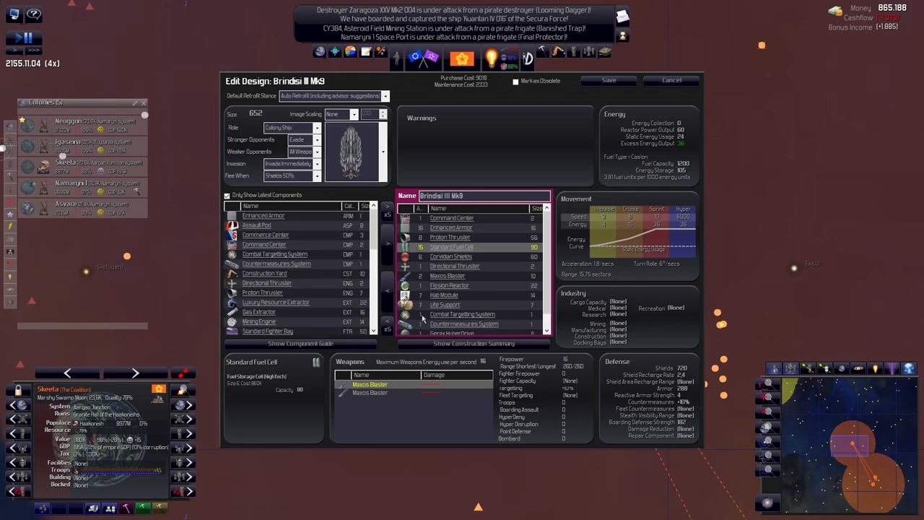
scroll("down", 3)
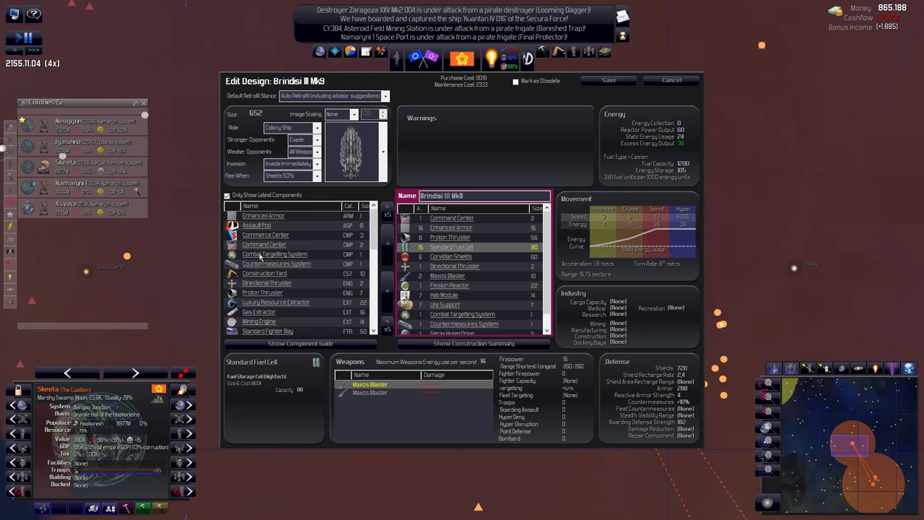
Select Enhanced Armor for the Brindiu III Mk0 colony ship, bringing its size to 6353.
scroll("down", 3)
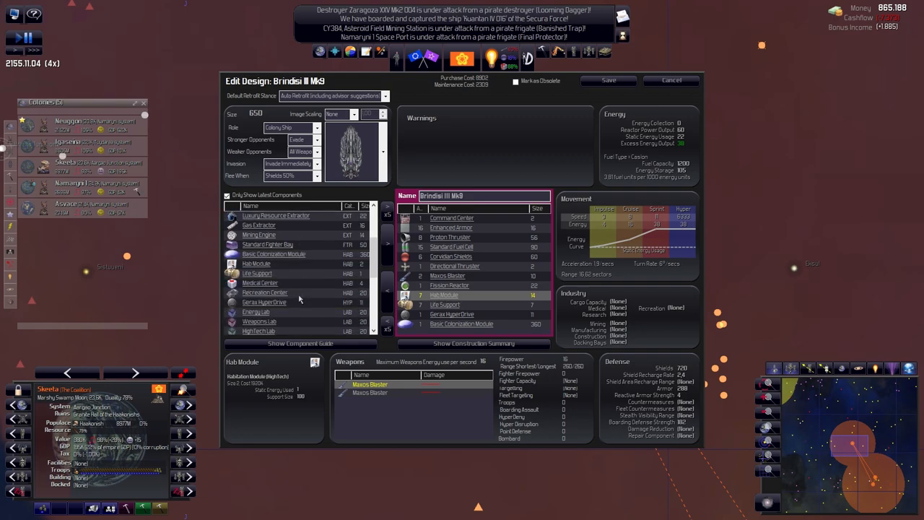
mouse_move(271, 270)
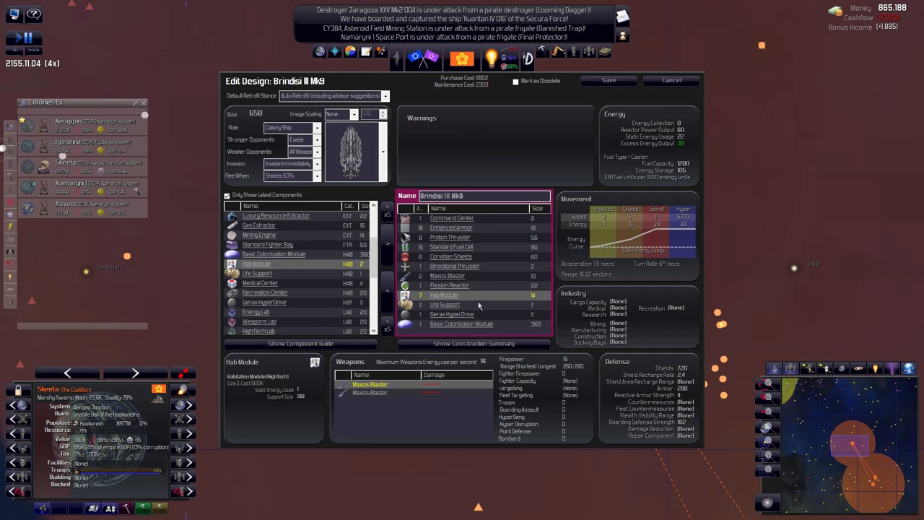
mouse_move(253, 225)
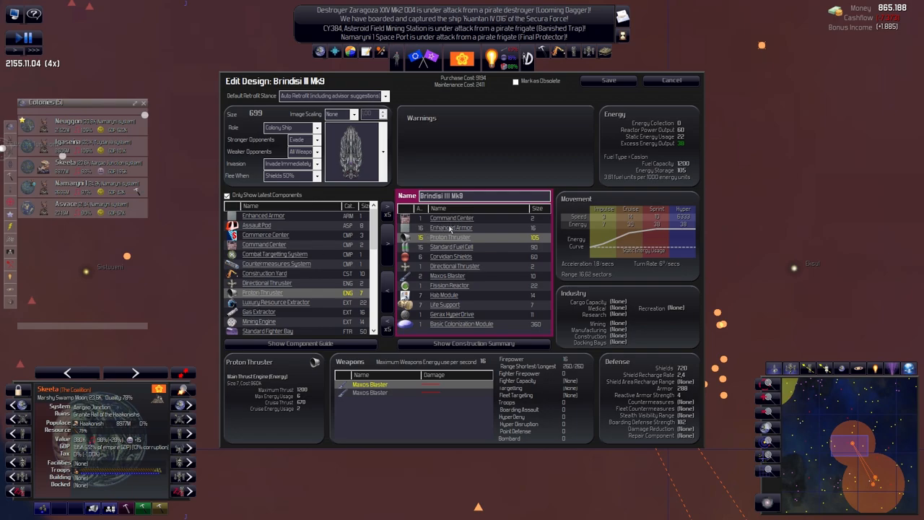
left_click(451, 228)
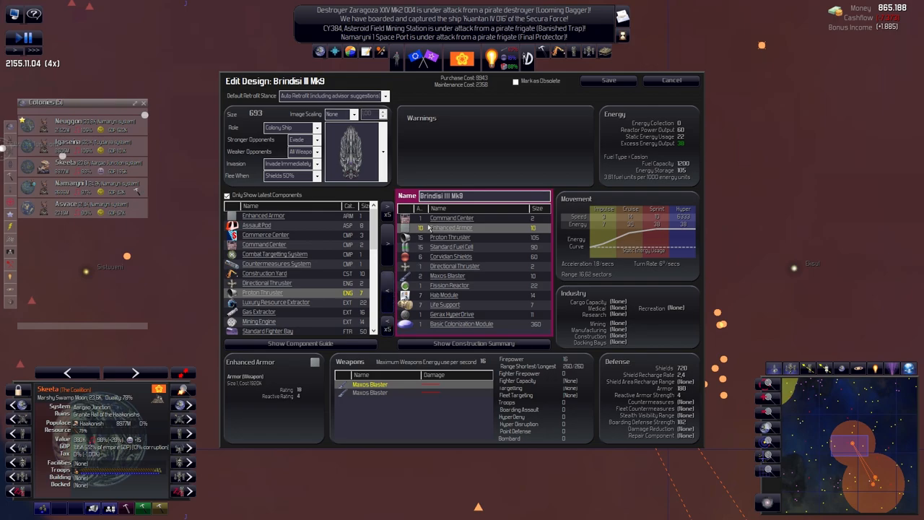
left_click(451, 257)
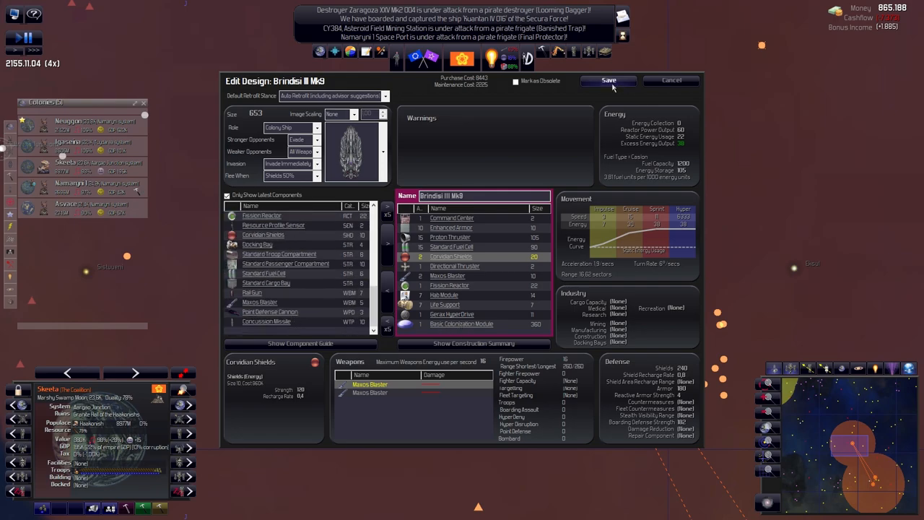
Leave the colony ship editor and filter the Designs window to Show Latest Buildable Designs.
left_click(610, 81)
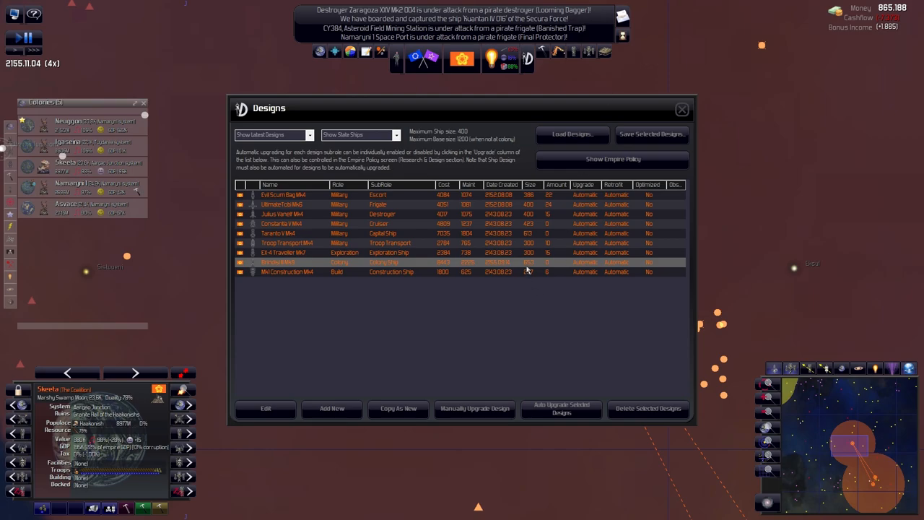
left_click(273, 134)
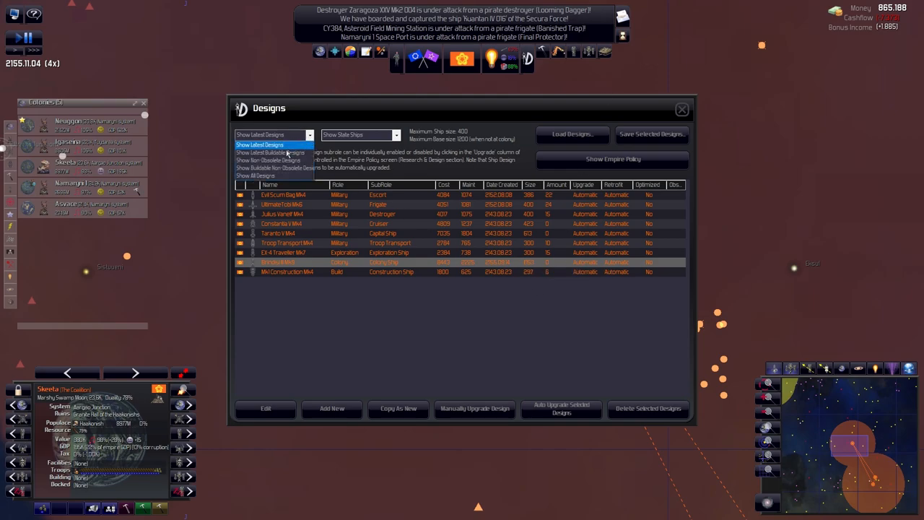
left_click(273, 153)
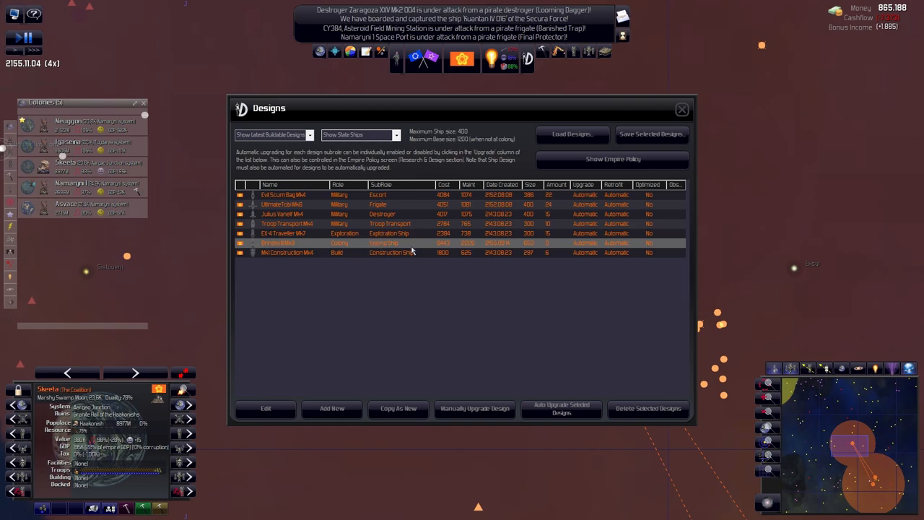
mouse_move(526, 281)
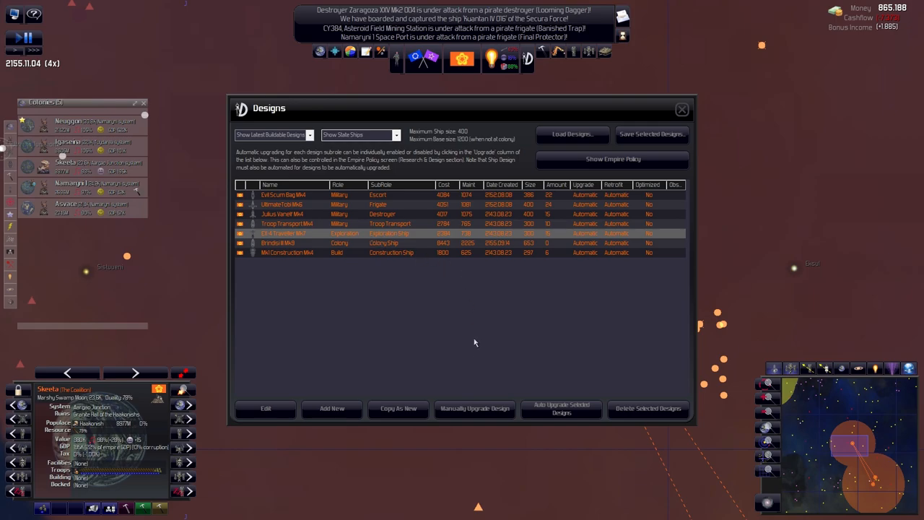
mouse_move(517, 234)
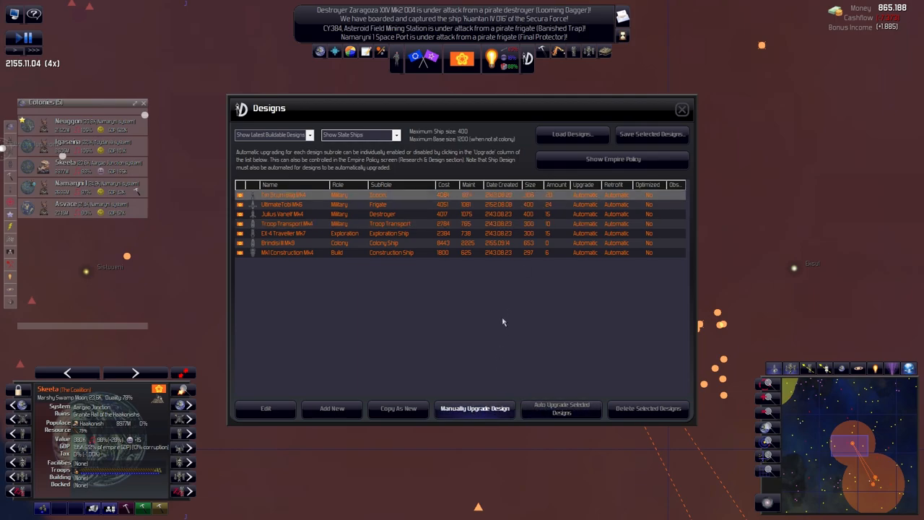
Upgrade Troop Transport Mk6 manually, reviewing troop compartment and fuel cell components toward size 319.
left_click(266, 410)
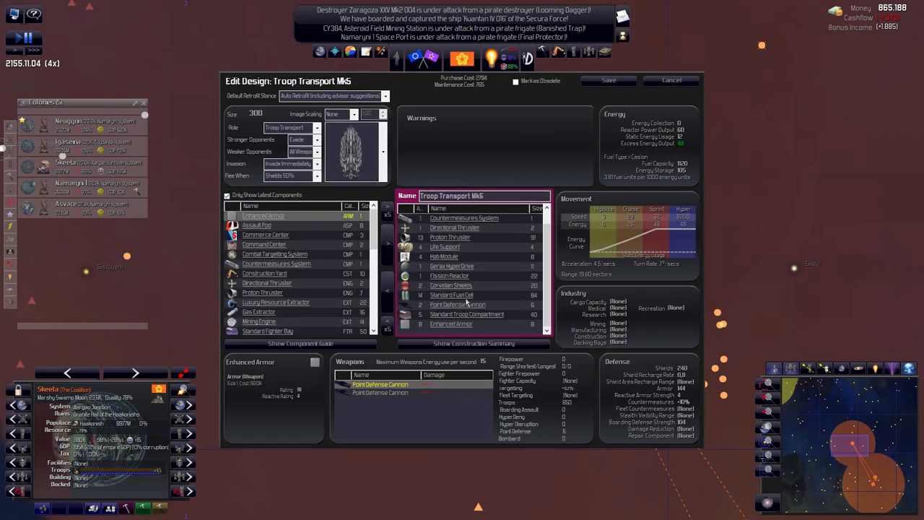
left_click(468, 315)
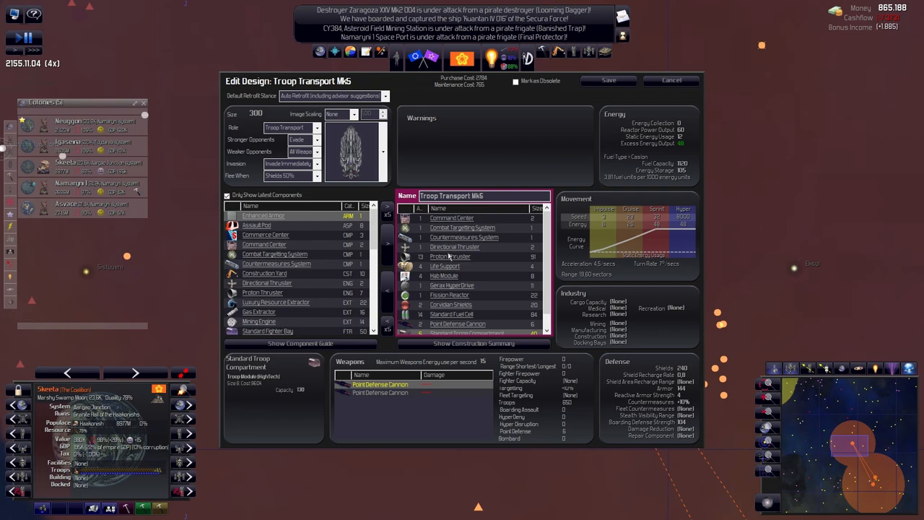
left_click(471, 314)
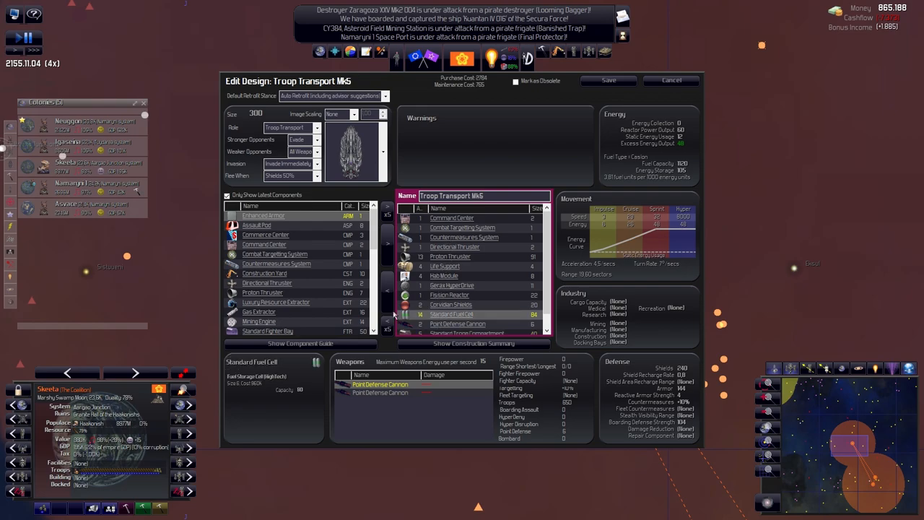
scroll("down", 3)
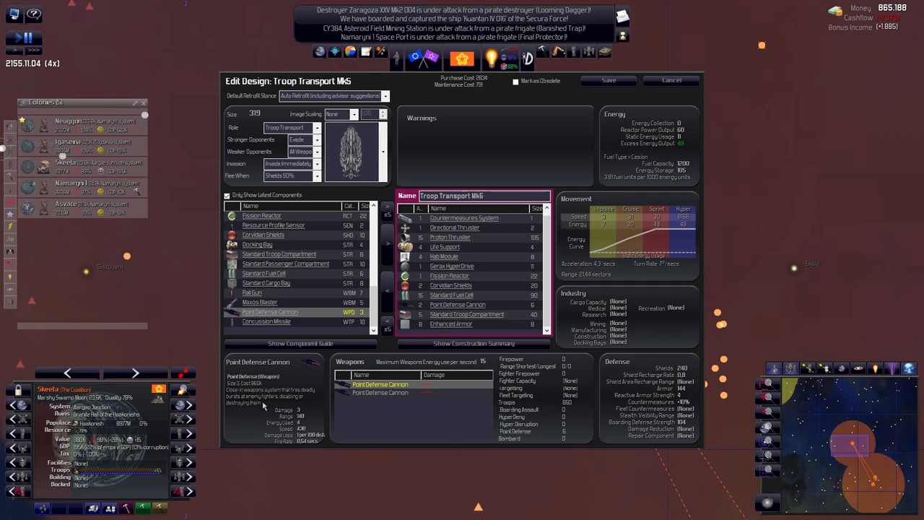
mouse_move(295, 408)
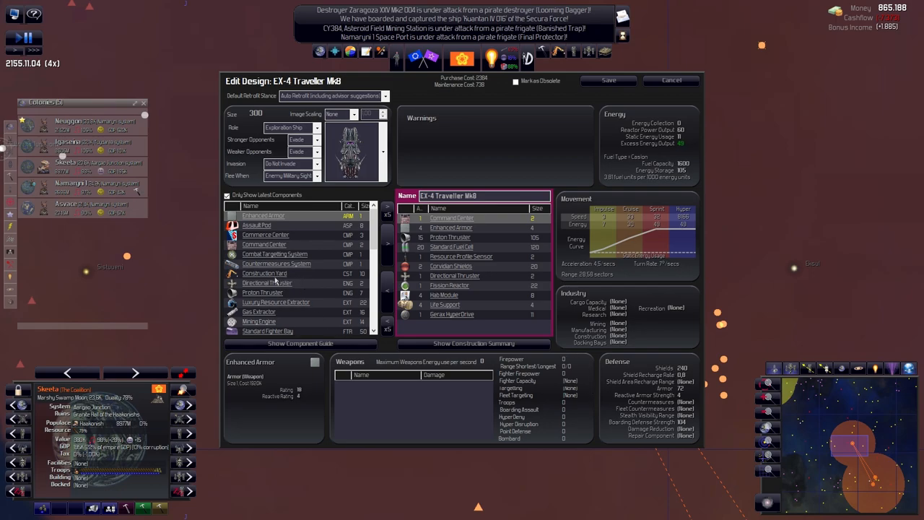
mouse_move(303, 295)
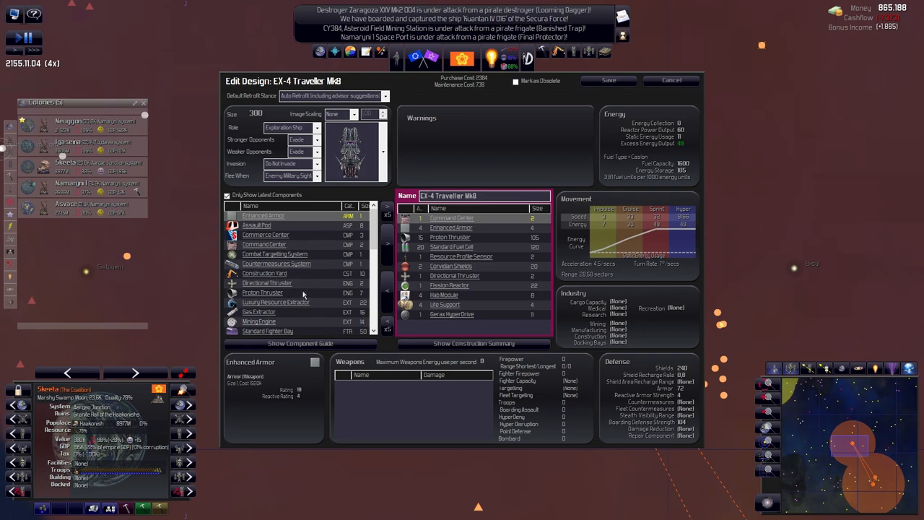
Scroll the EX-4 Traveller Mk6 component list and finish editing that design.
scroll("down", 3)
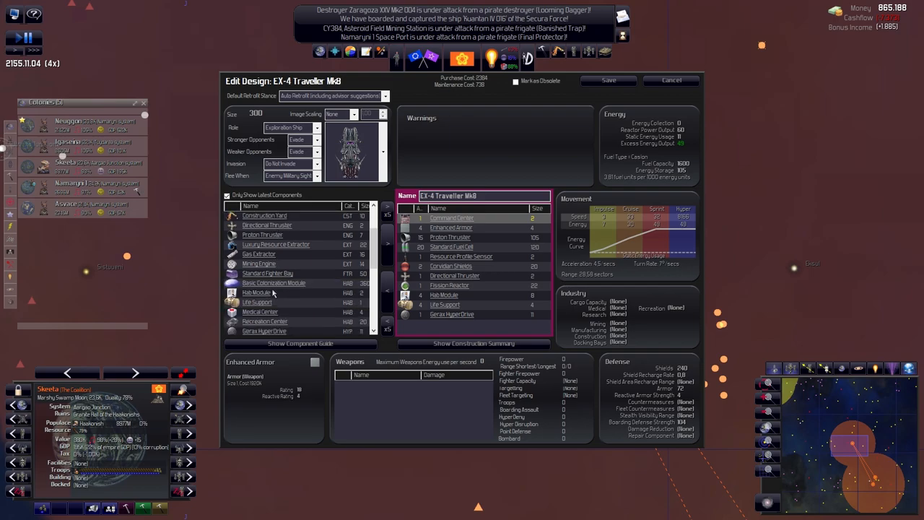
scroll("down", 3)
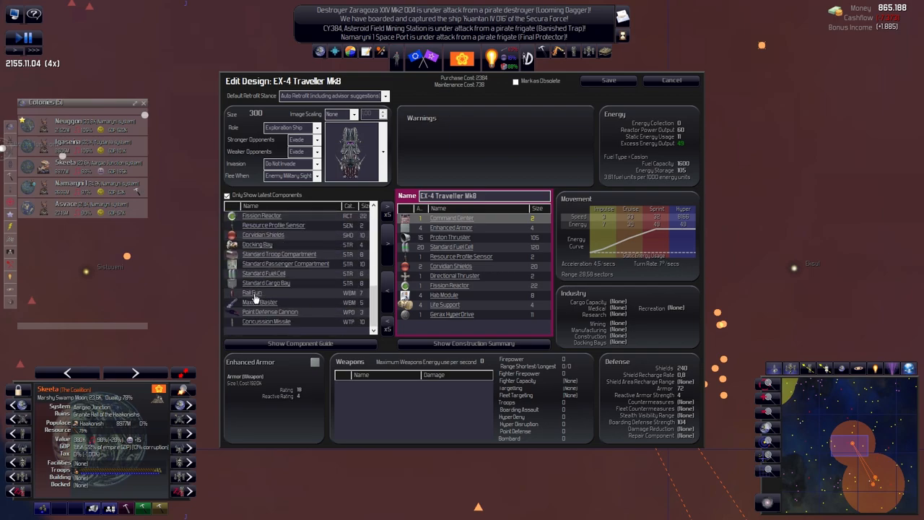
left_click(673, 79)
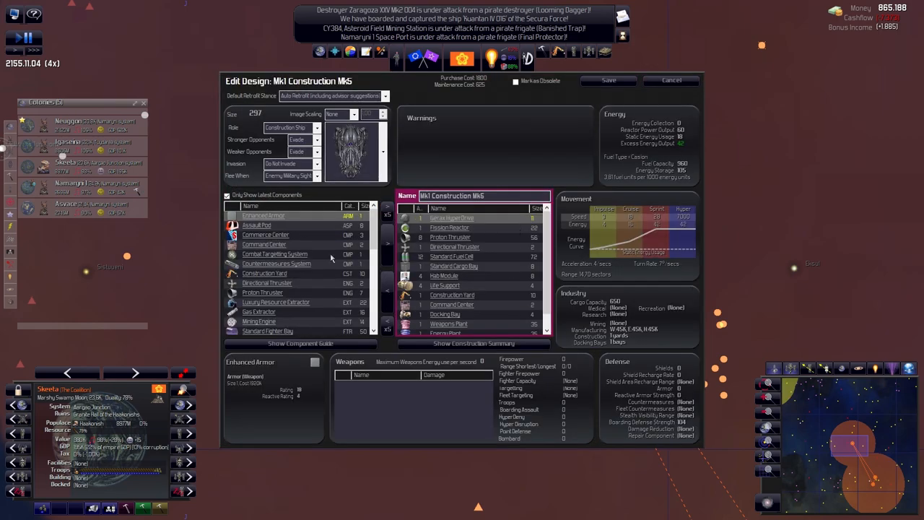
Add reactor, life support and docking bay components to Mk1 Construction Mk6, growing it toward size 364.
left_click(450, 228)
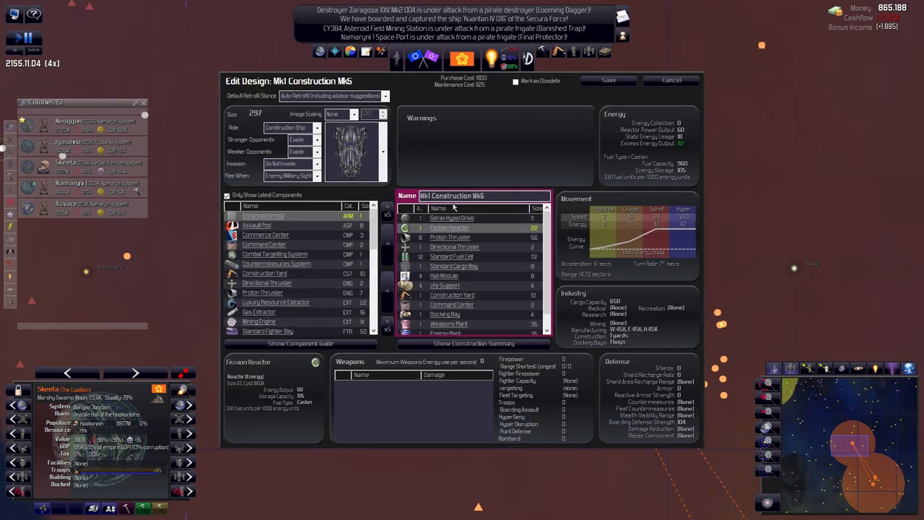
left_click(450, 237)
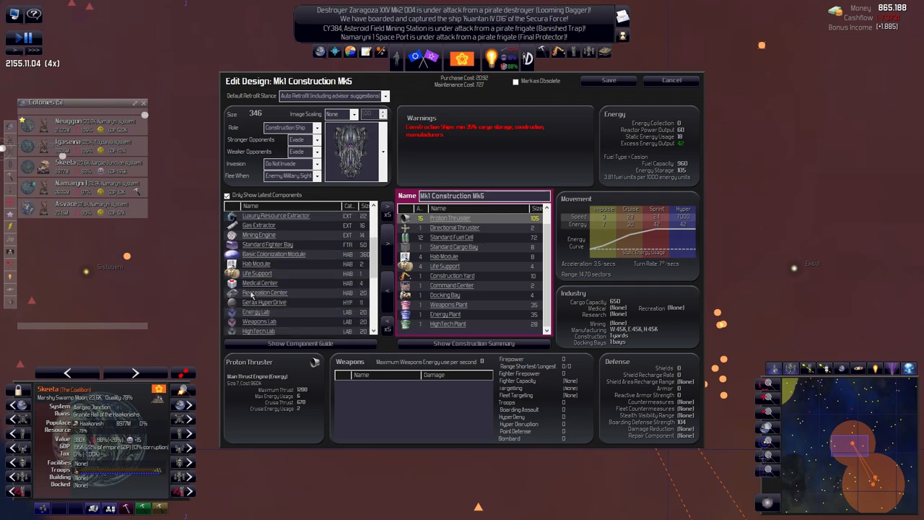
left_click(257, 273)
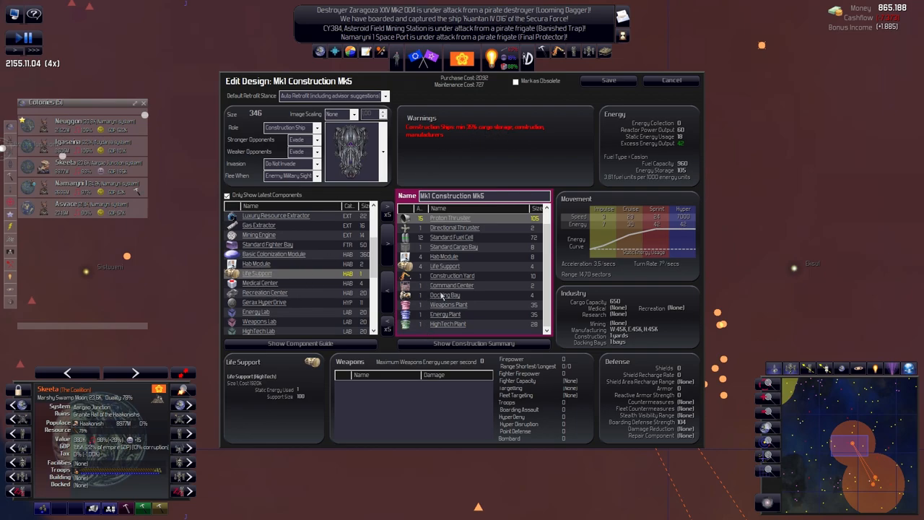
left_click(445, 295)
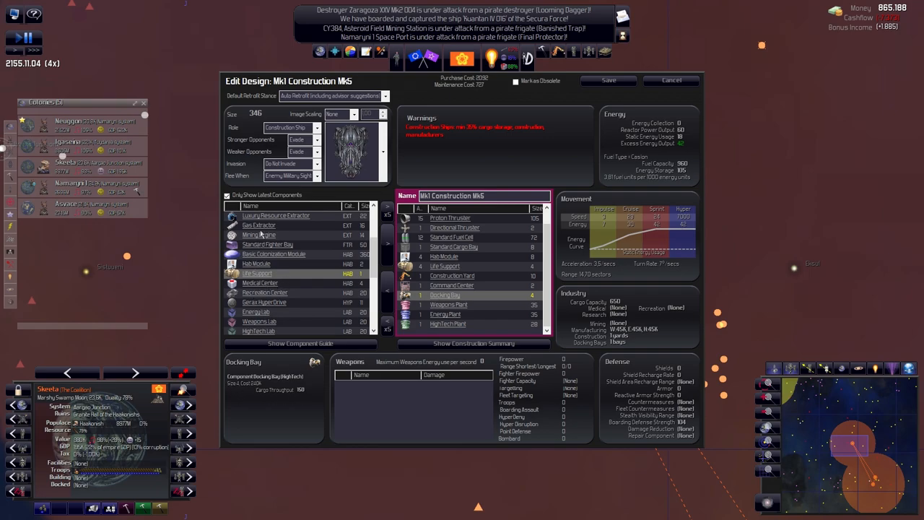
scroll("down", 3)
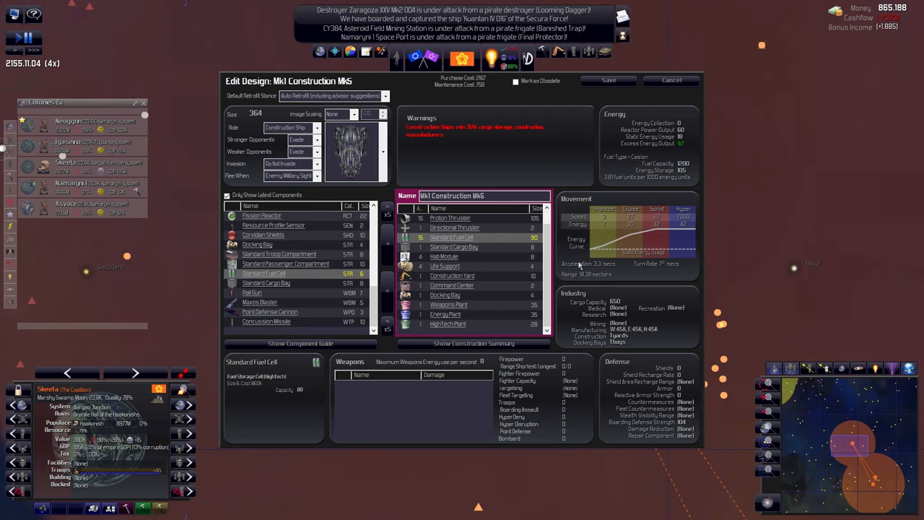
mouse_move(615, 338)
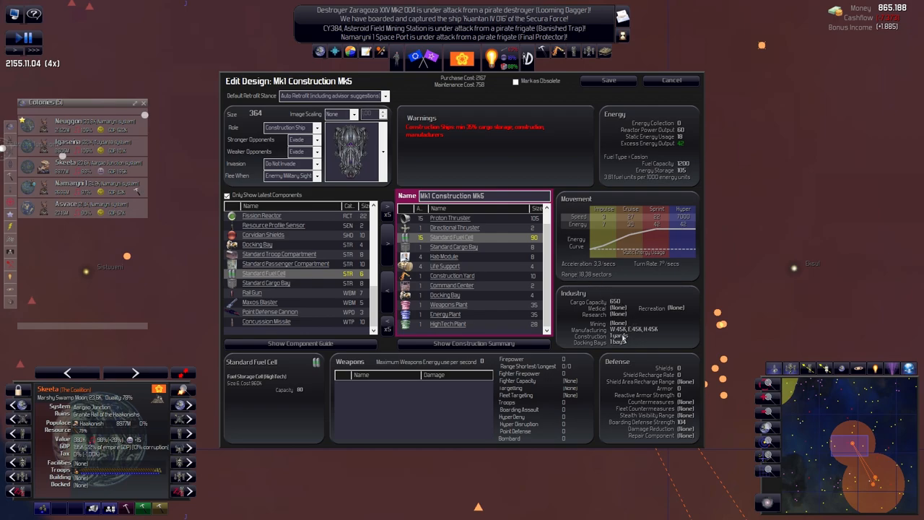
mouse_move(488, 334)
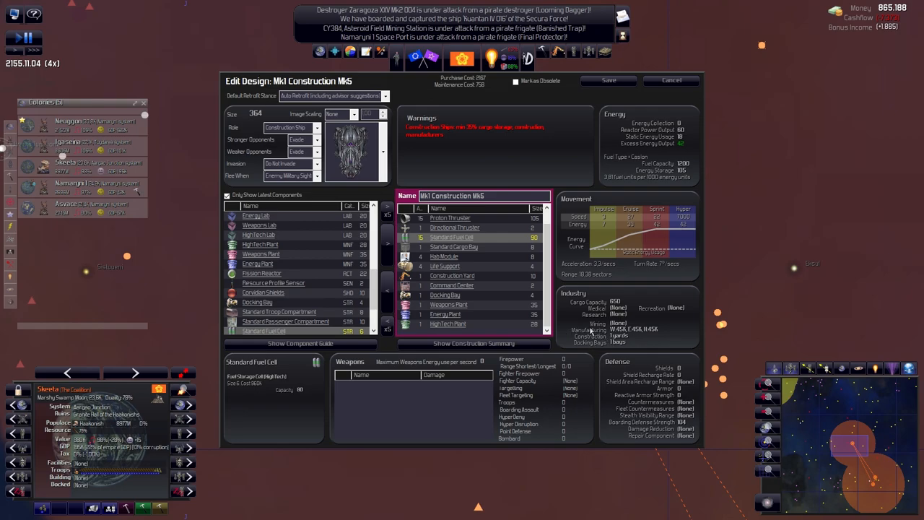
mouse_move(598, 348)
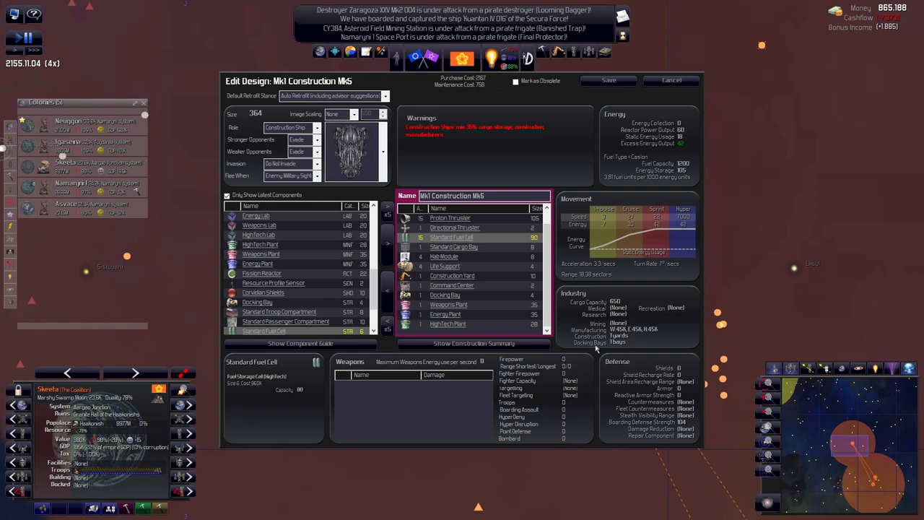
mouse_move(684, 155)
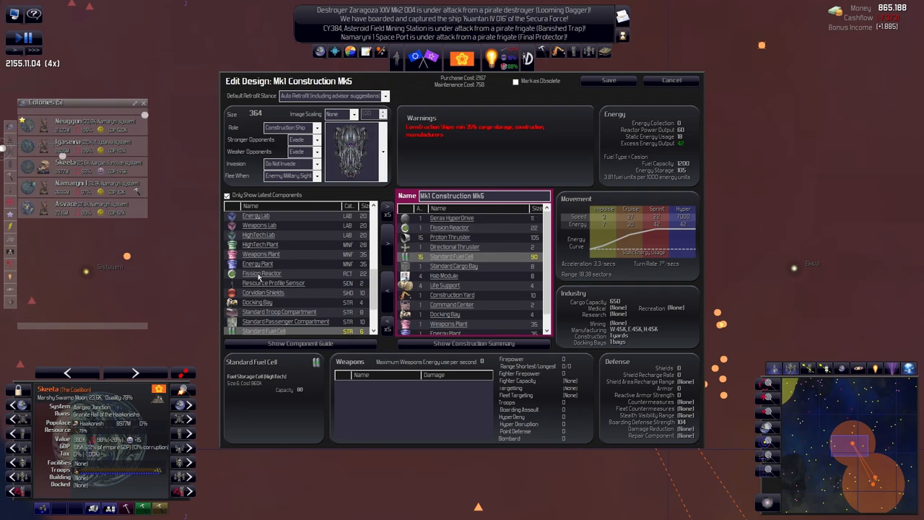
Add Enhanced Armor and a Standard Cargo Bay, reaching size 410, and save Mk1 Construction Mk6.
left_click(262, 292)
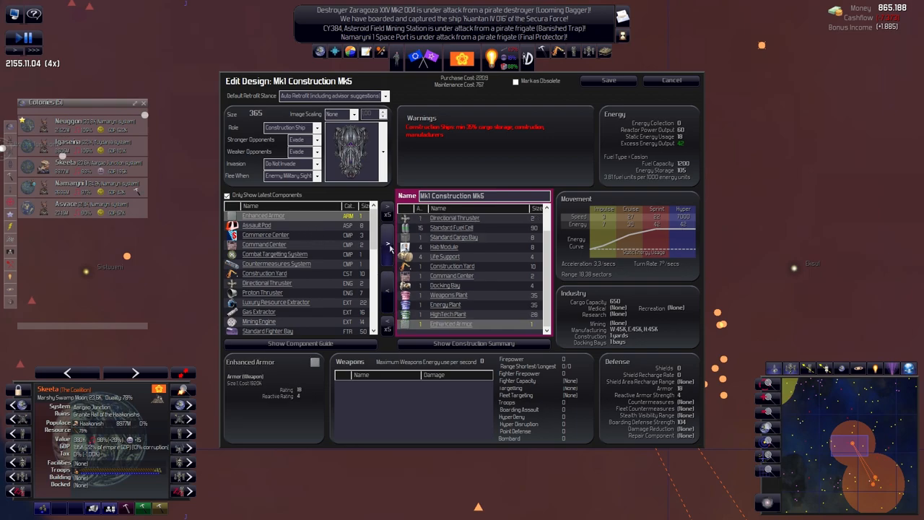
left_click(387, 249)
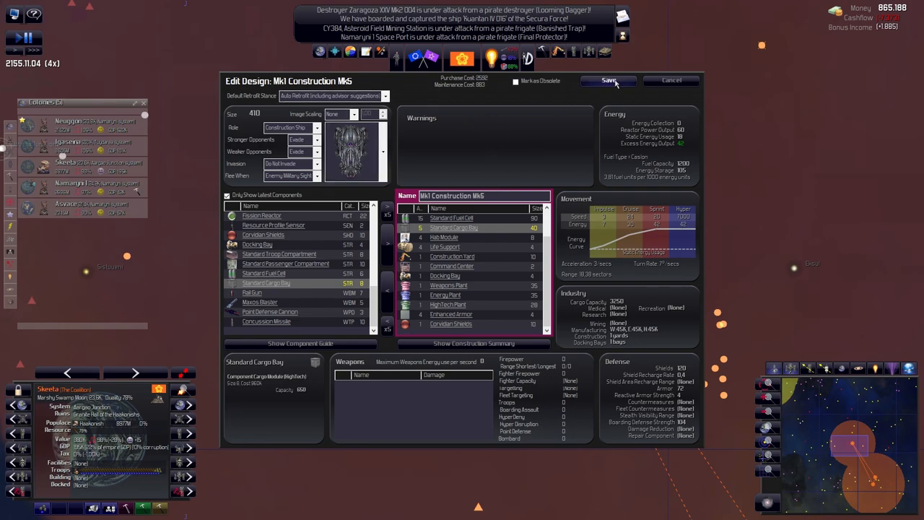
left_click(608, 81)
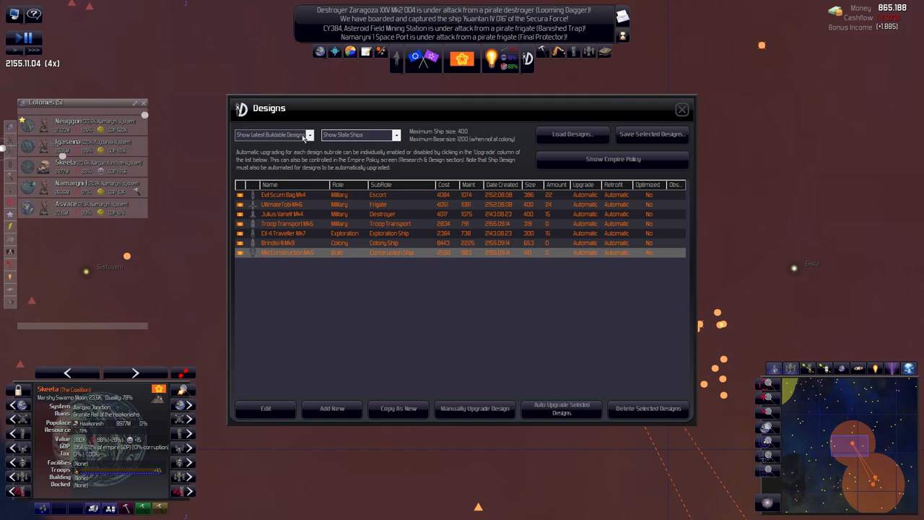
mouse_move(525, 341)
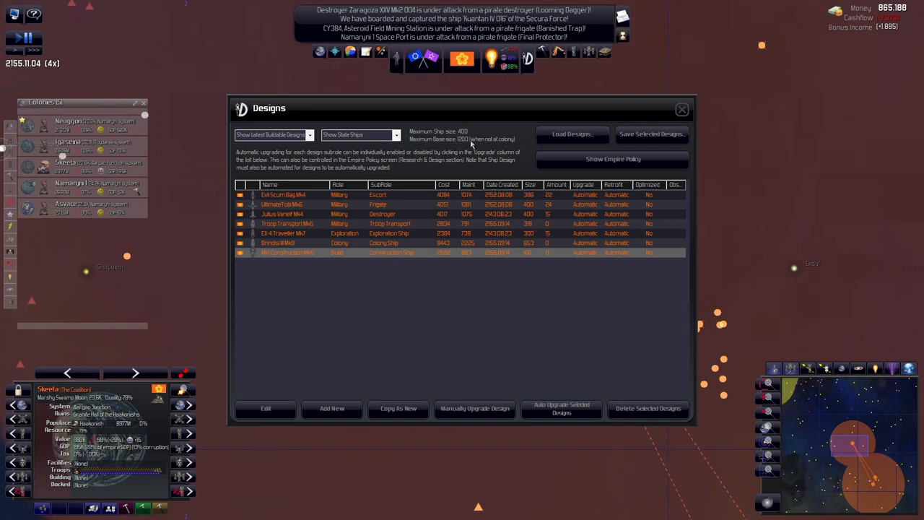
mouse_move(655, 173)
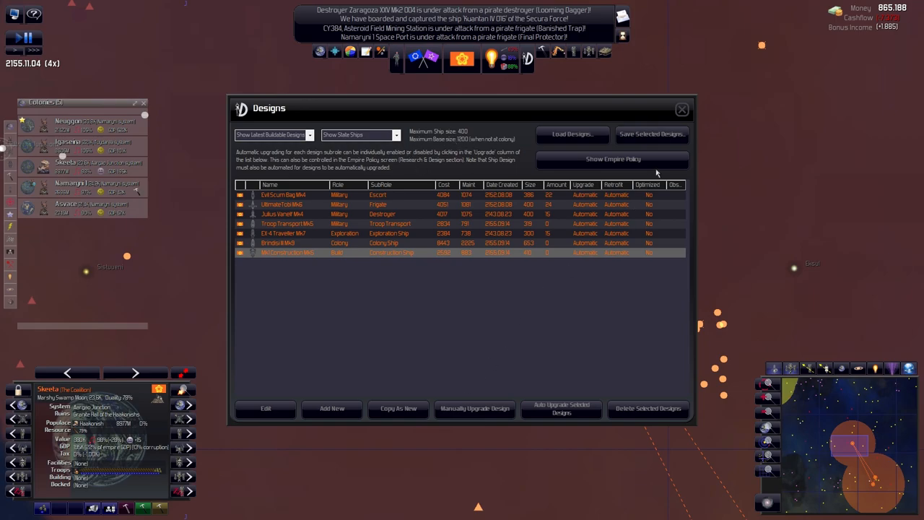
In Ships and Bases, select the construction ships and retrofit them to the newest construction design.
left_click(682, 110)
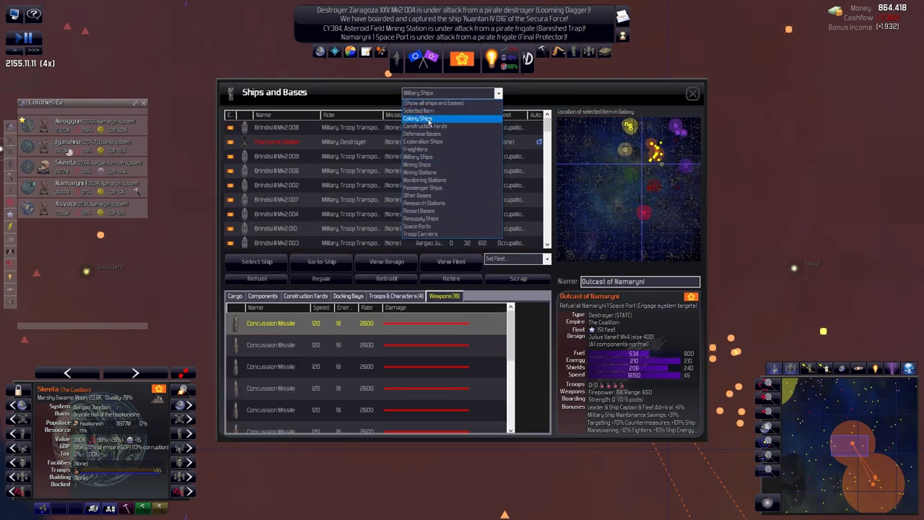
left_click(425, 126)
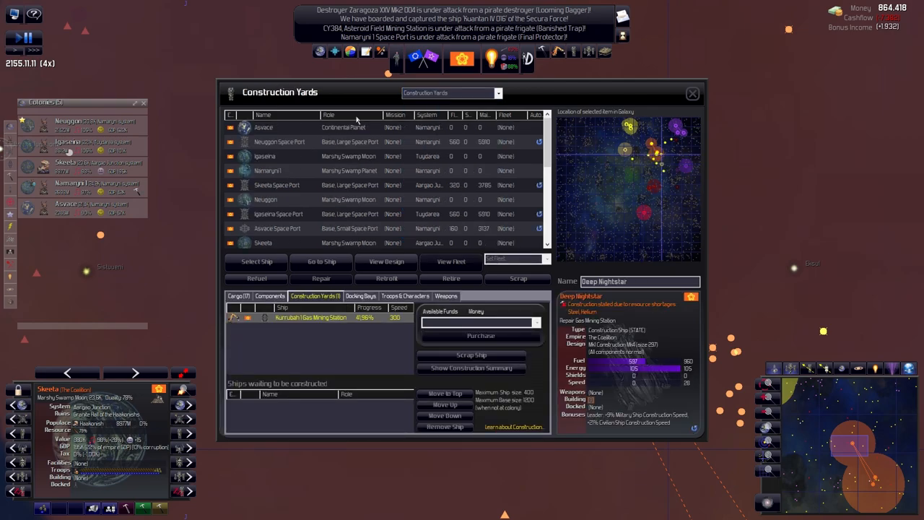
left_click(329, 115)
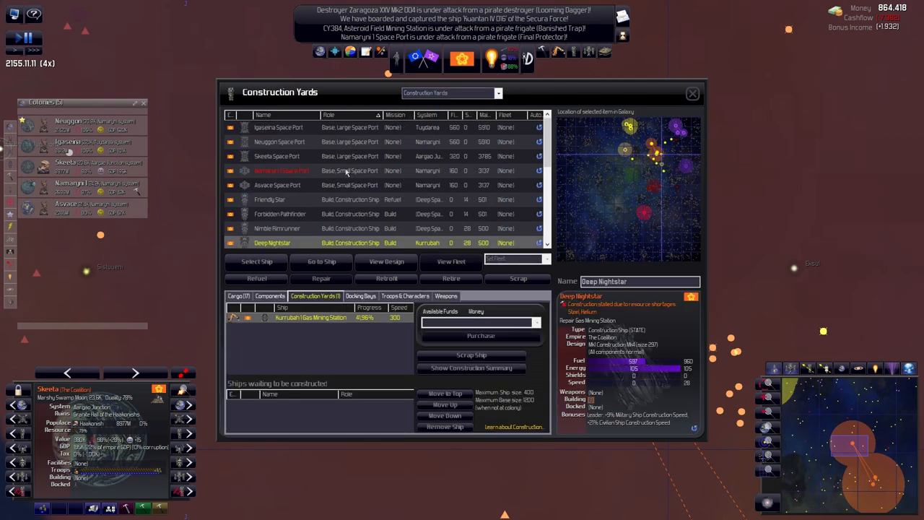
scroll("down", 3)
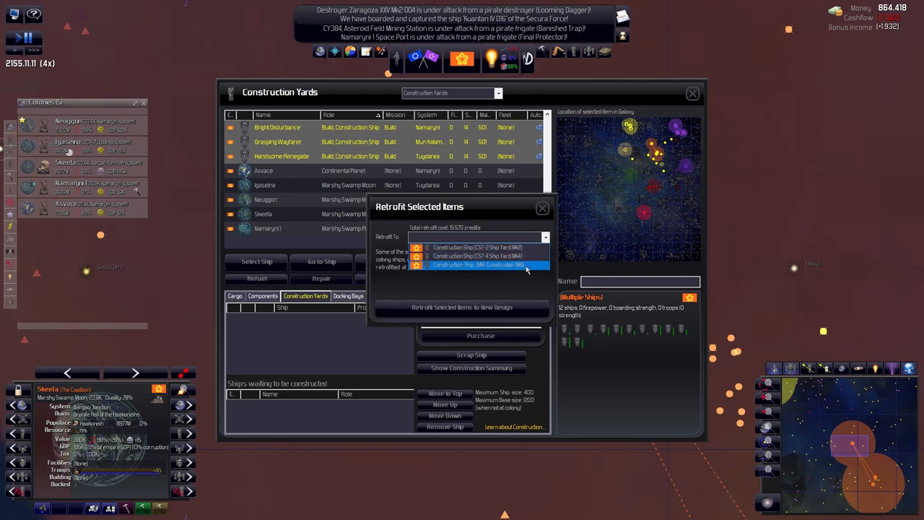
left_click(462, 308)
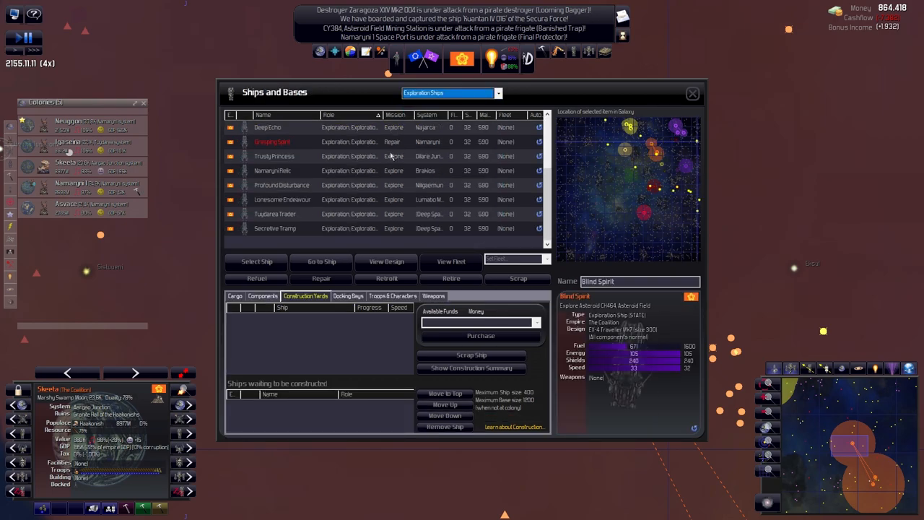
Check and cancel retrofit options for exploration ships, inspect the one under repair, then move to the Expansion Planner.
left_click(384, 279)
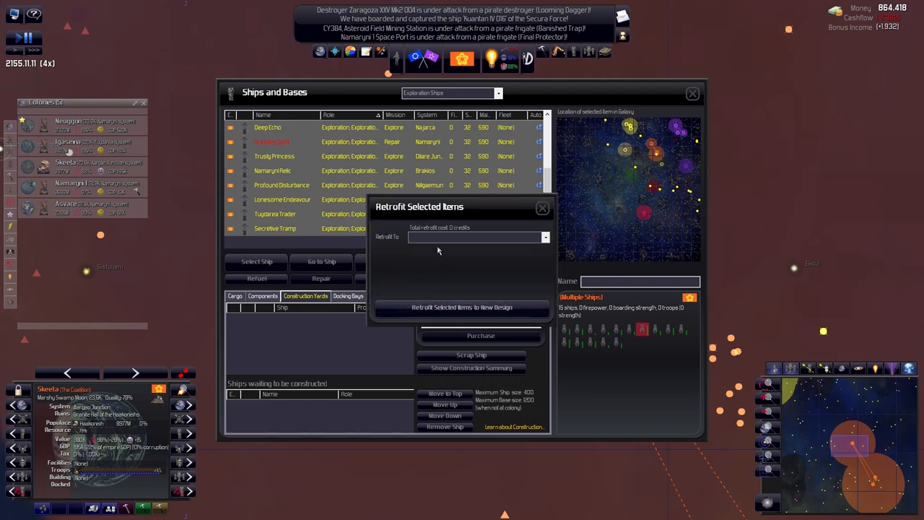
left_click(543, 208)
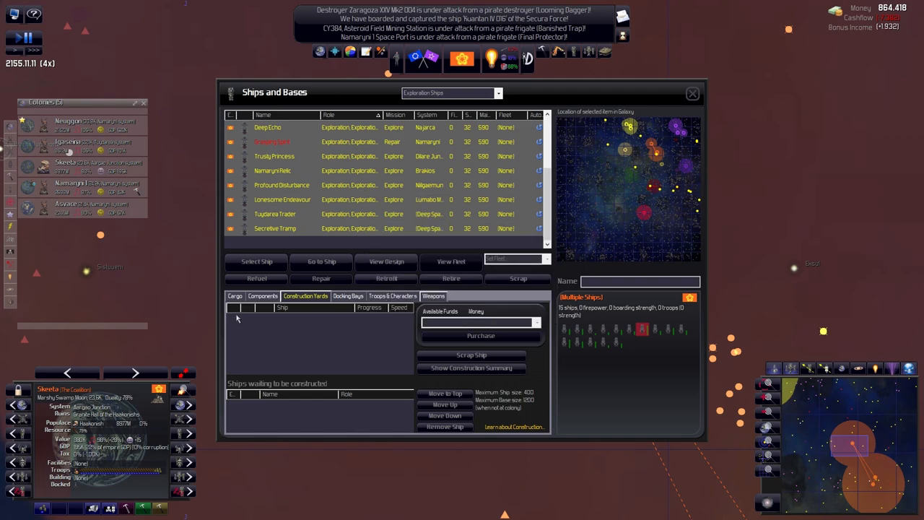
left_click(275, 141)
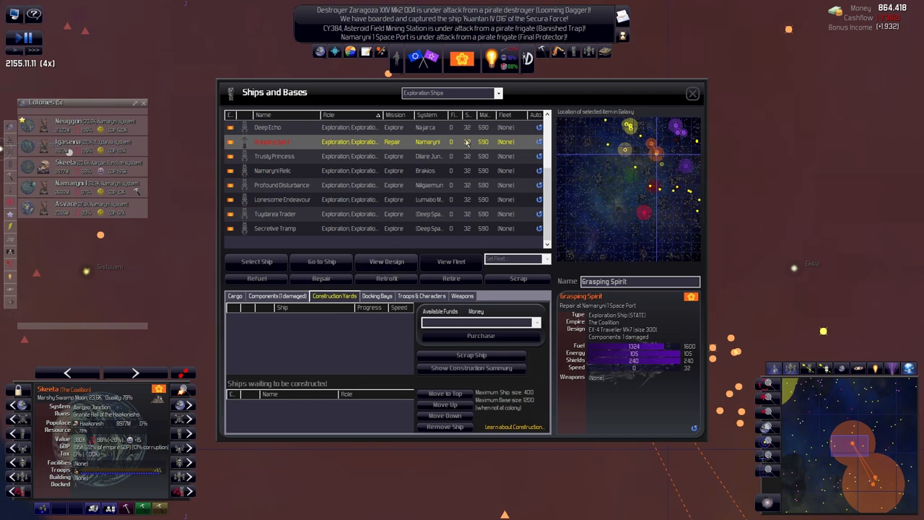
mouse_move(618, 376)
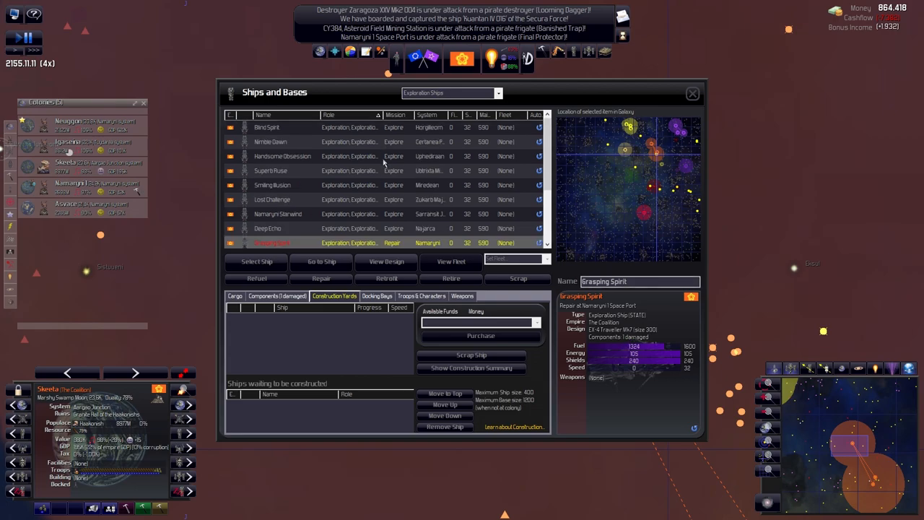
left_click(692, 93)
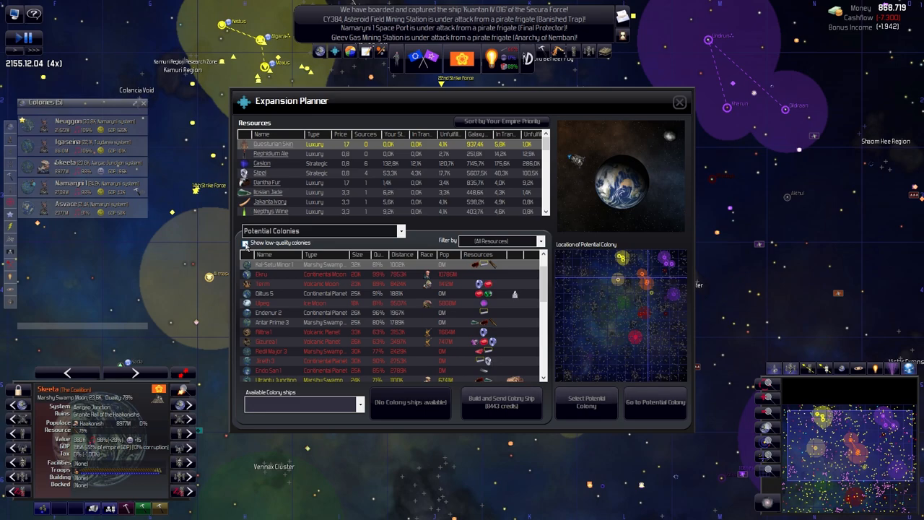
Pick a potential colony world and order a colony ship built and sent there.
left_click(245, 243)
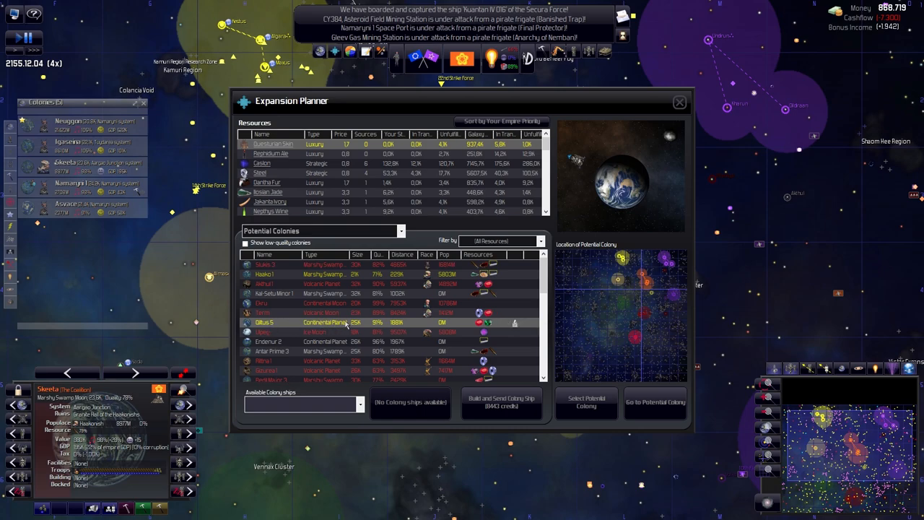
mouse_move(378, 325)
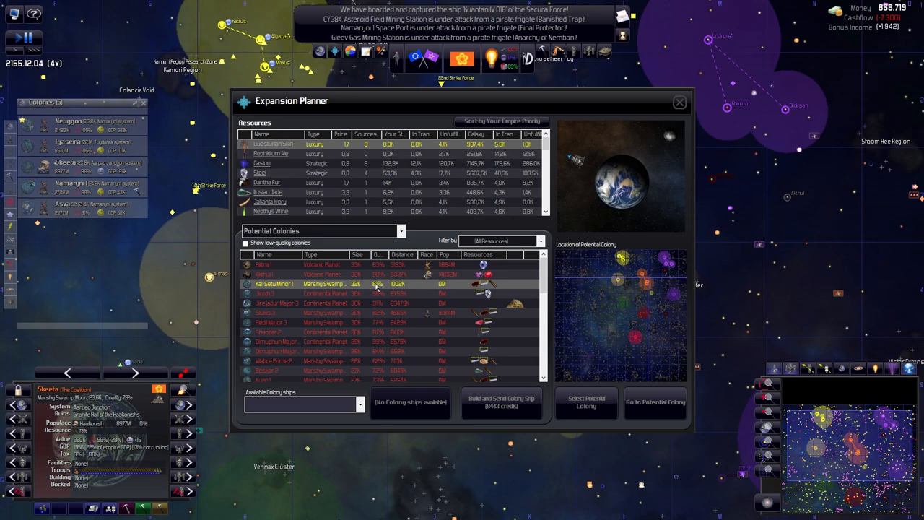
mouse_move(484, 283)
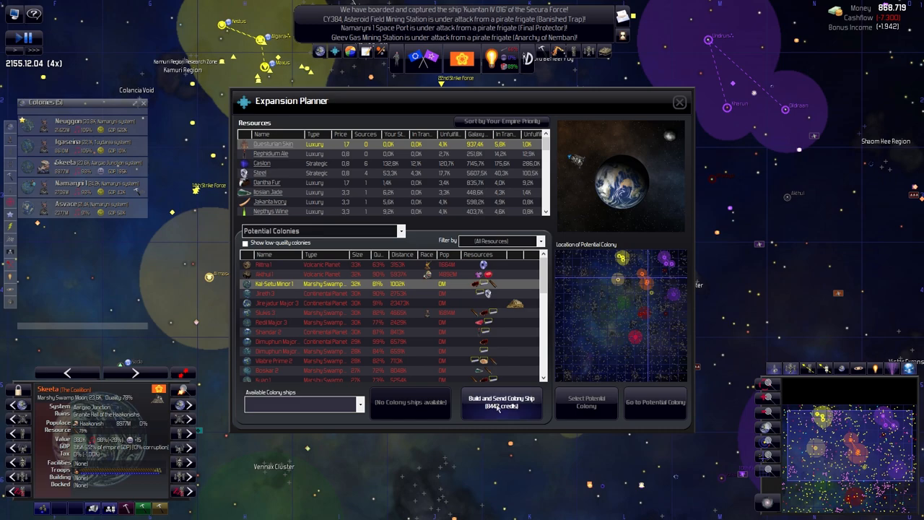
left_click(679, 102)
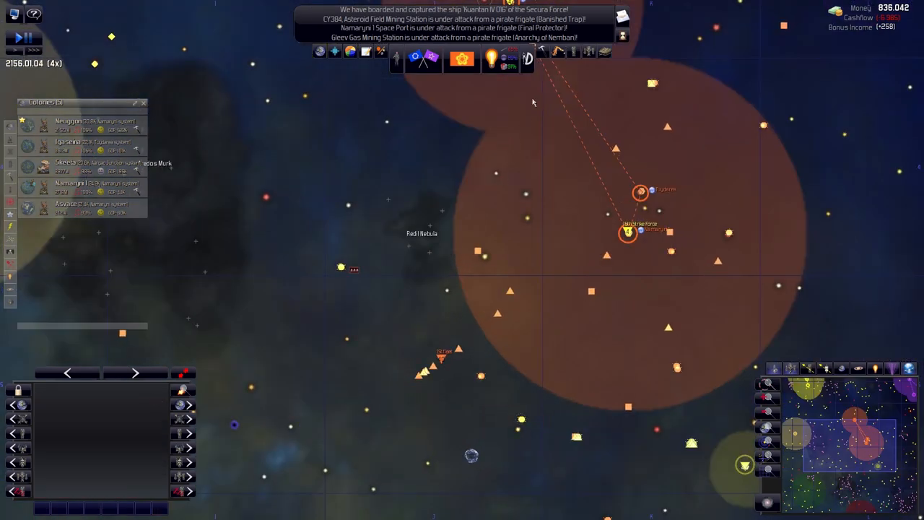
mouse_move(533, 59)
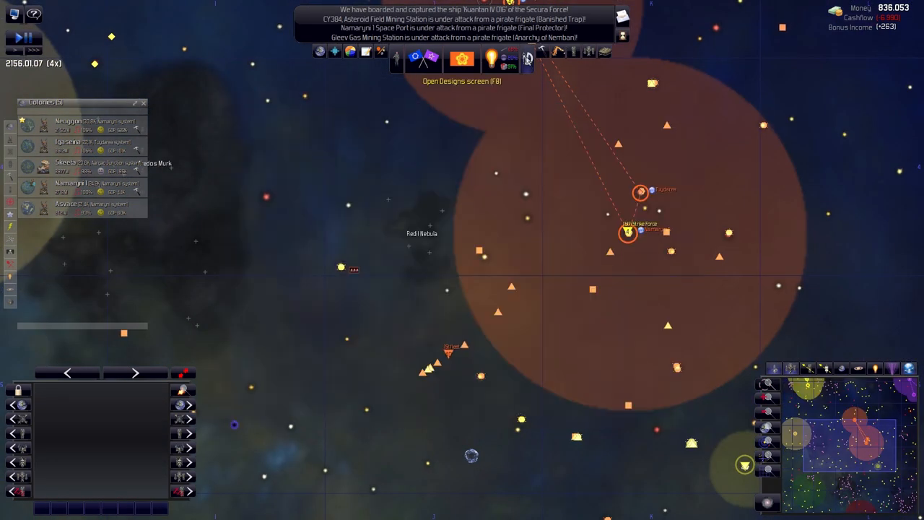
left_click(532, 57)
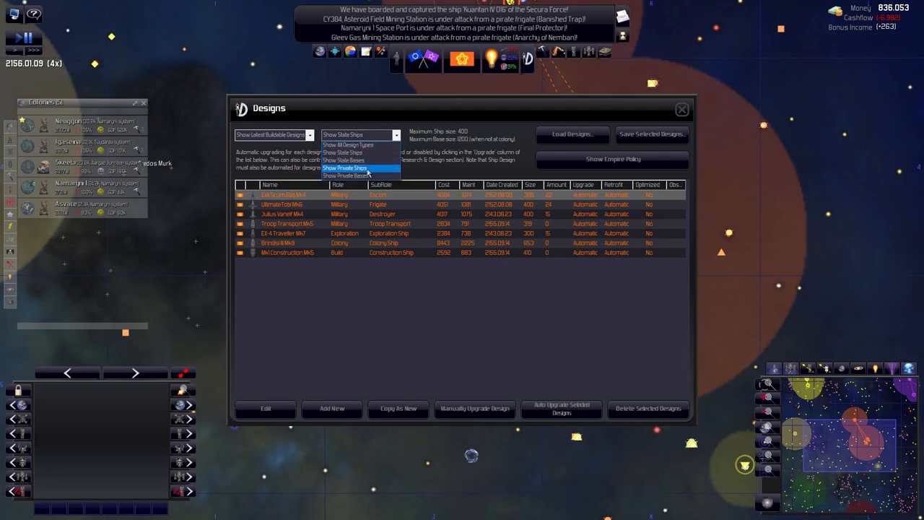
left_click(347, 177)
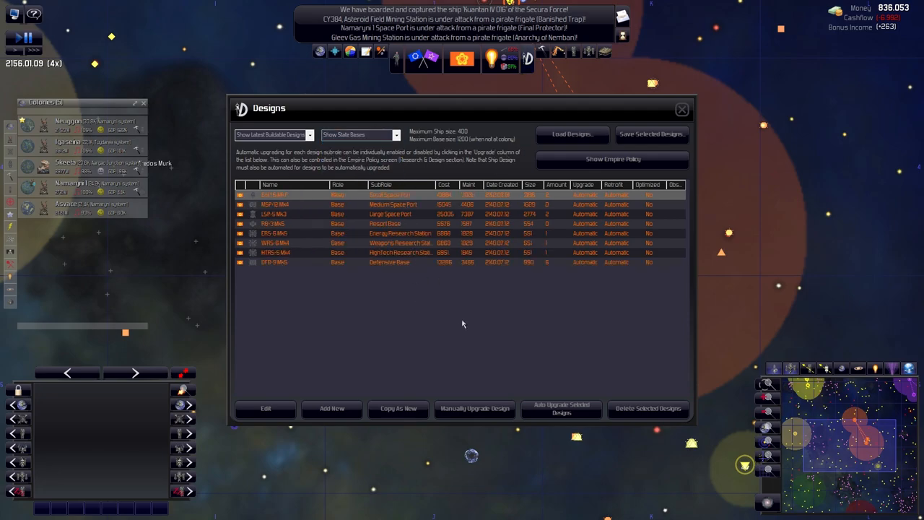
left_click(561, 410)
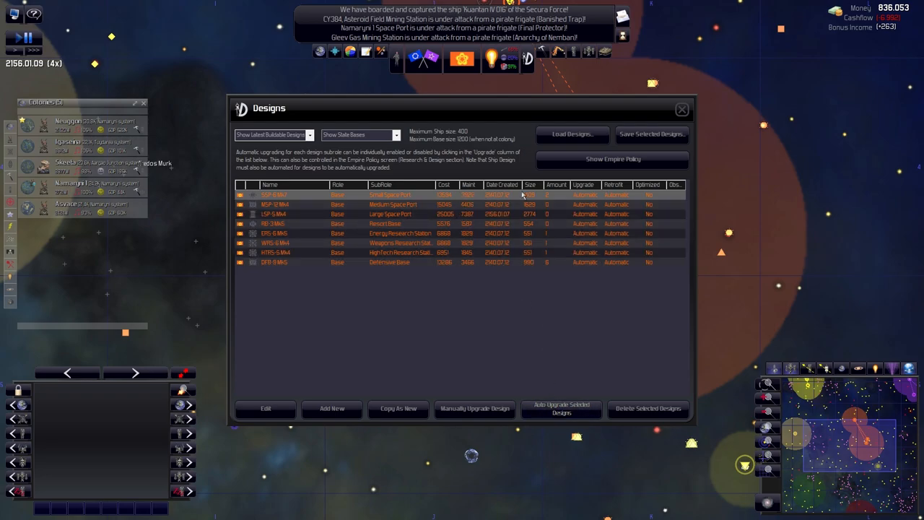
left_click(682, 109)
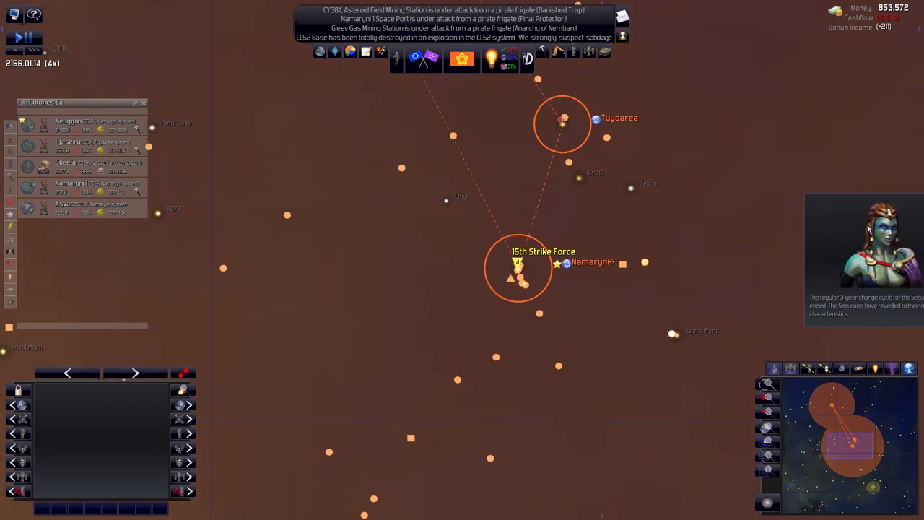
mouse_move(468, 59)
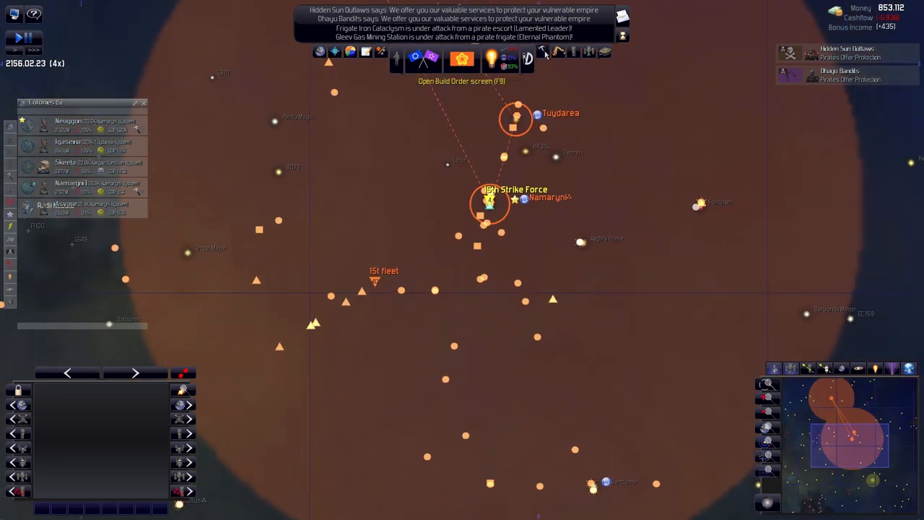
Bring up the Build Order overview of ship types and designs.
left_click(534, 58)
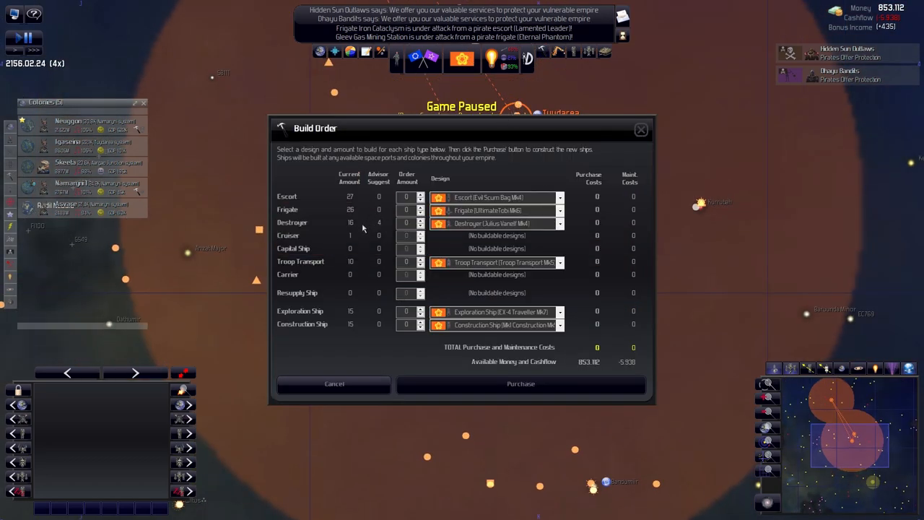
mouse_move(395, 231)
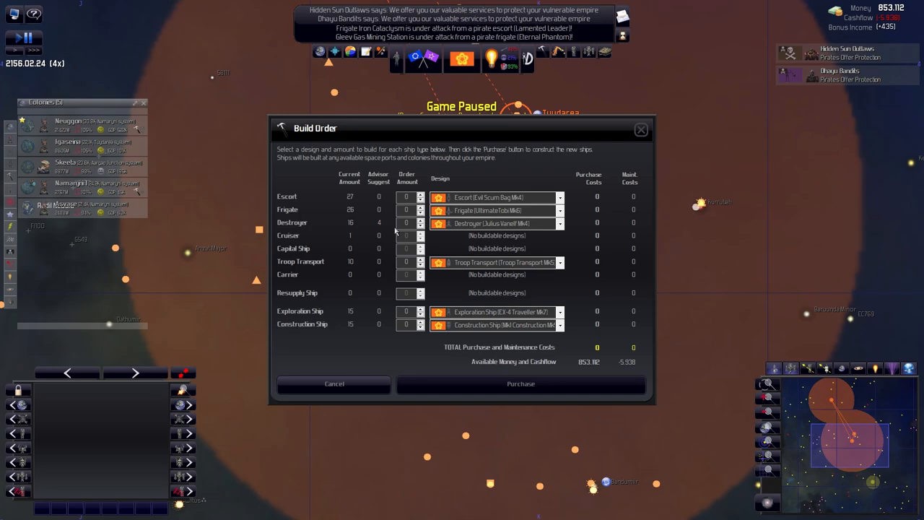
mouse_move(648, 133)
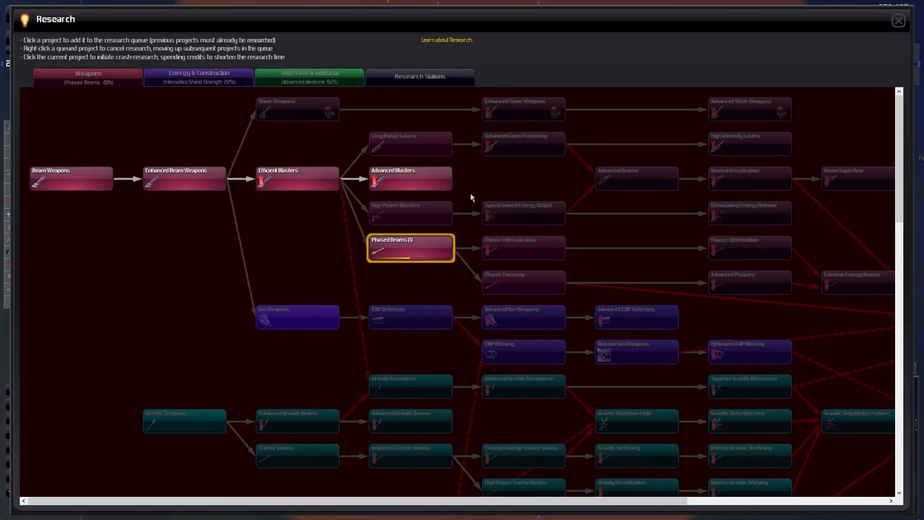
left_click(200, 75)
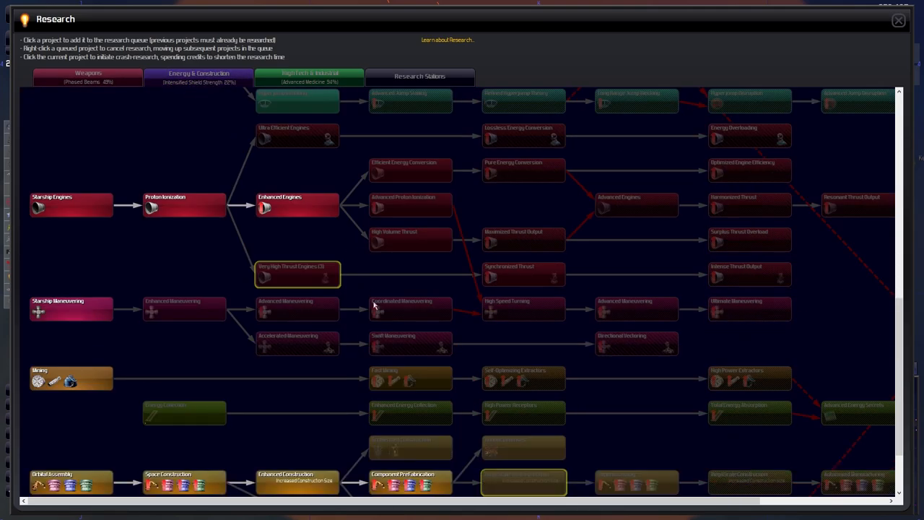
scroll("down", 3)
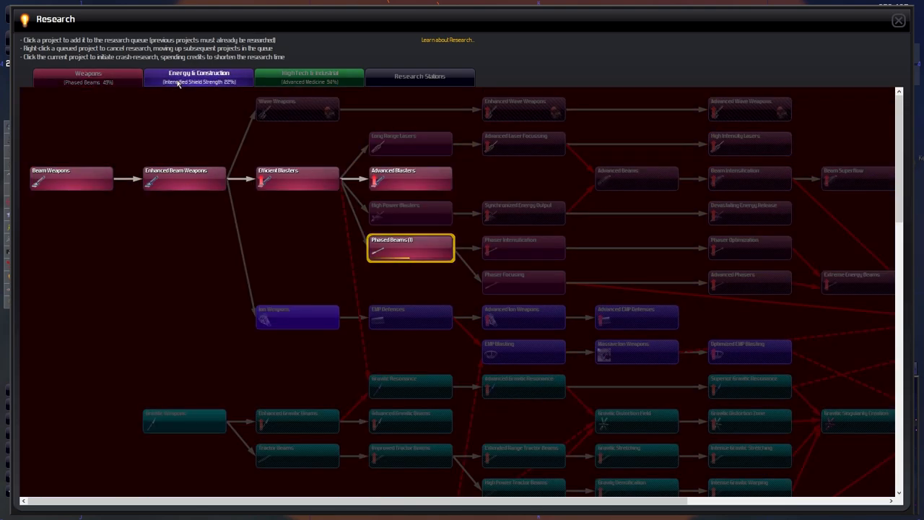
mouse_move(410, 251)
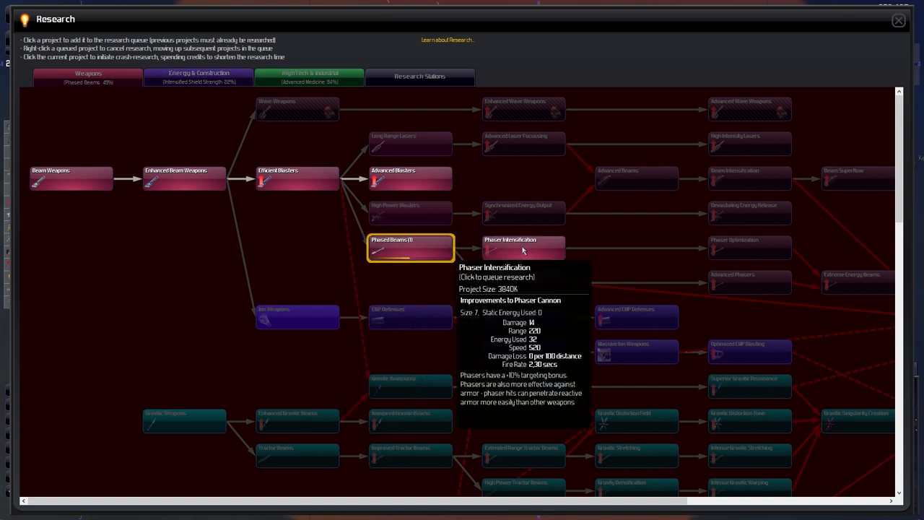
mouse_move(501, 254)
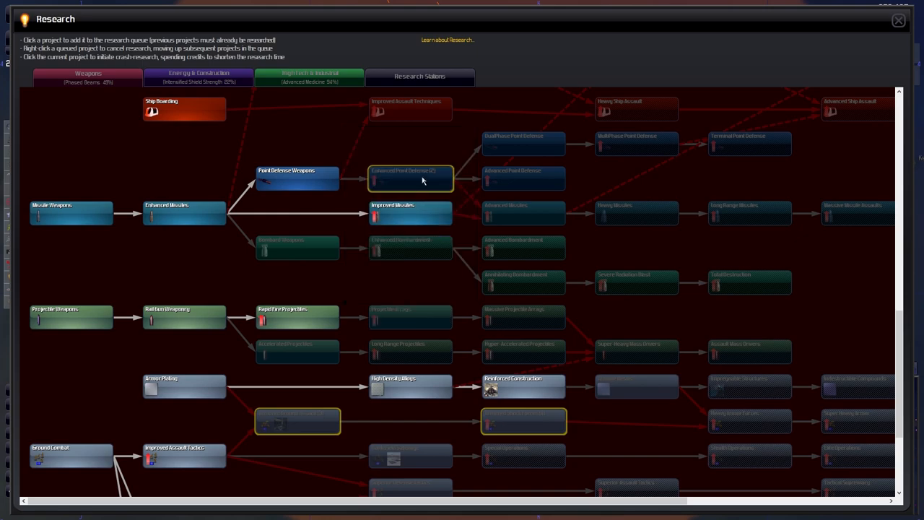
mouse_move(523, 212)
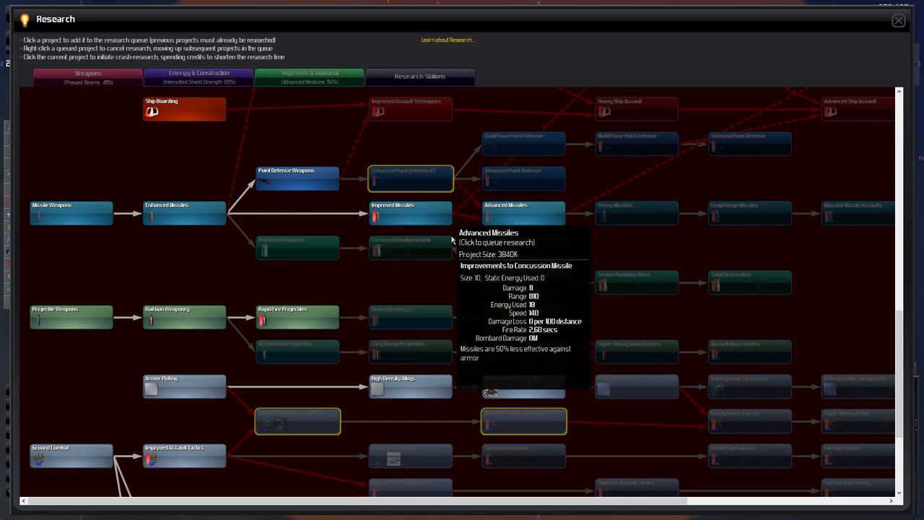
mouse_move(520, 252)
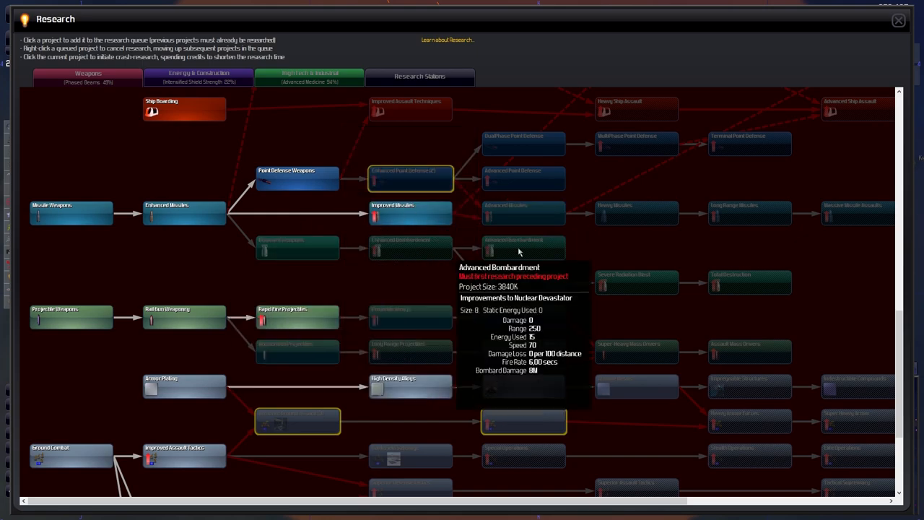
mouse_move(648, 289)
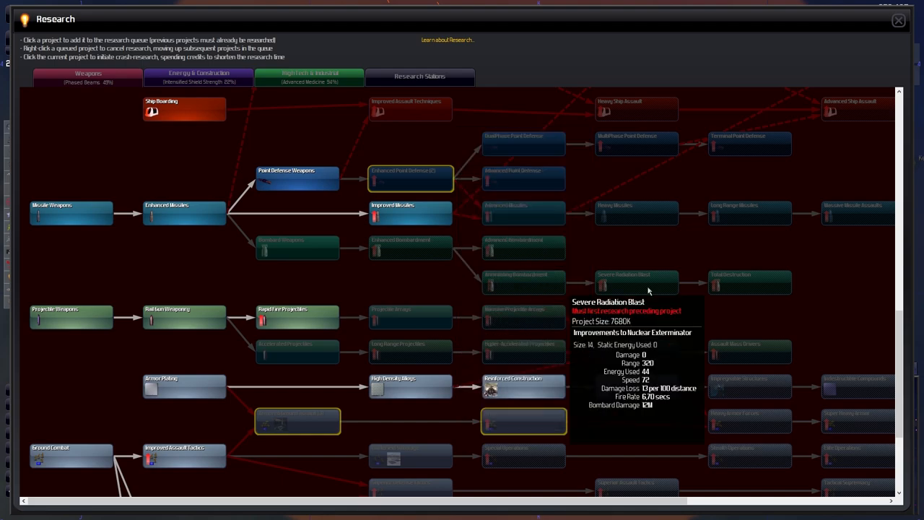
mouse_move(617, 220)
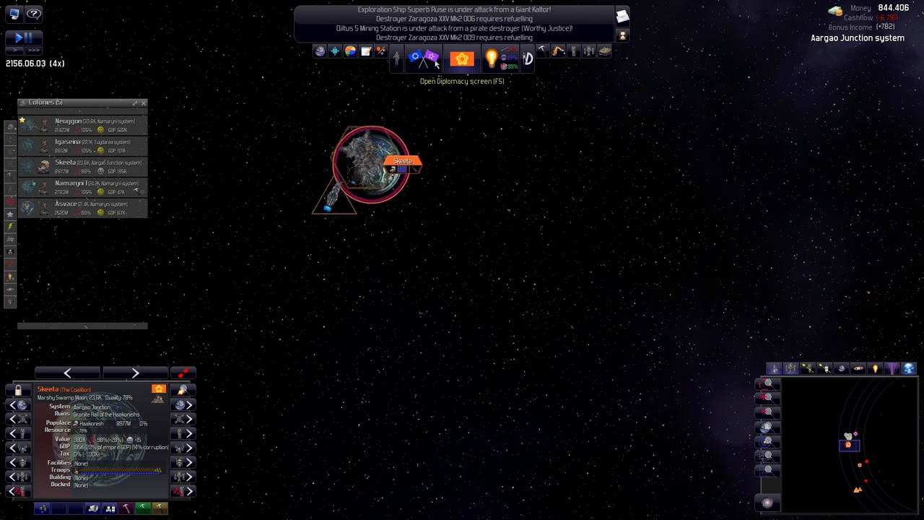
Review diplomacy entries for the Ancient Guardians, own empire and Ketaros Buccaneers pirates.
left_click(436, 55)
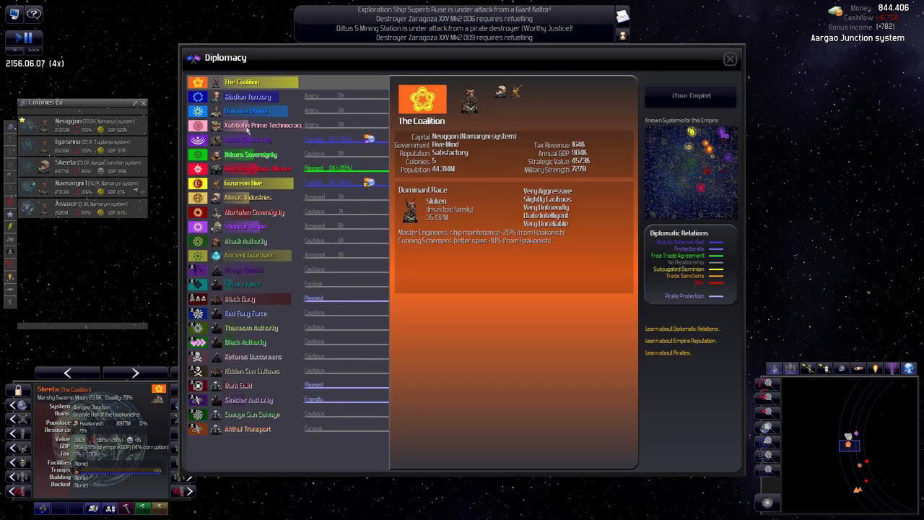
left_click(240, 297)
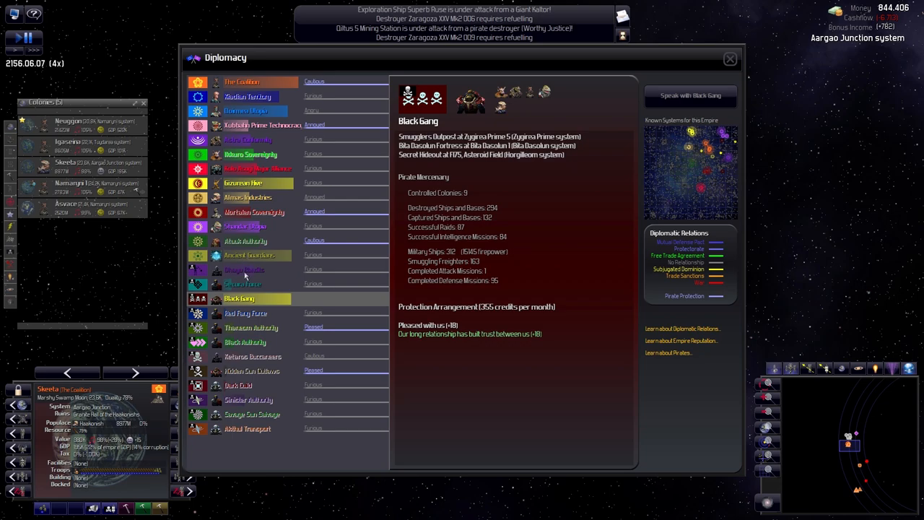
left_click(248, 254)
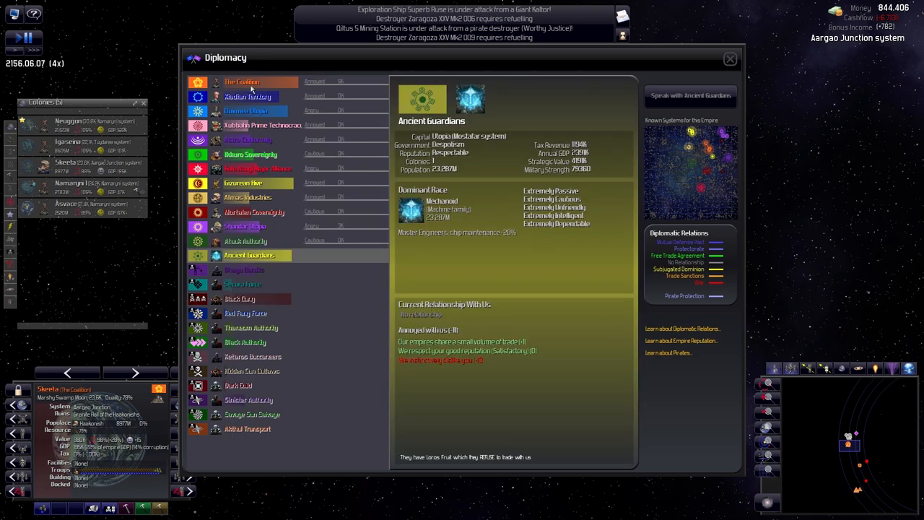
left_click(241, 81)
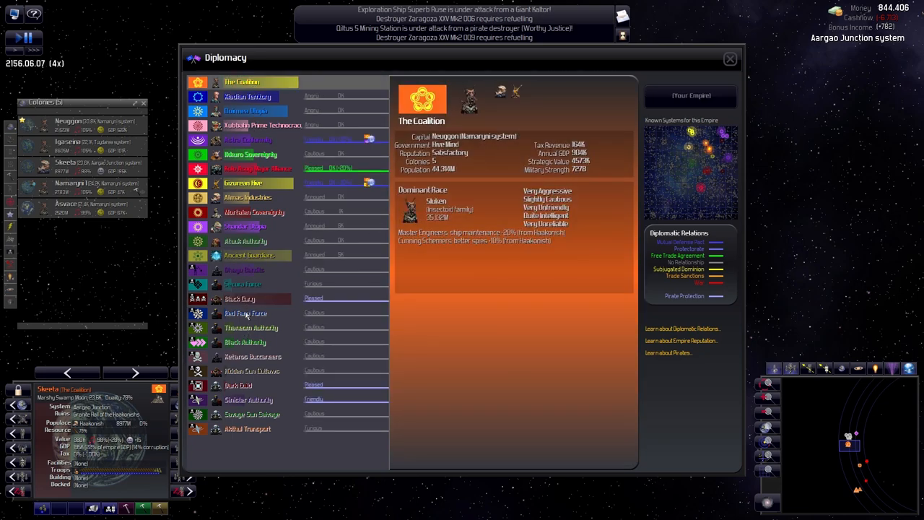
left_click(251, 355)
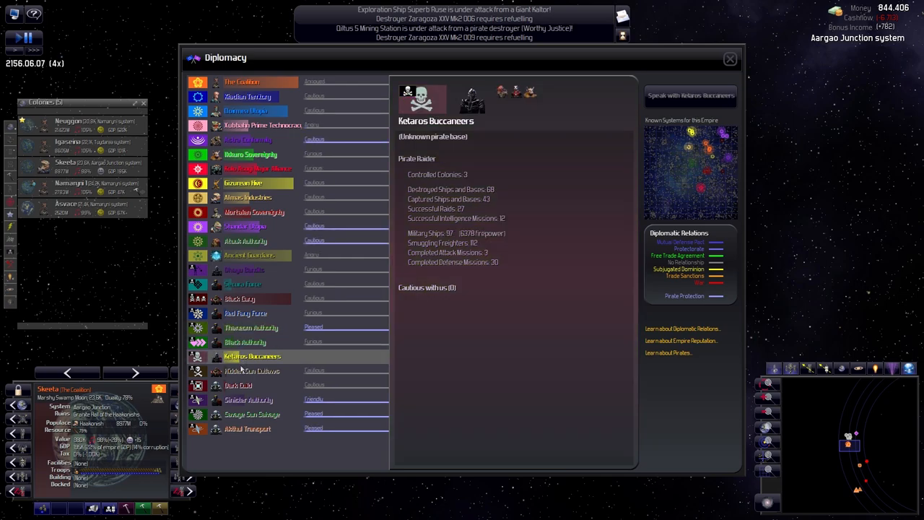
Select the Dark Guild and cancel its pirate protection arrangement in conversation.
left_click(237, 384)
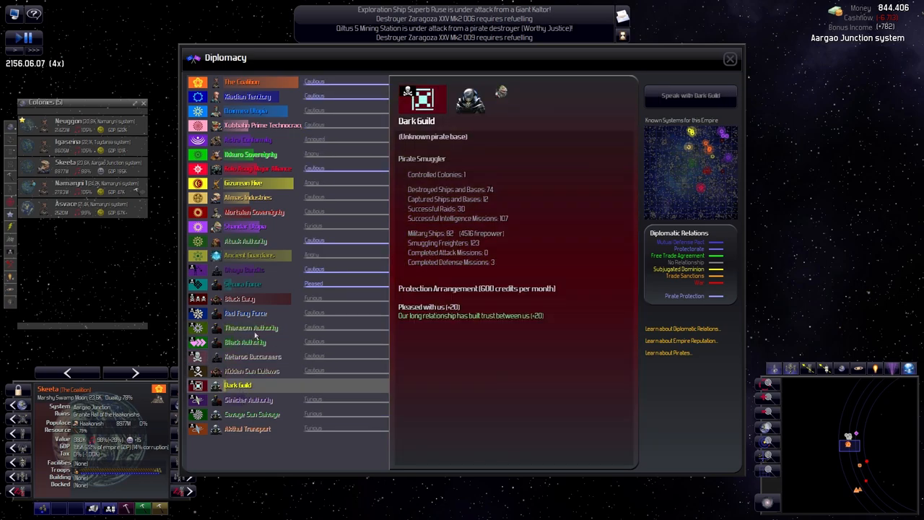
left_click(243, 81)
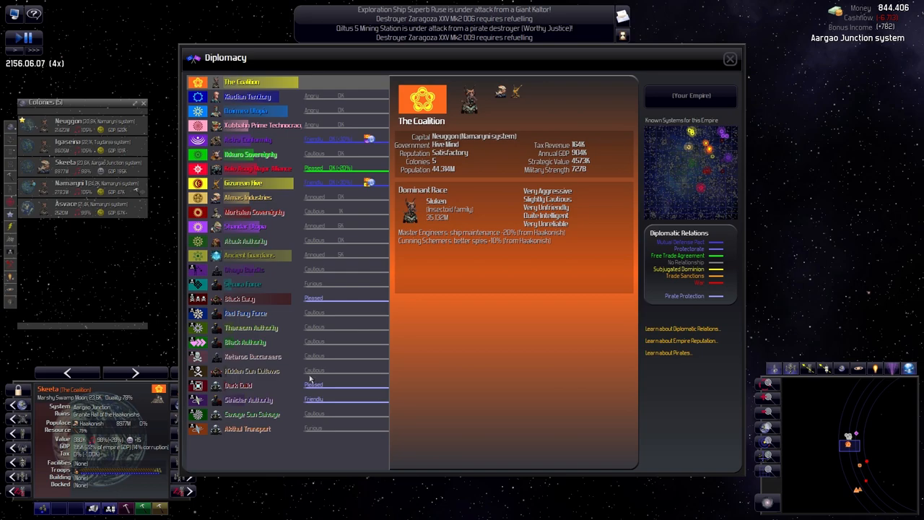
left_click(244, 384)
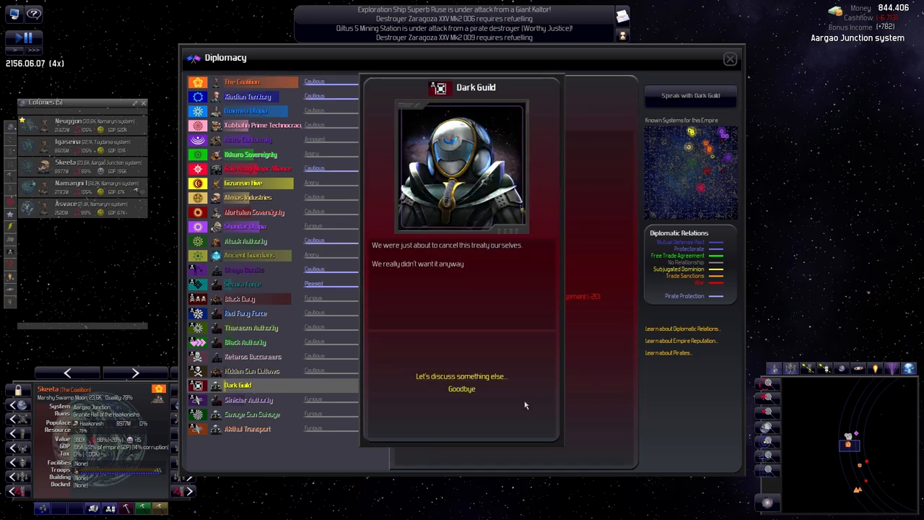
left_click(462, 390)
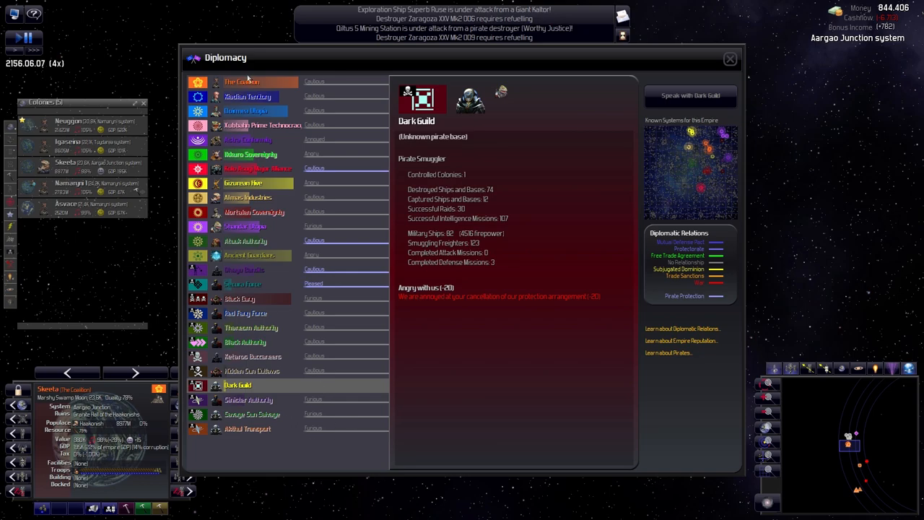
left_click(248, 399)
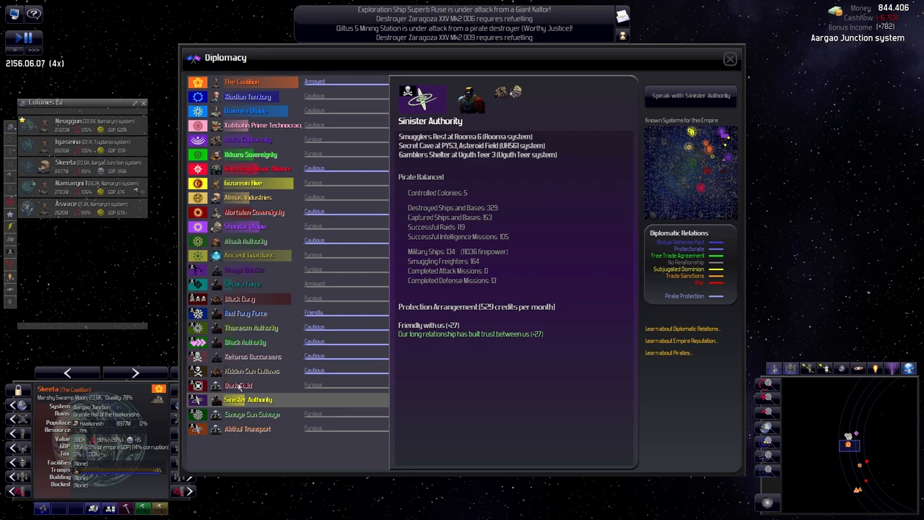
mouse_move(527, 243)
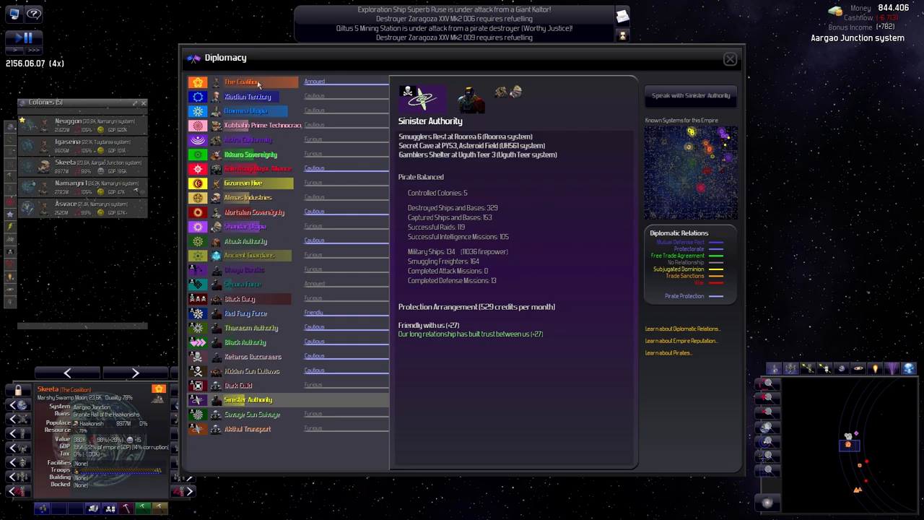
left_click(241, 81)
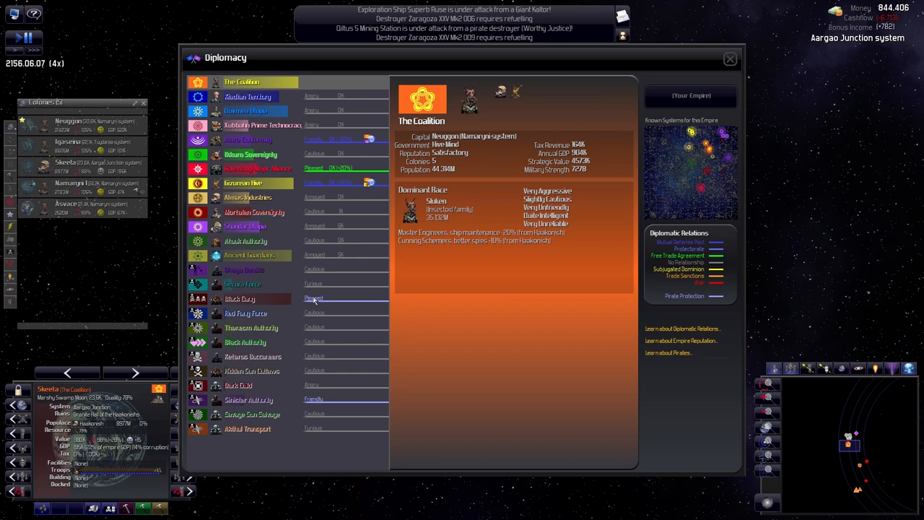
mouse_move(315, 386)
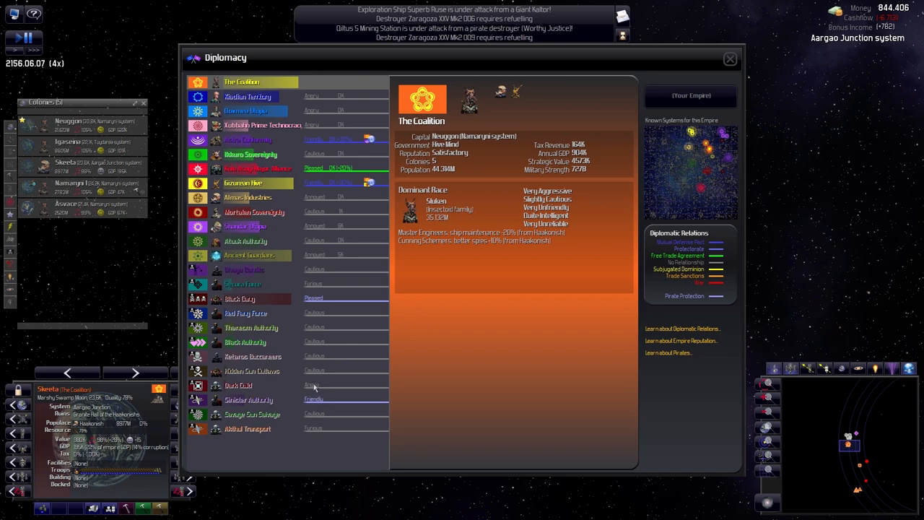
mouse_move(254, 314)
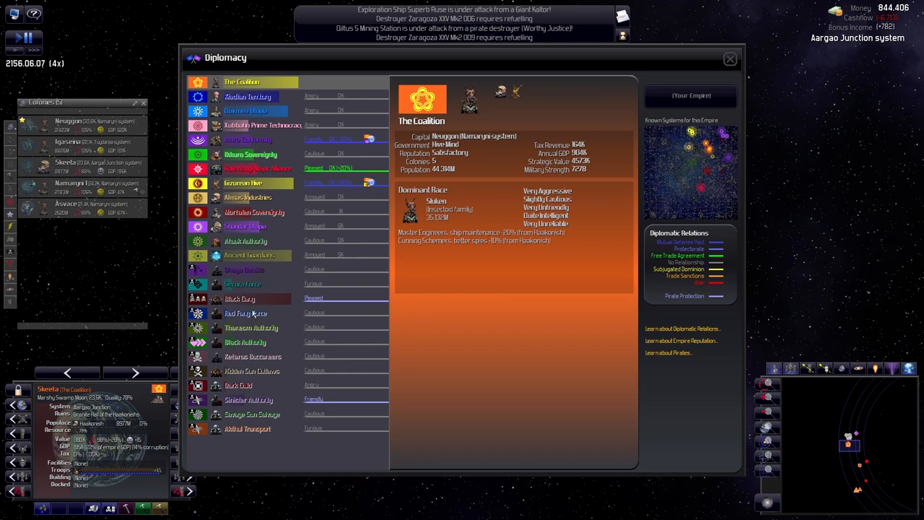
left_click(251, 413)
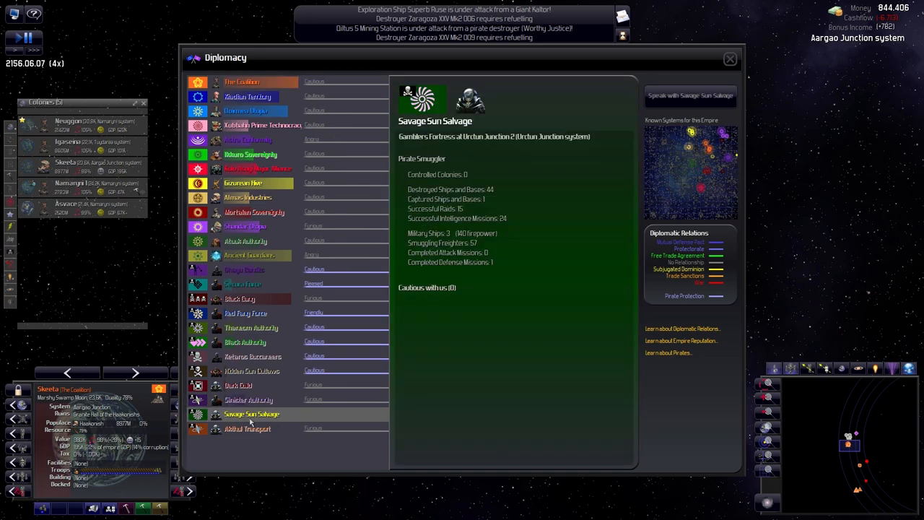
left_click(690, 95)
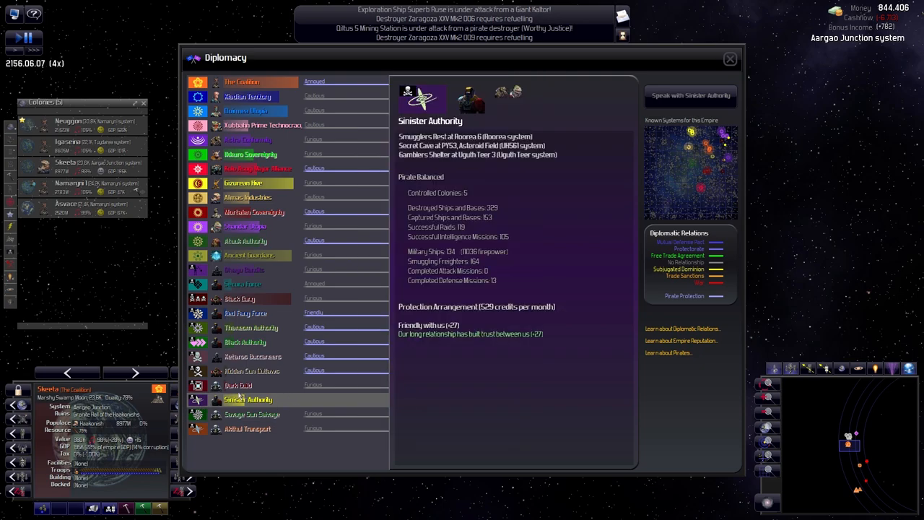
left_click(238, 384)
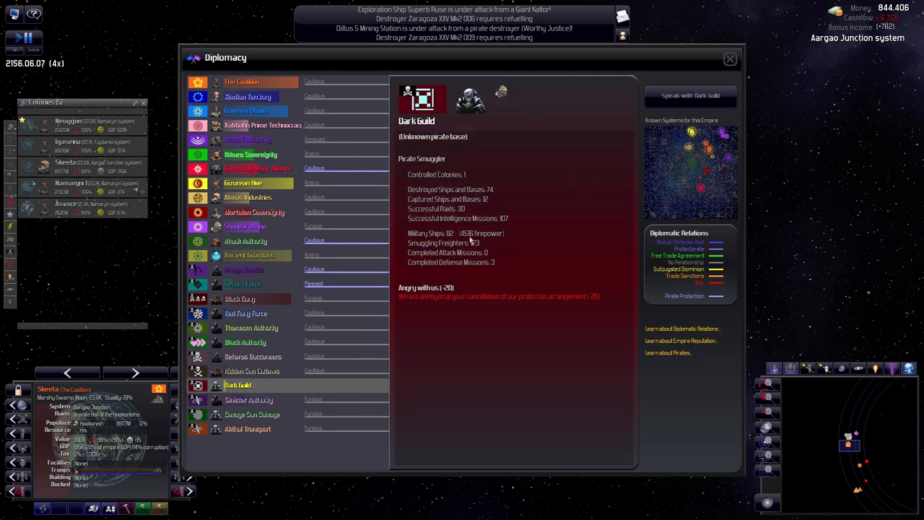
left_click(690, 95)
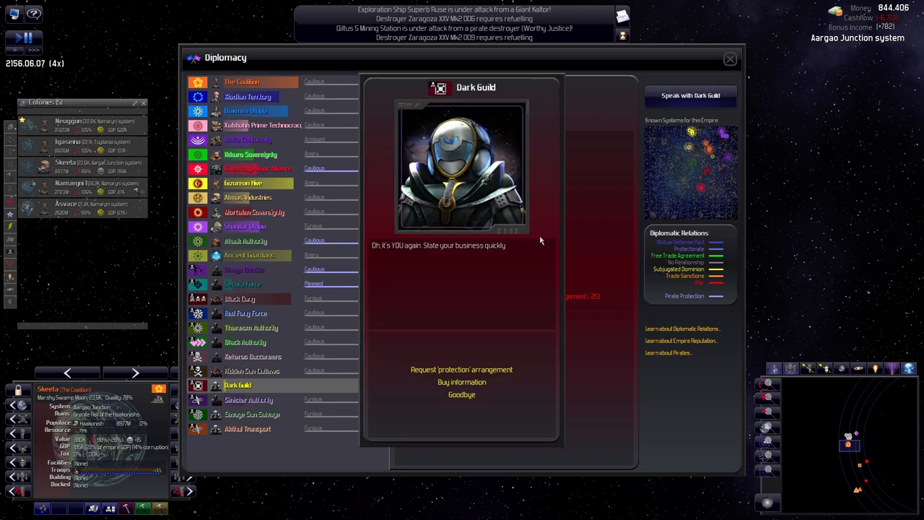
left_click(251, 370)
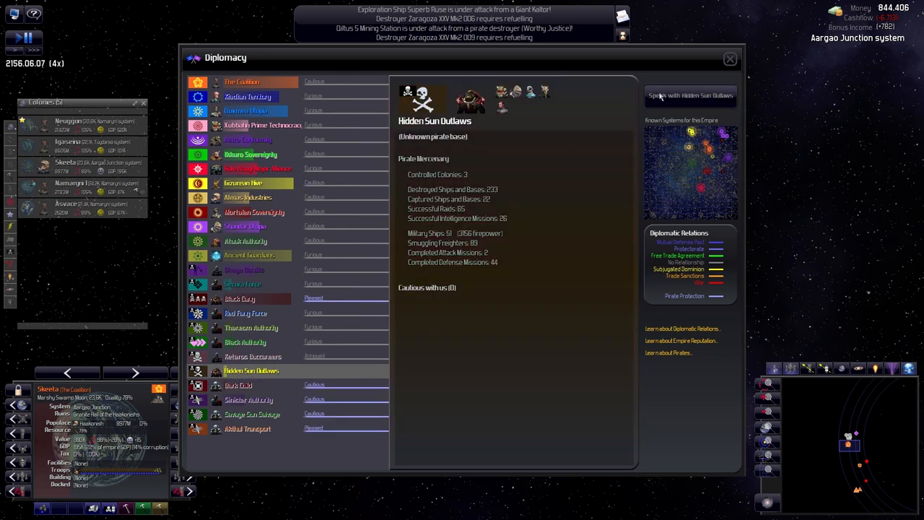
mouse_move(253, 364)
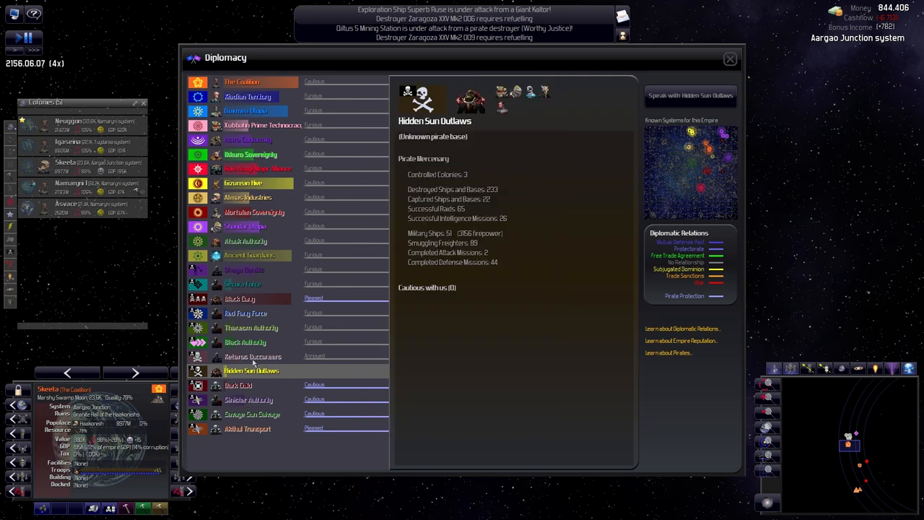
left_click(251, 355)
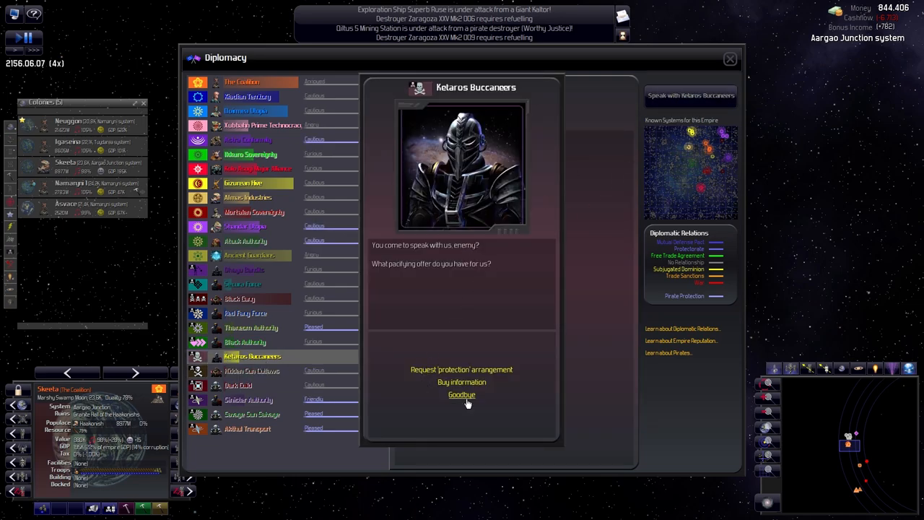
left_click(244, 341)
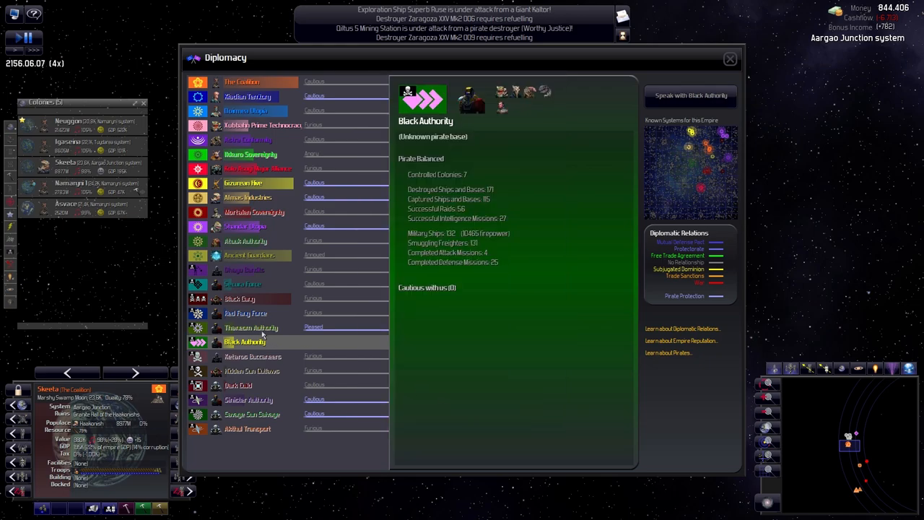
left_click(251, 326)
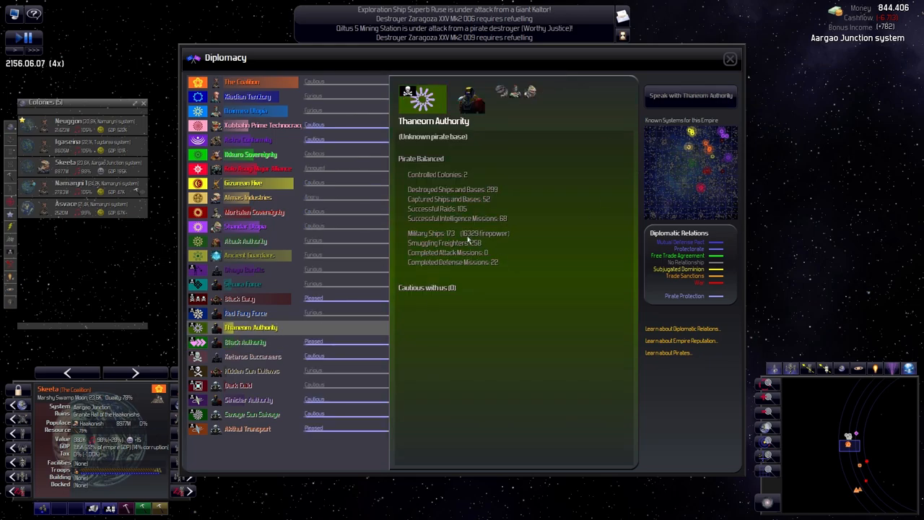
left_click(245, 312)
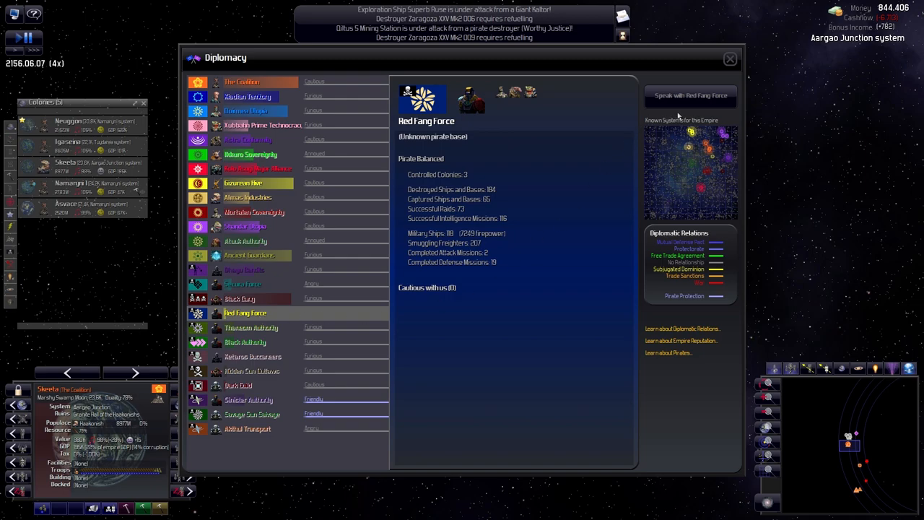
left_click(690, 95)
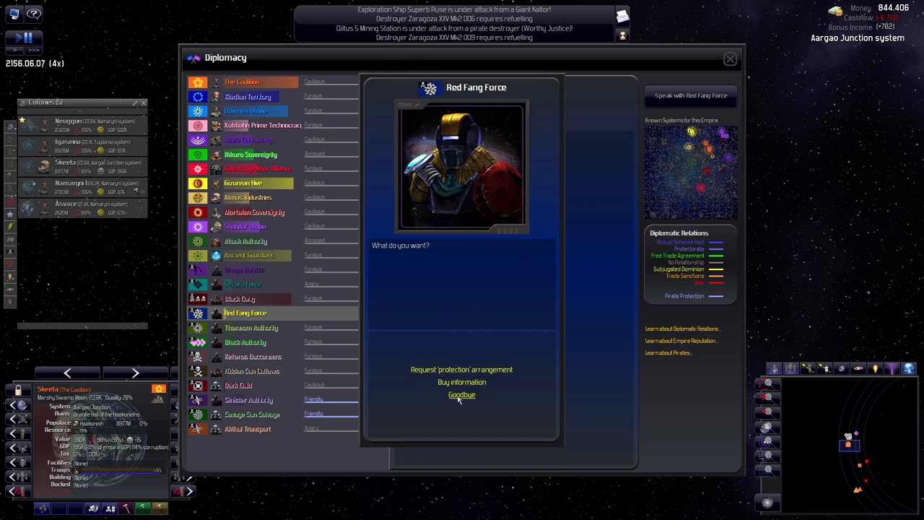
left_click(240, 298)
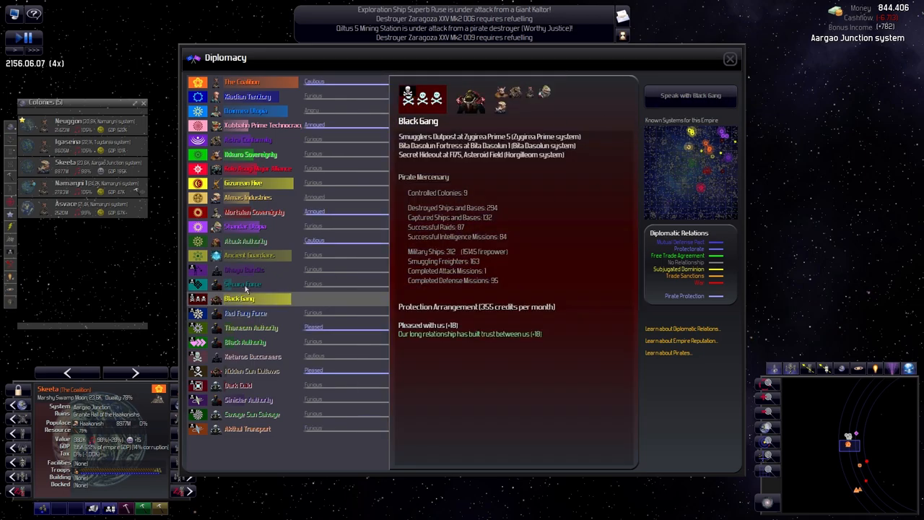
mouse_move(508, 313)
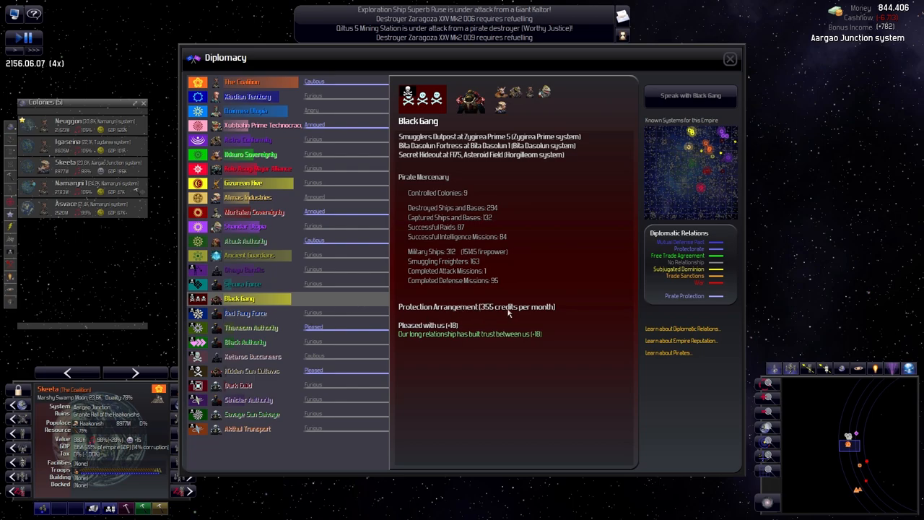
left_click(243, 283)
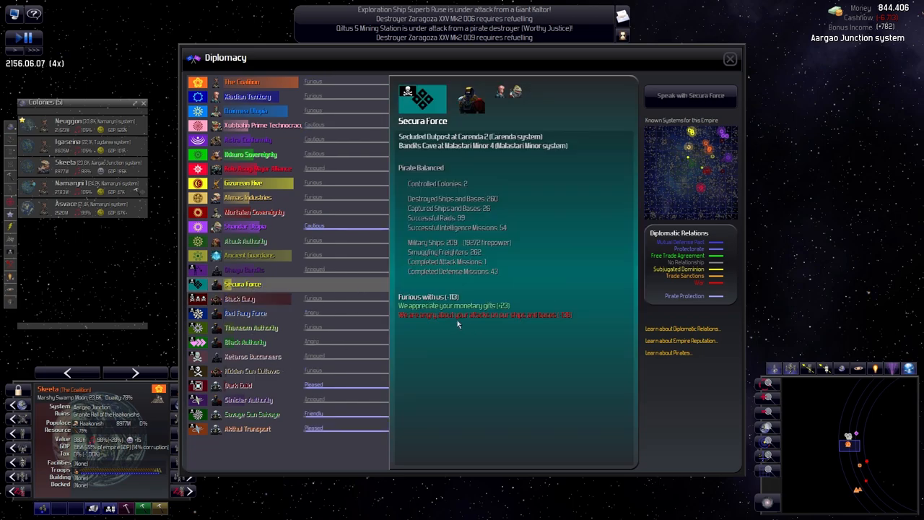
left_click(244, 270)
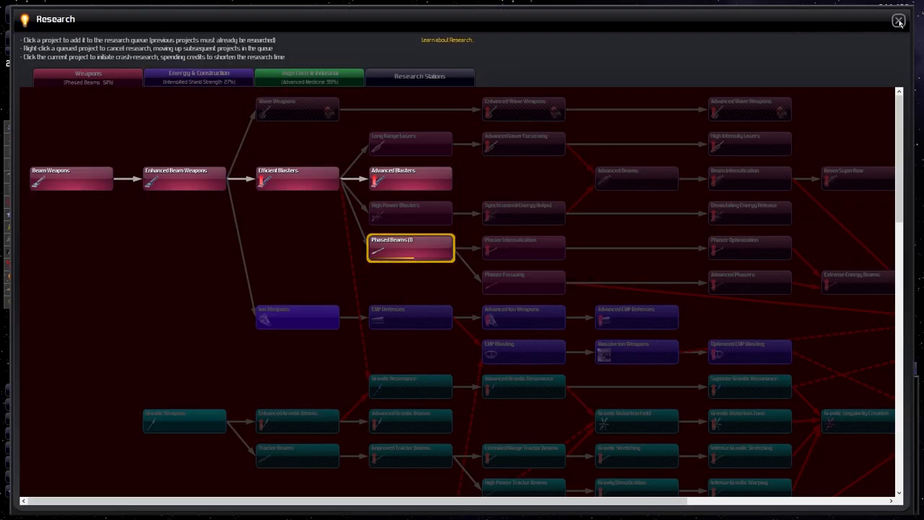
Glance at the empire summary, then bring up the Designs list of ships and bases.
left_click(897, 23)
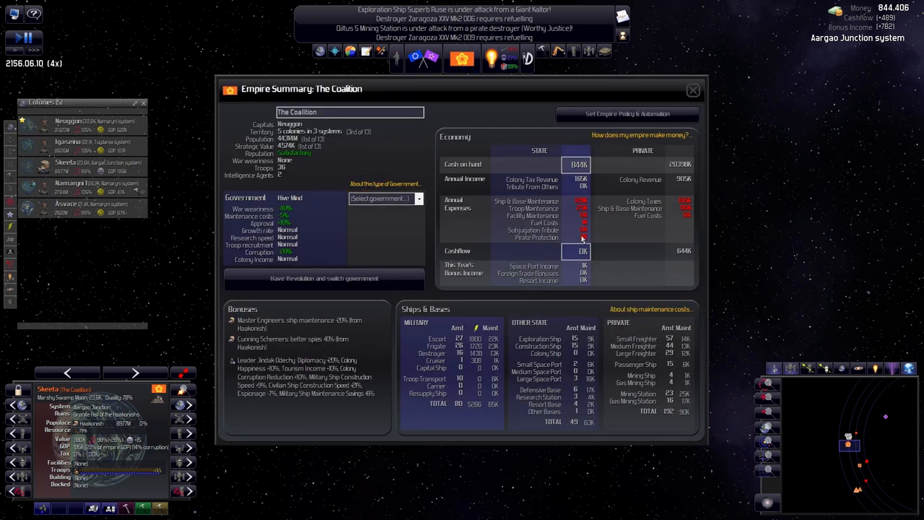
mouse_move(702, 103)
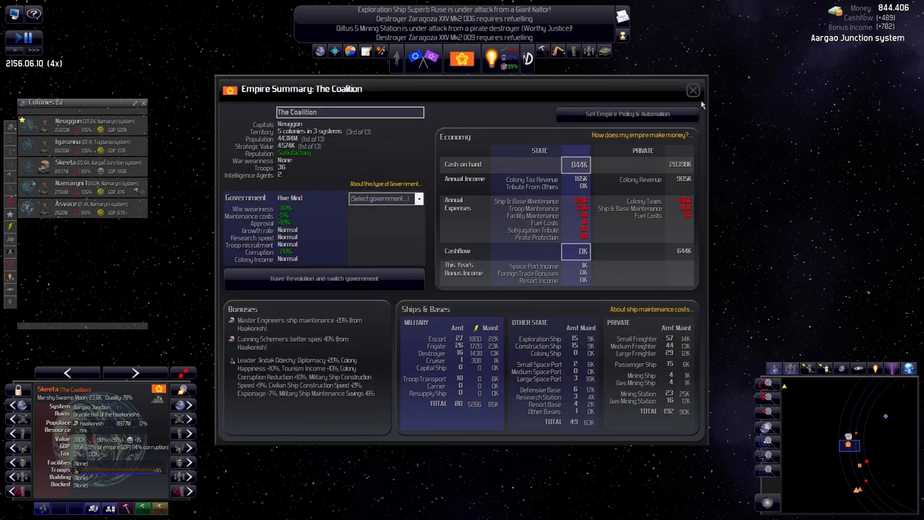
left_click(693, 90)
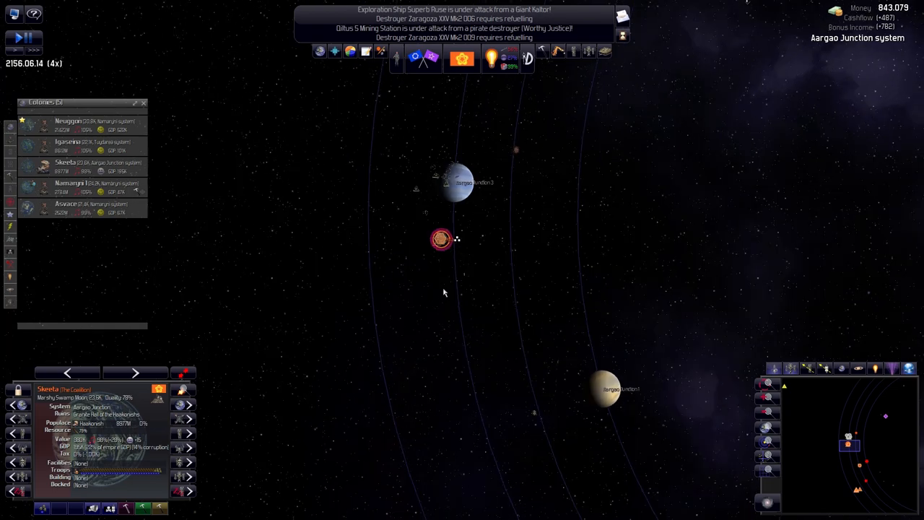
mouse_move(129, 174)
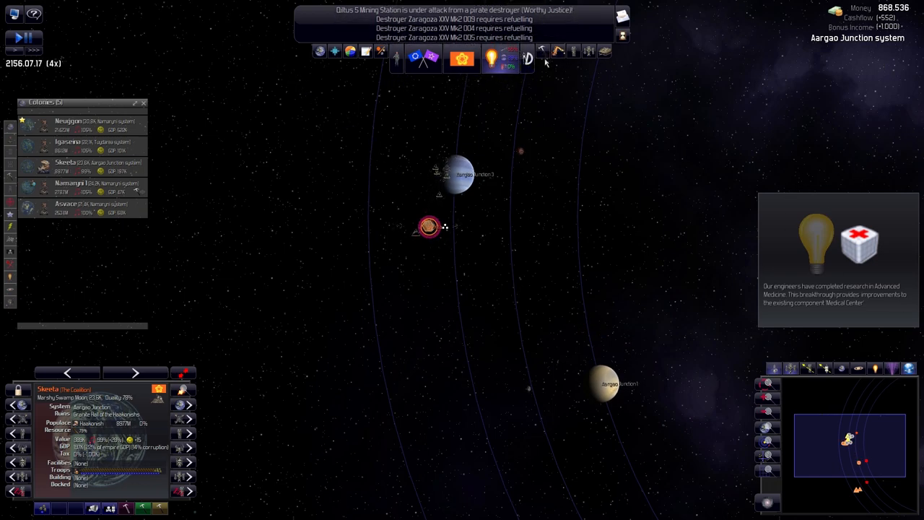
left_click(529, 58)
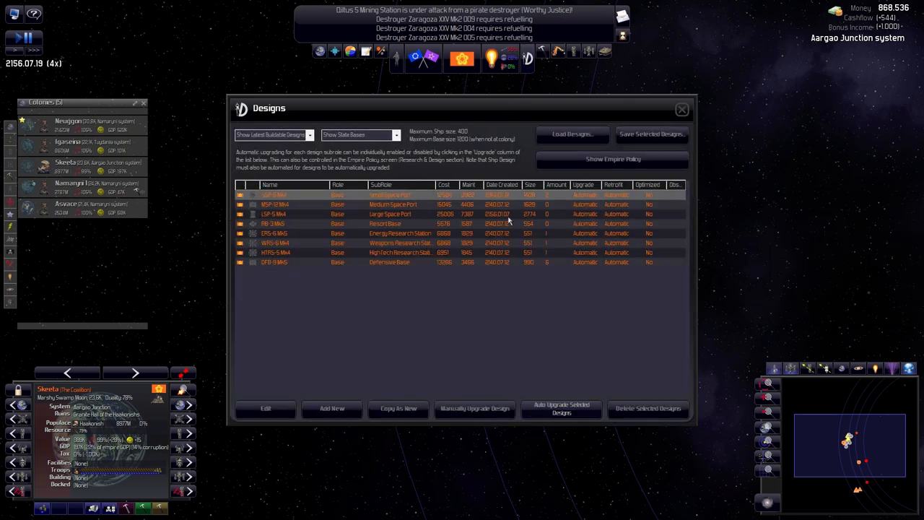
Review the LSP-S Mk6 space port's components, then leave the editor and Designs list unchanged.
left_click(560, 410)
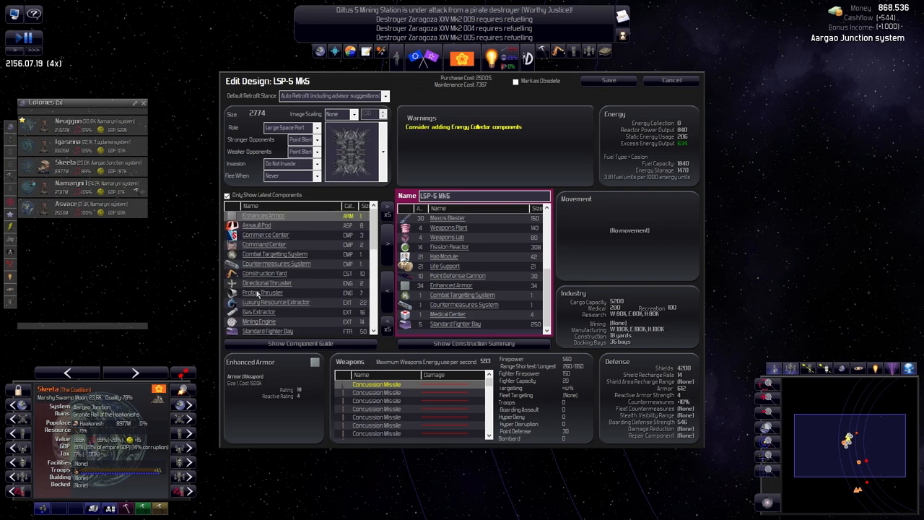
left_click(674, 81)
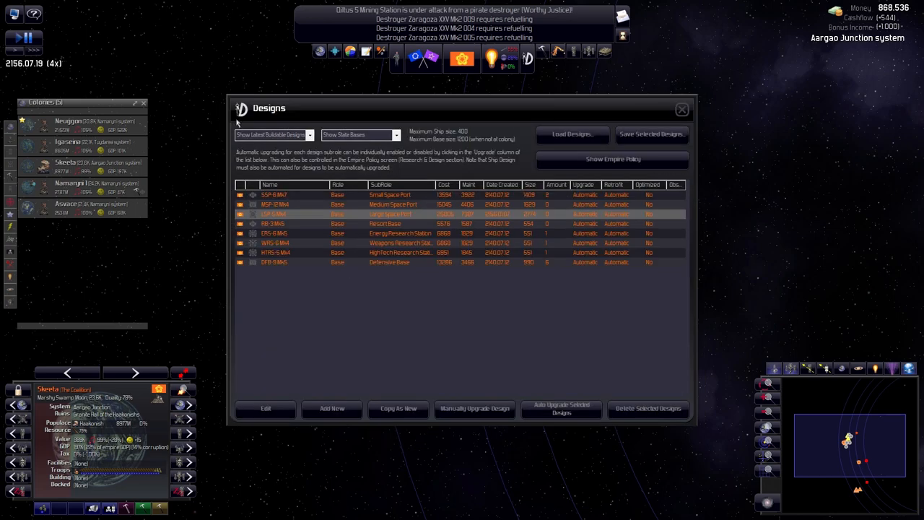
left_click(681, 110)
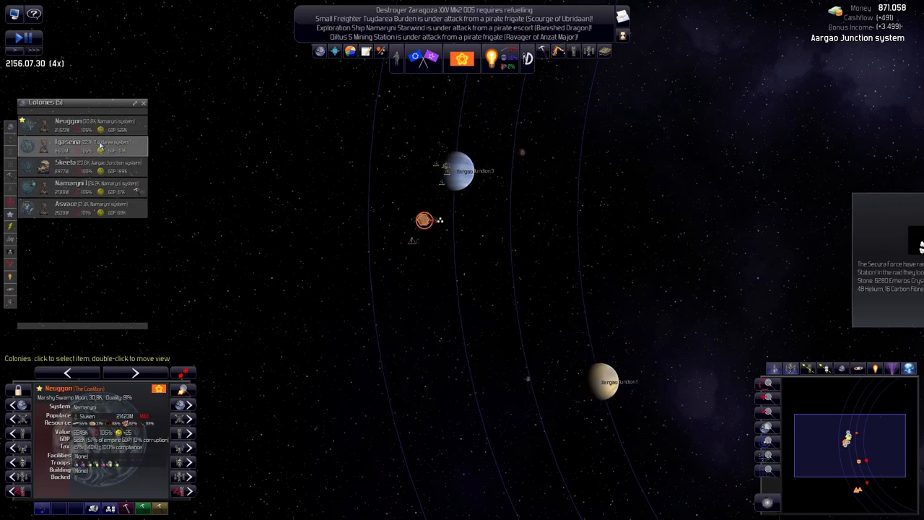
Step through Skeeta and the other colonies in the side list to review each.
left_click(68, 141)
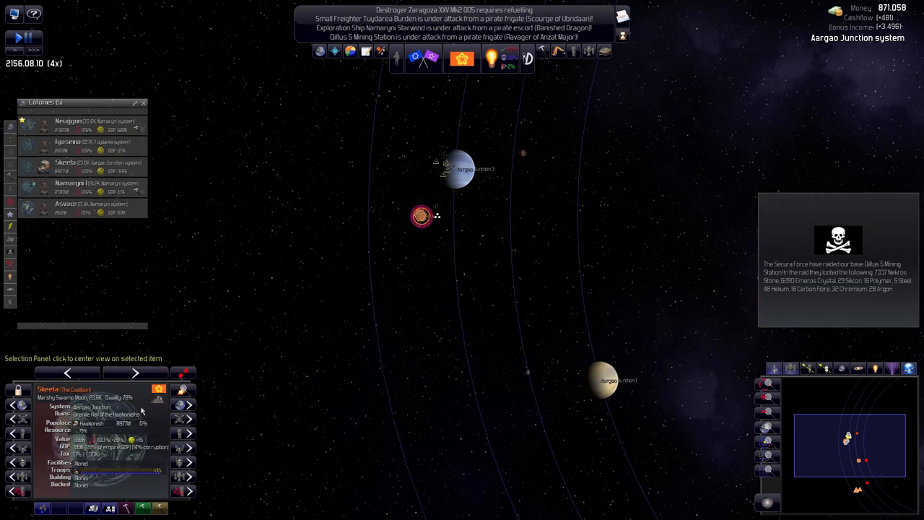
left_click(87, 164)
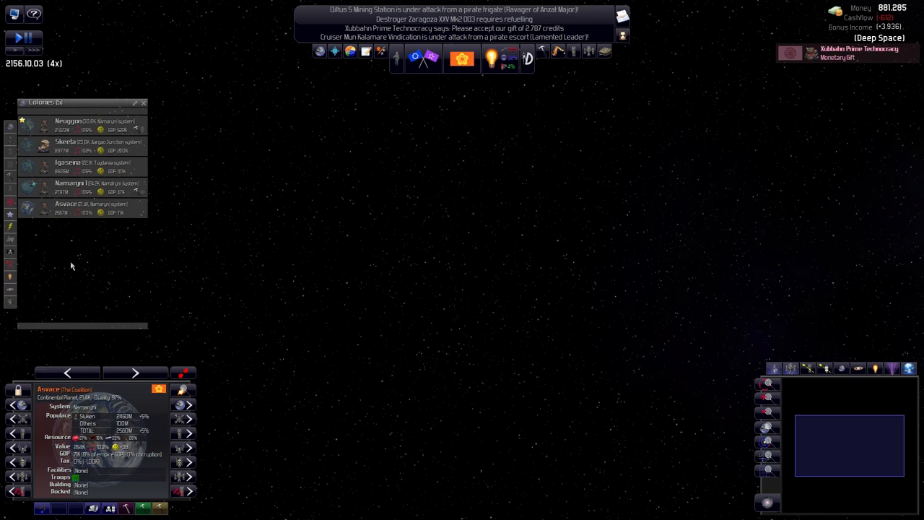
left_click(83, 187)
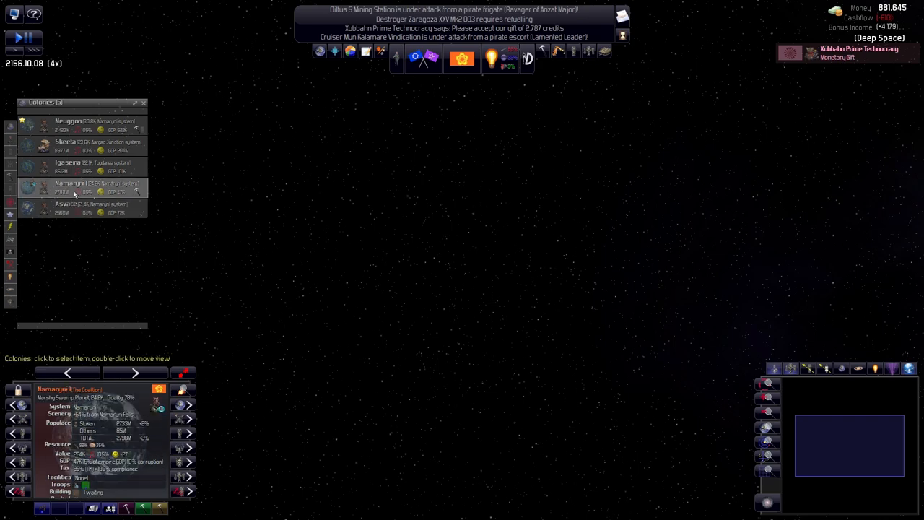
left_click(83, 165)
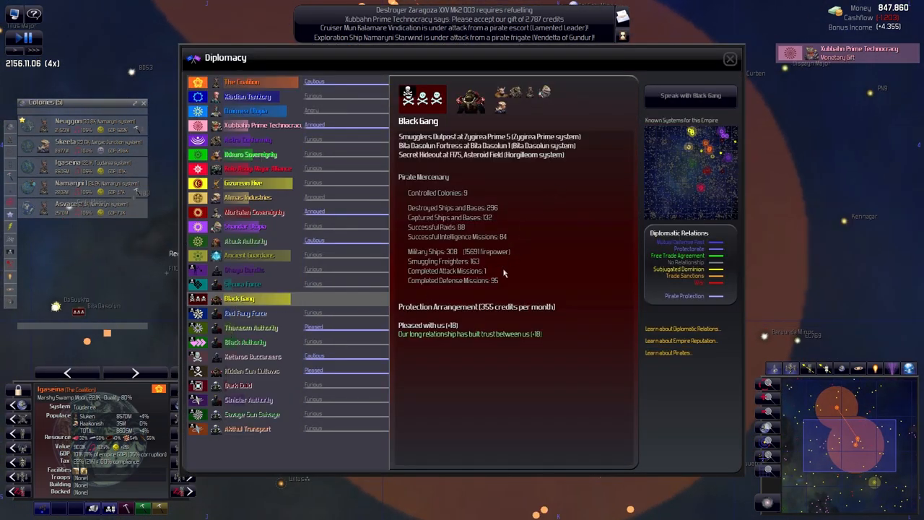
Check The Coalition's own diplomatic summary and close the diplomacy overview.
left_click(242, 80)
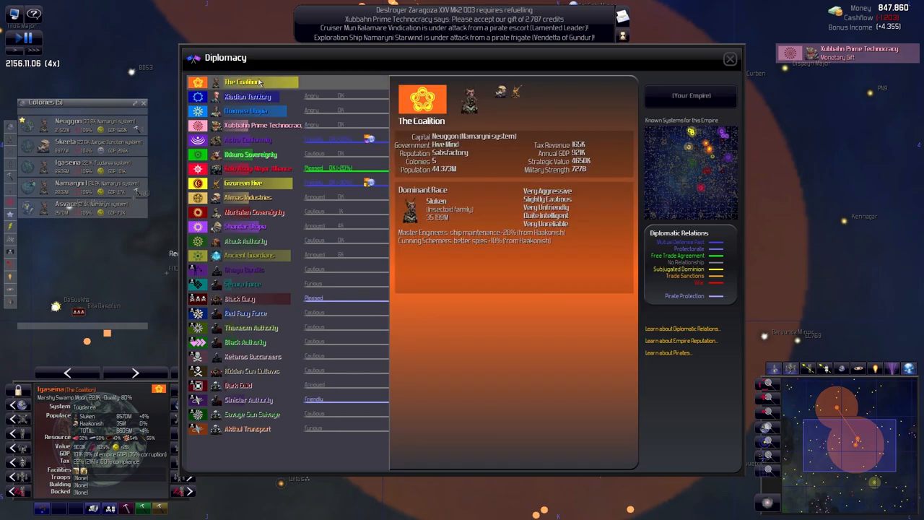
left_click(728, 57)
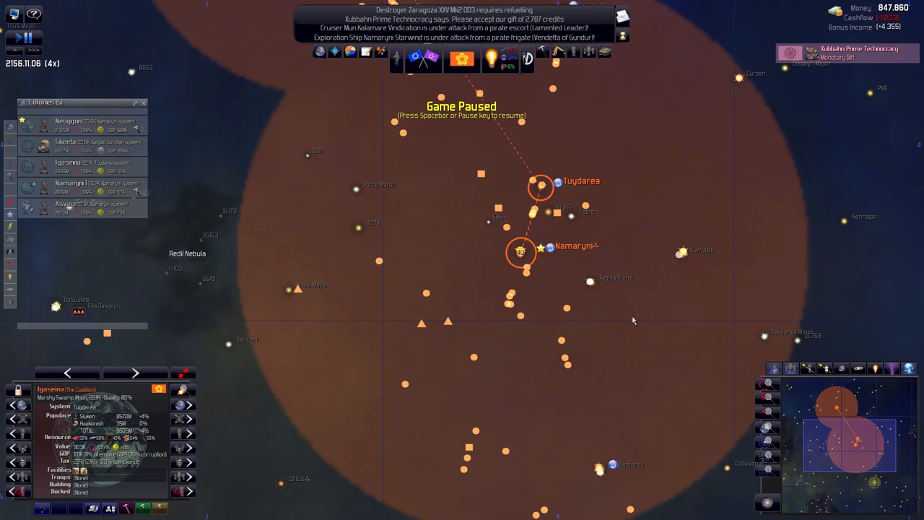
mouse_move(460, 329)
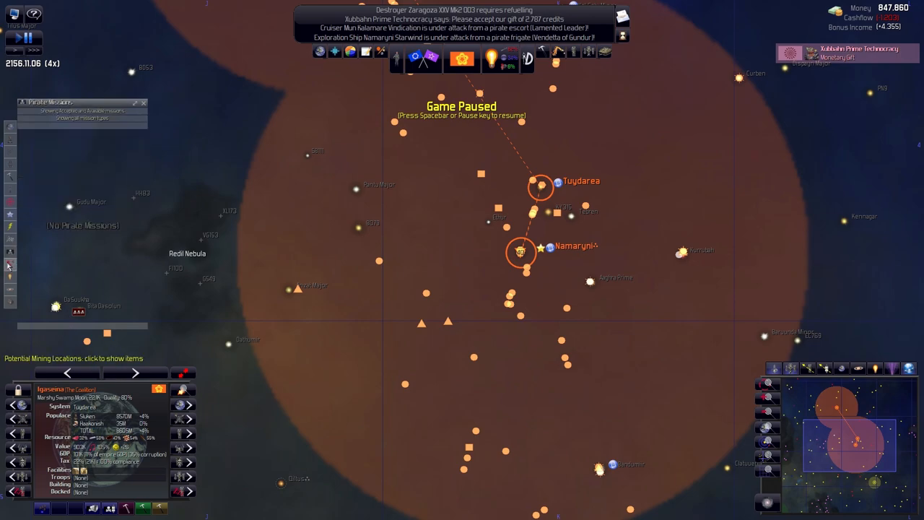
Switch the side list from colonies to Enemy Targets.
left_click(9, 266)
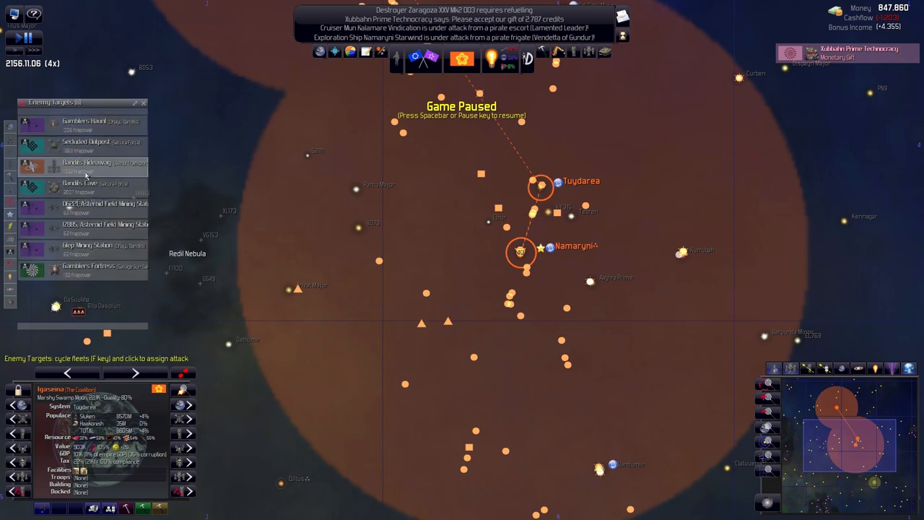
mouse_move(94, 123)
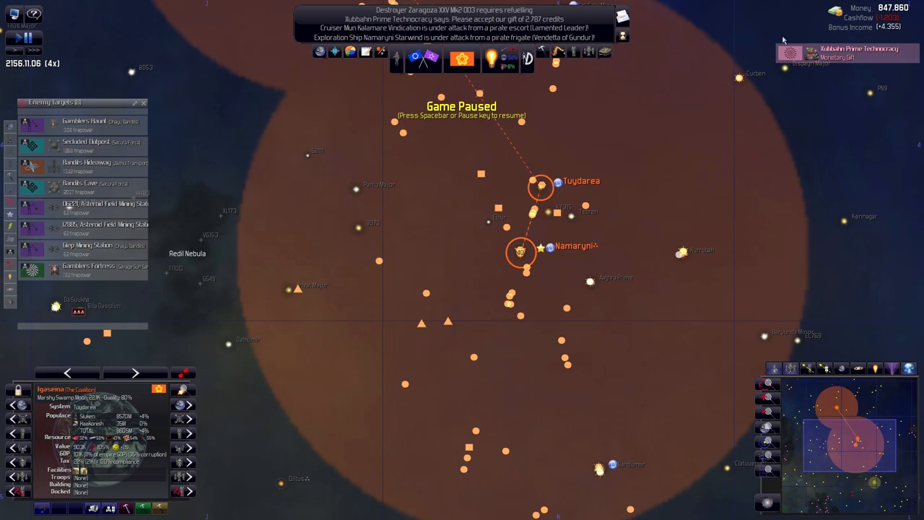
mouse_move(378, 55)
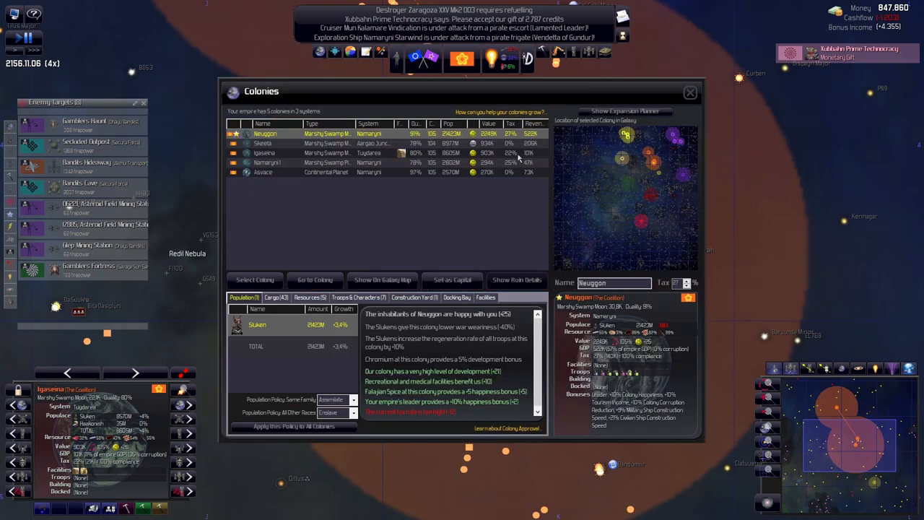
Review Avance, Skeeta and the other colonies' population and happiness in the Colonies window.
left_click(292, 172)
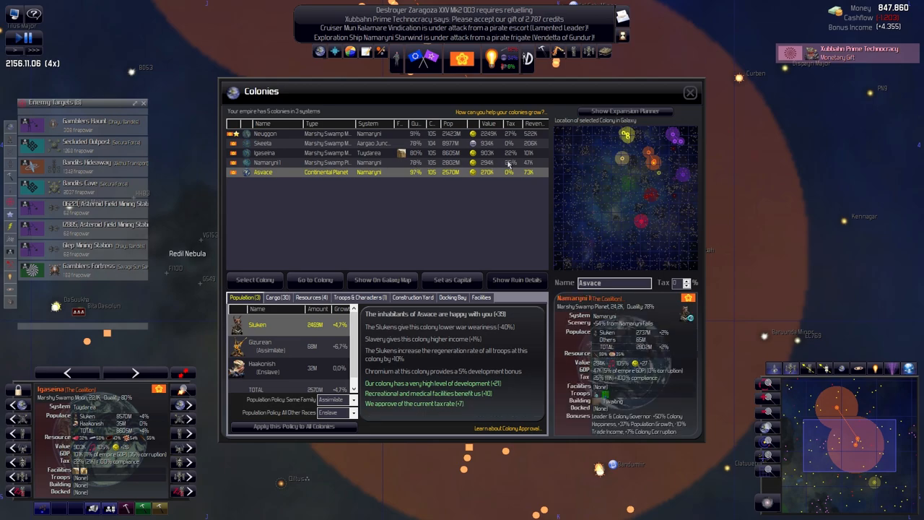
left_click(268, 161)
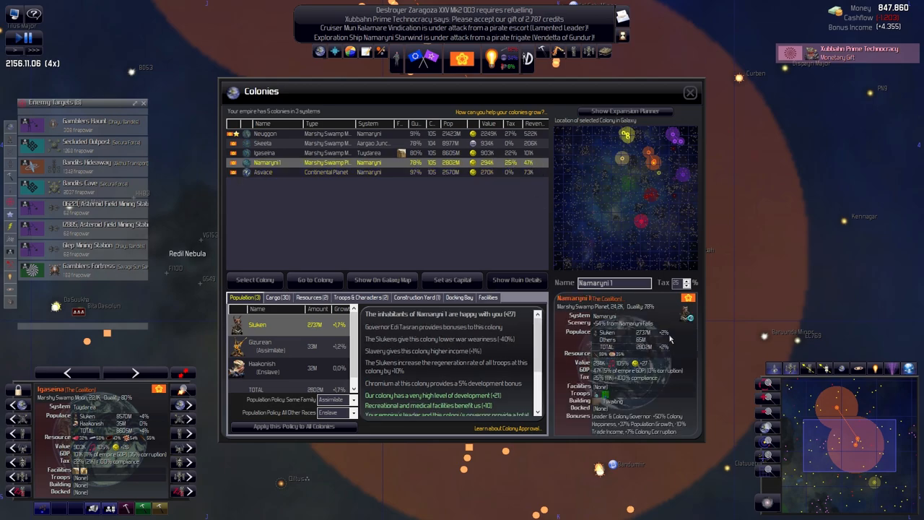
left_click(291, 171)
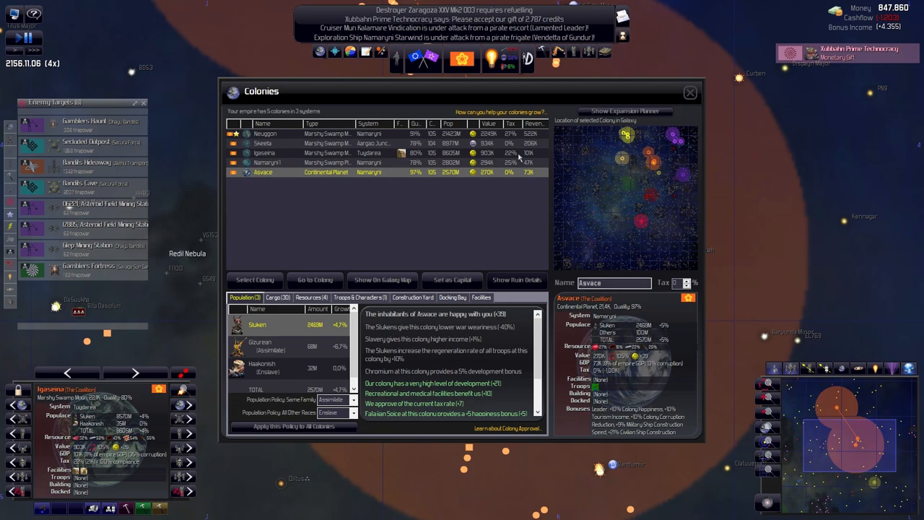
left_click(266, 133)
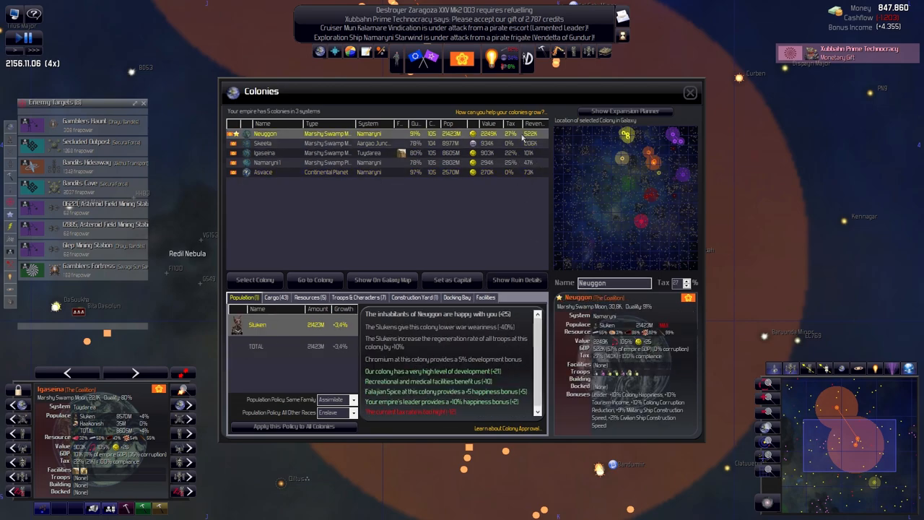
left_click(263, 143)
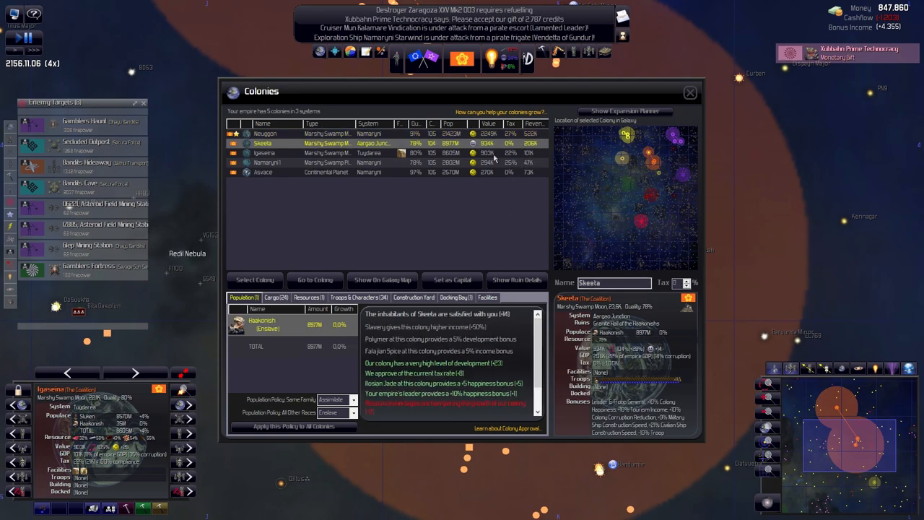
left_click(265, 153)
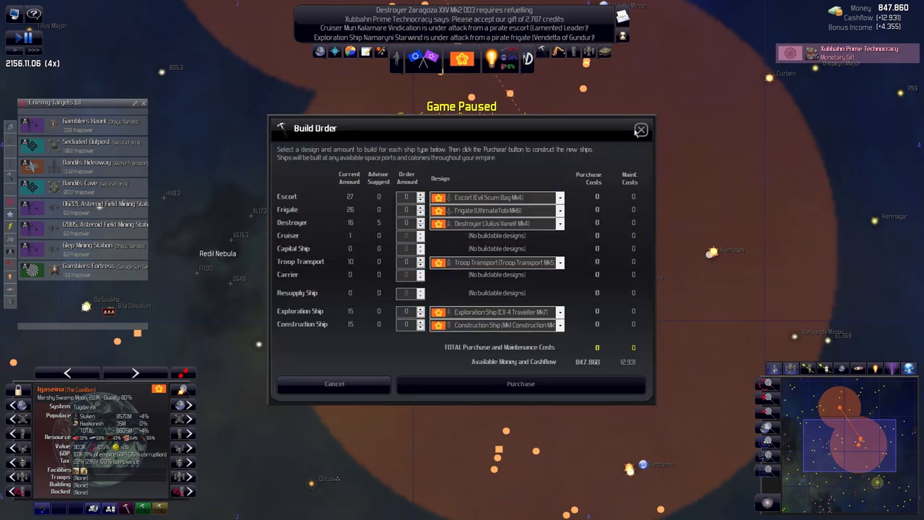
Cancel the ship build order without purchasing anything.
left_click(641, 130)
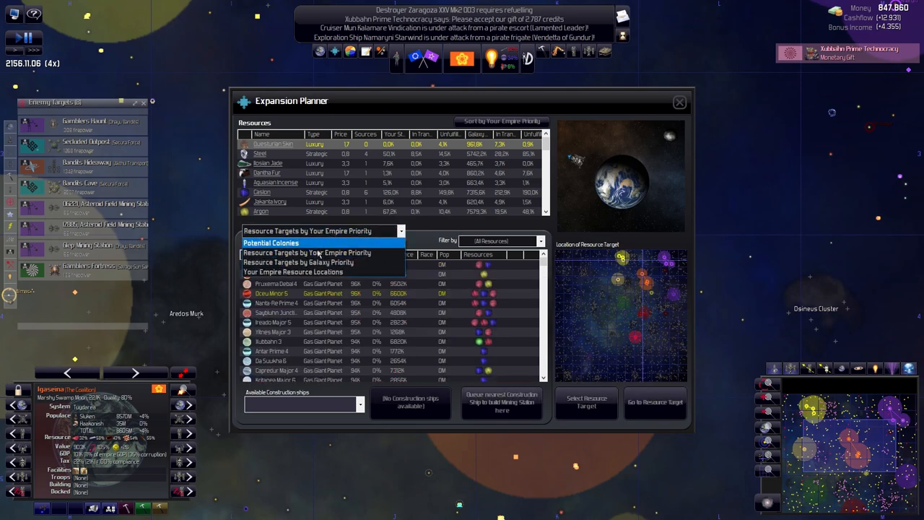
Show the empire's resource locations, then list and scan the Potential Colonies targets.
left_click(293, 272)
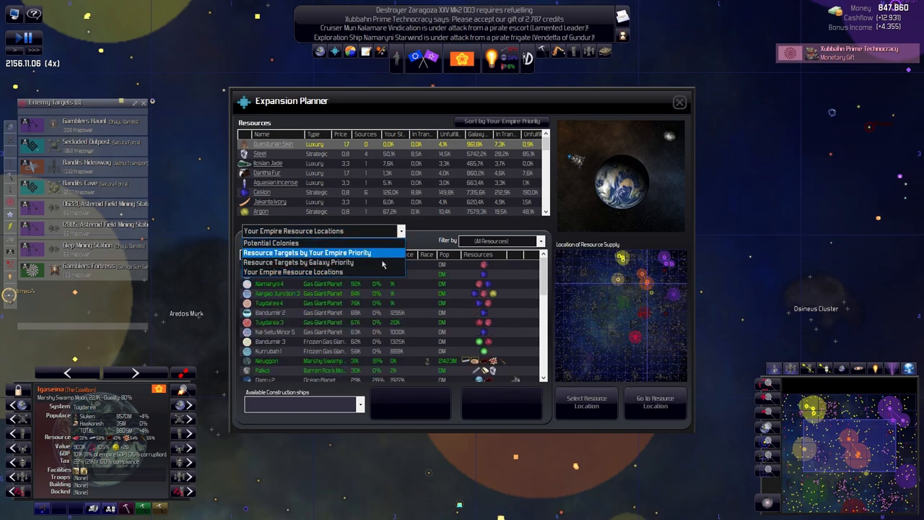
mouse_move(293, 272)
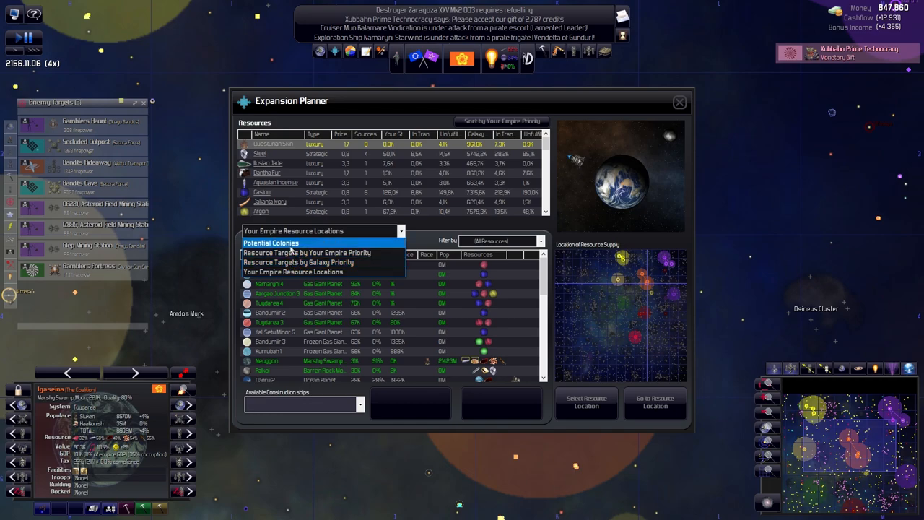
left_click(272, 243)
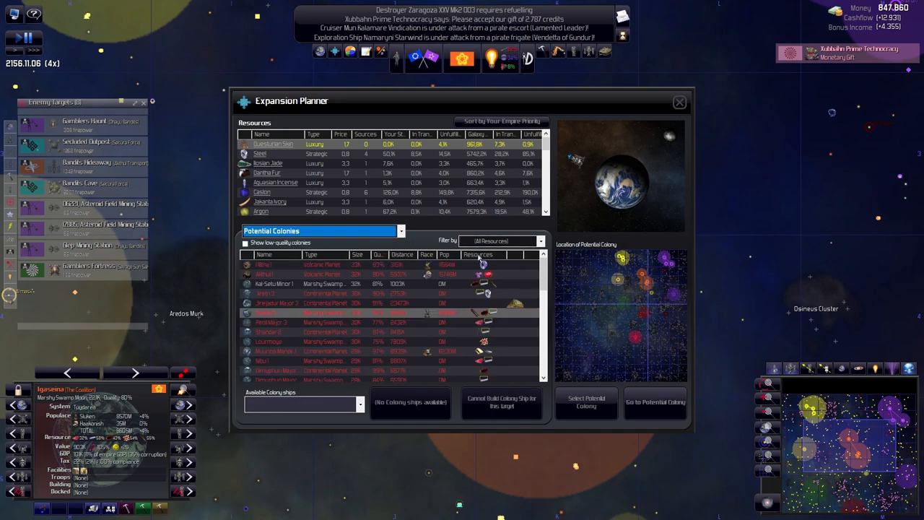
scroll("down", 3)
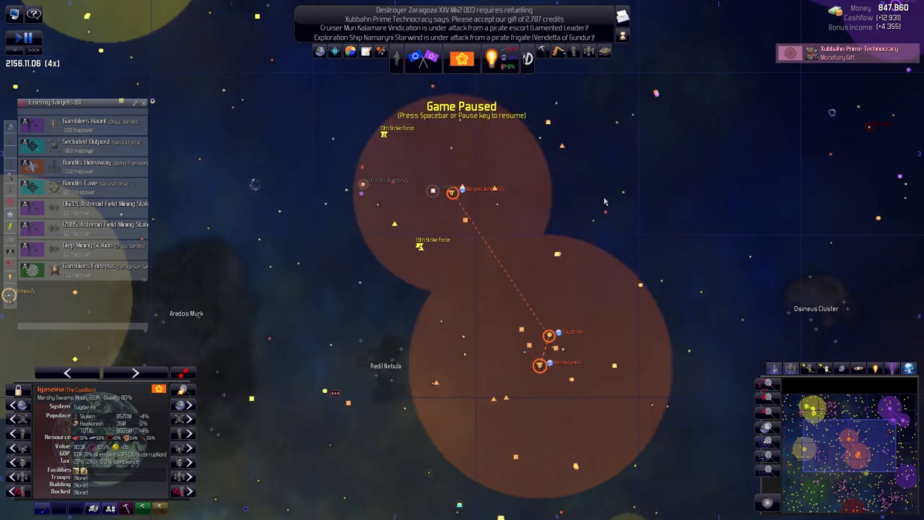
mouse_move(601, 201)
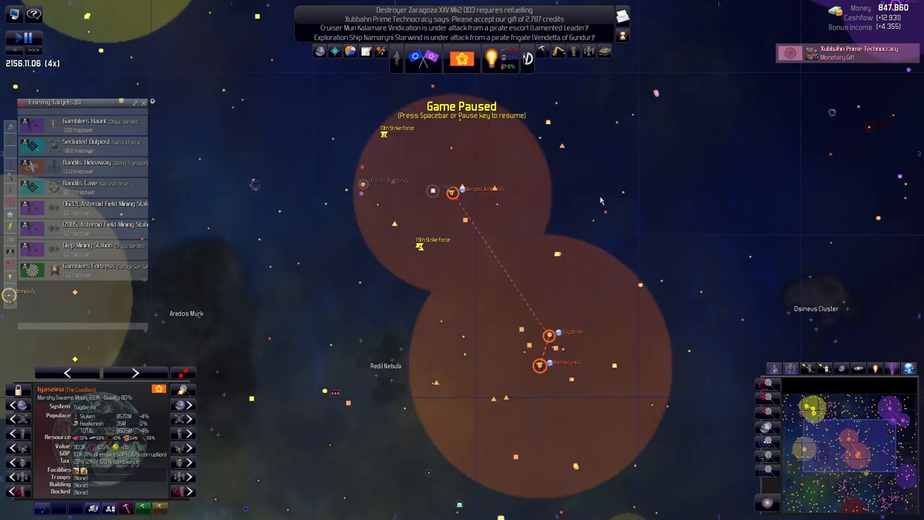